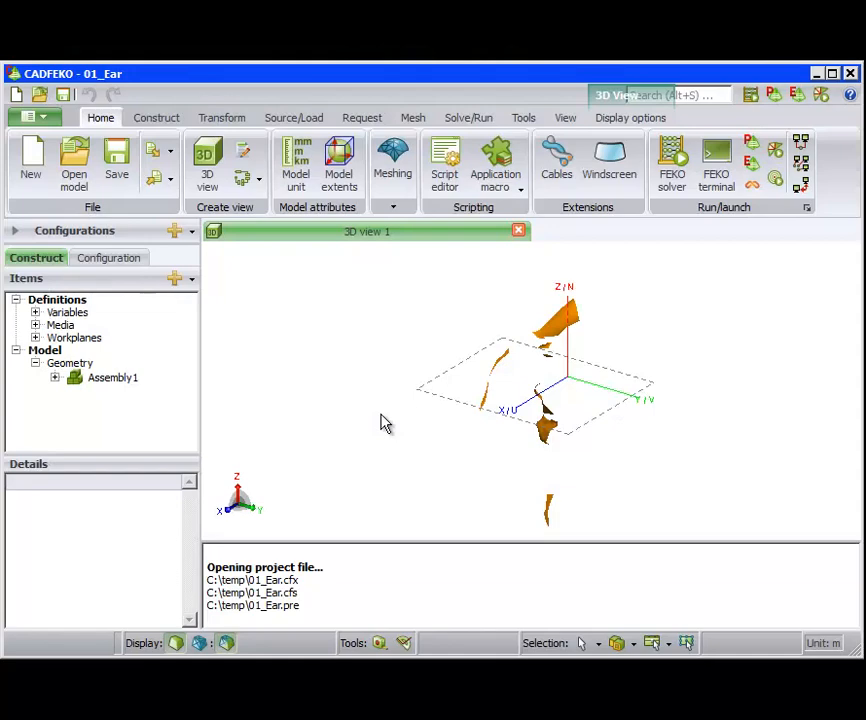
{"action": "mouse_move", "coordinate": [351, 414]}
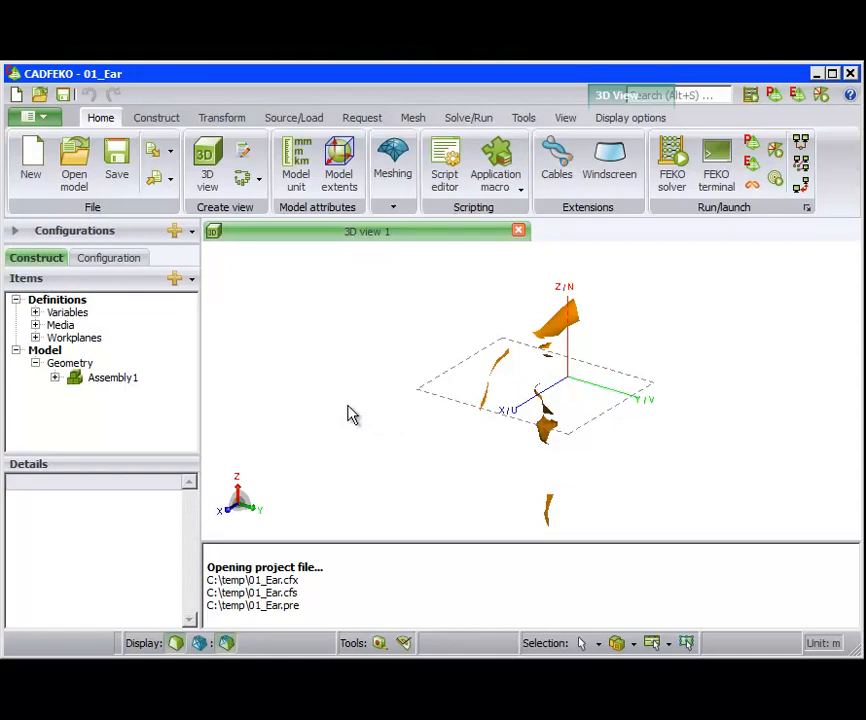
Step: Expand Assembly1 to list the faulty Ear parts and show the Transform tools
{"action": "left_click", "coordinate": [56, 377]}
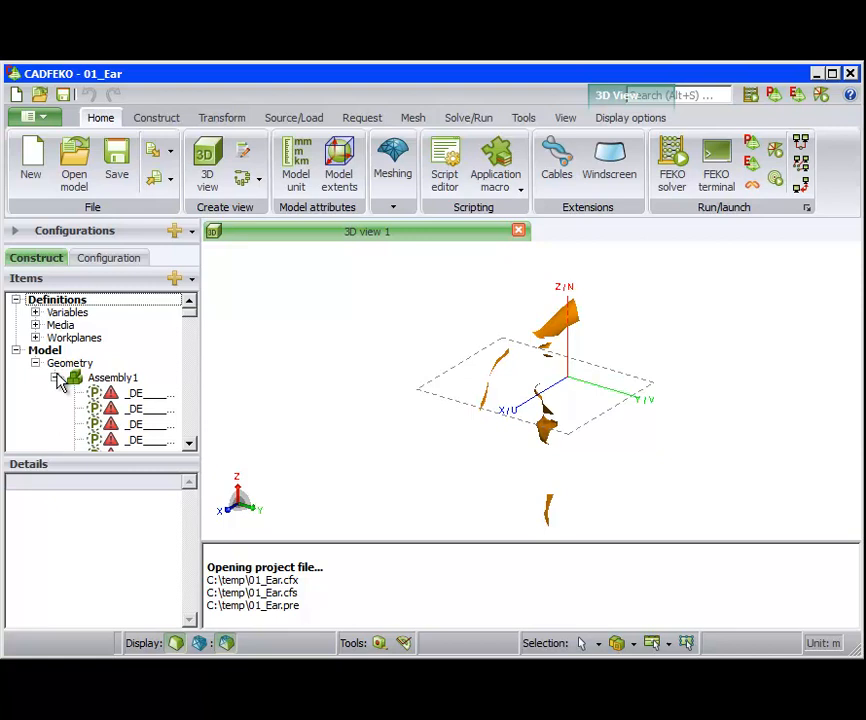
{"action": "mouse_move", "coordinate": [110, 406]}
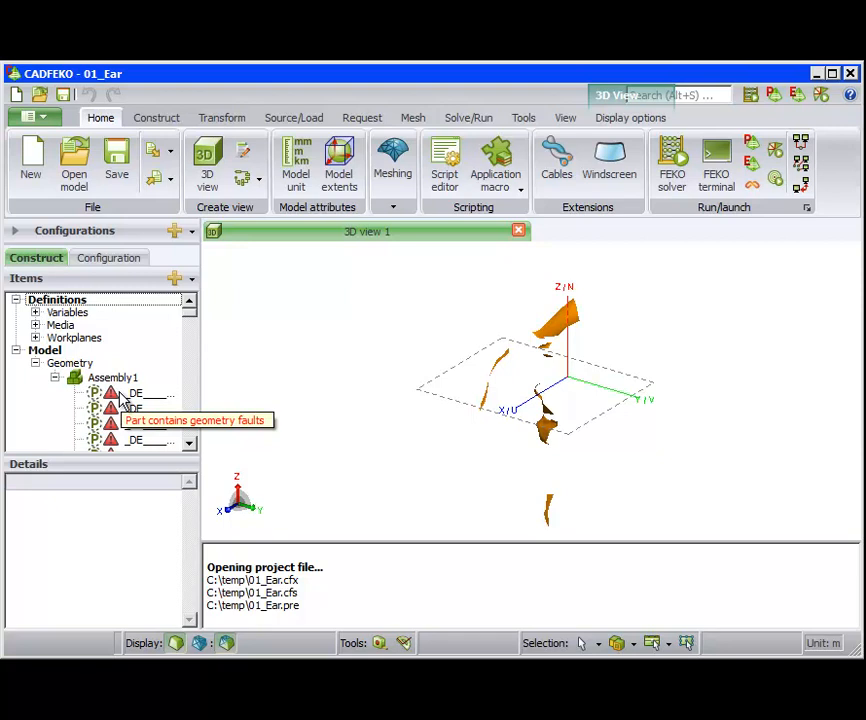
{"action": "mouse_move", "coordinate": [221, 117]}
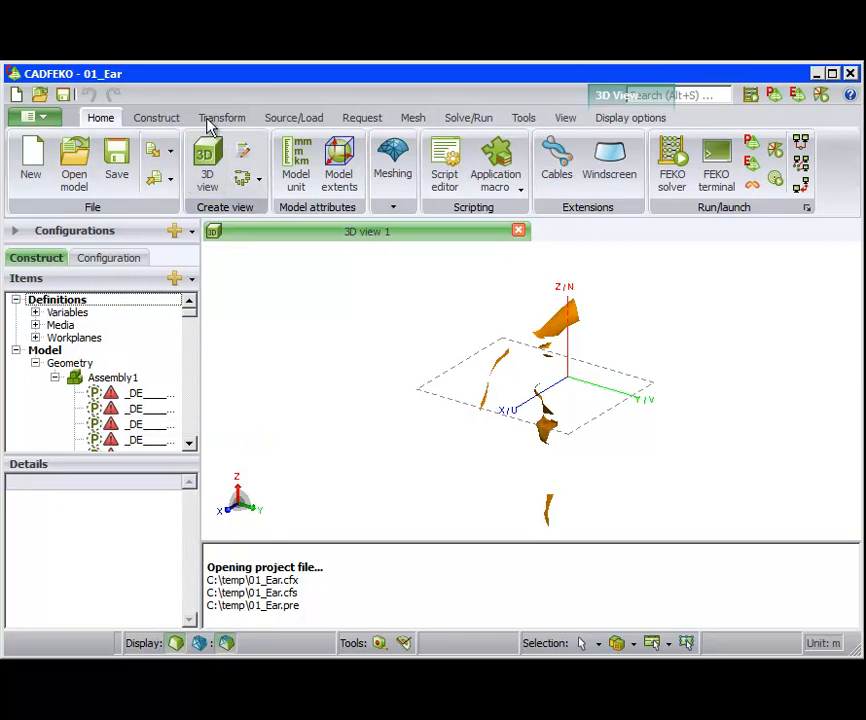
{"action": "left_click", "coordinate": [221, 117]}
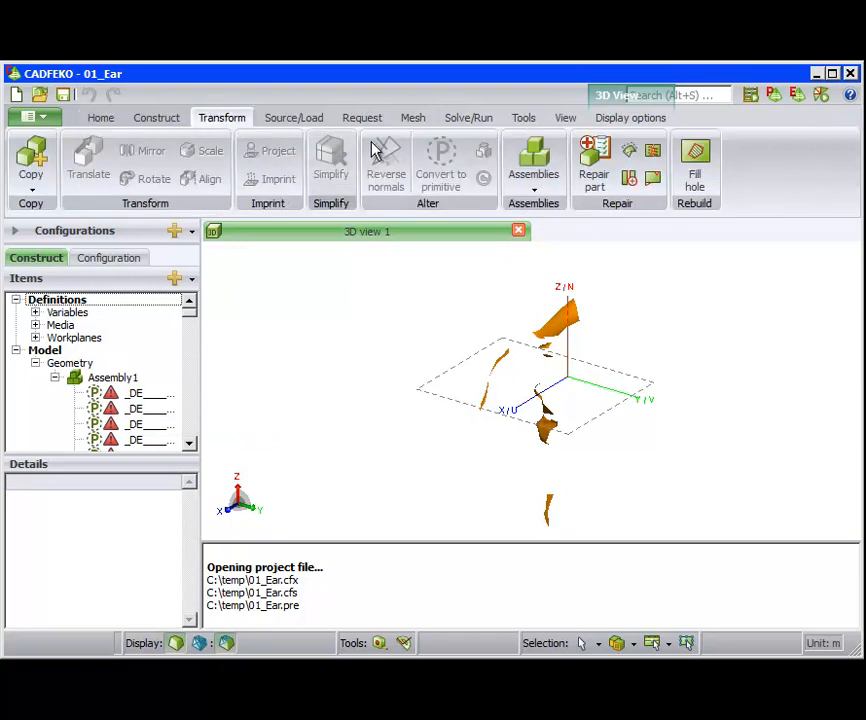
{"action": "mouse_move", "coordinate": [594, 160]}
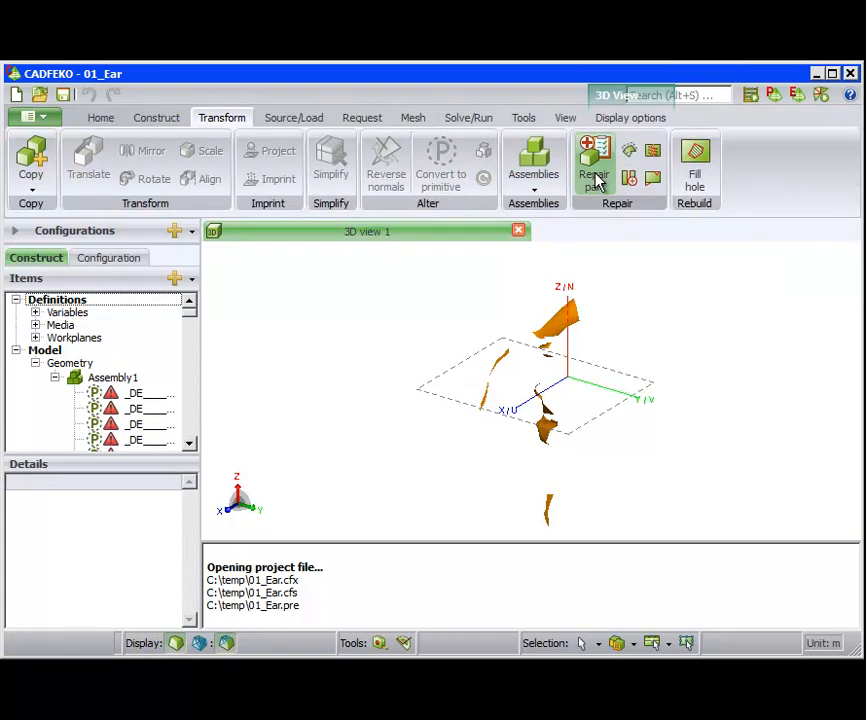
Step: Repair the faulty Ear parts after reviewing the advanced repair options, then open 03_Bottle
{"action": "left_click", "coordinate": [595, 158]}
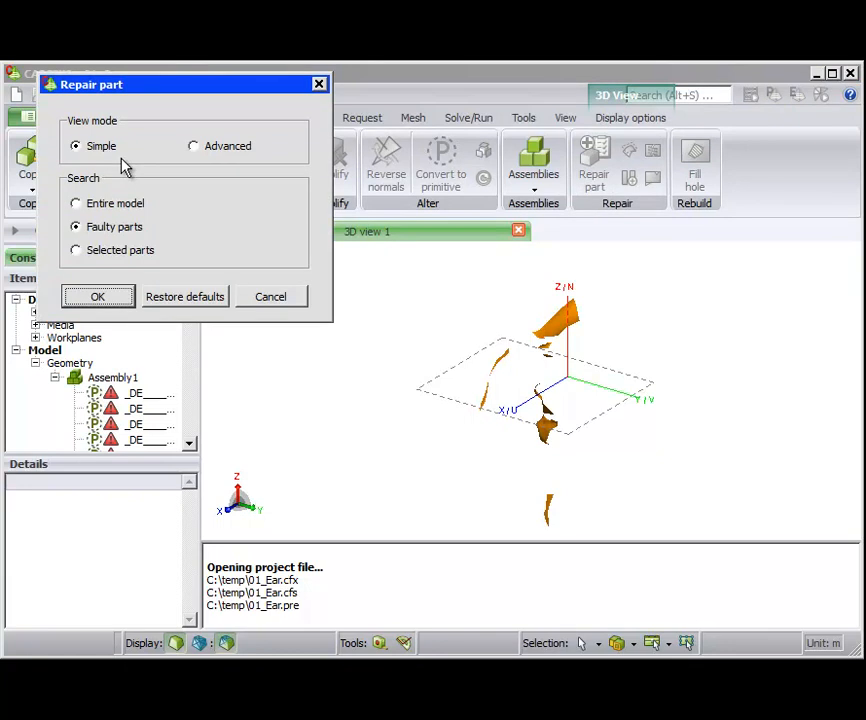
{"action": "left_click", "coordinate": [192, 146]}
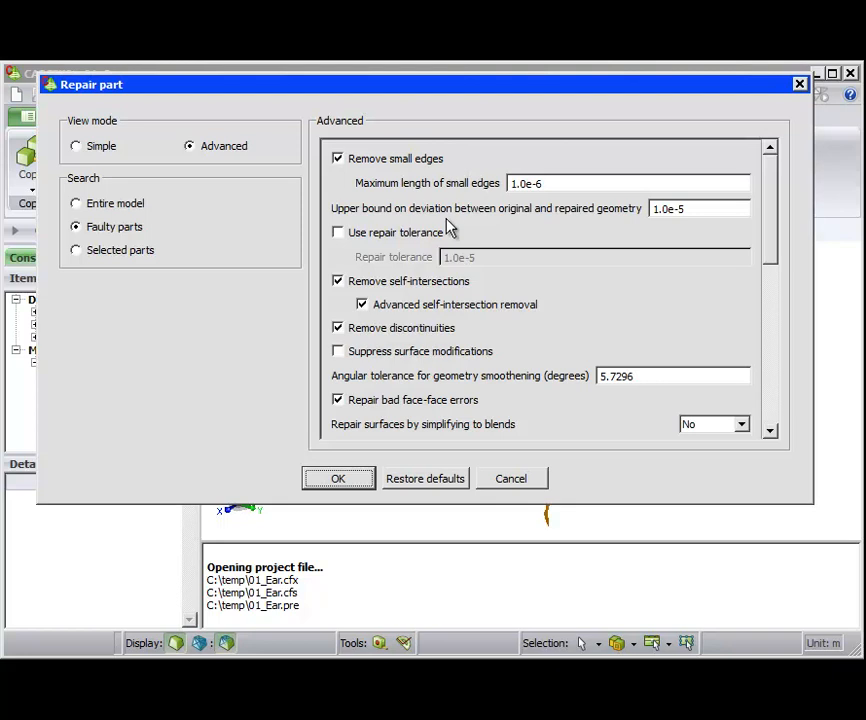
{"action": "mouse_move", "coordinate": [446, 452]}
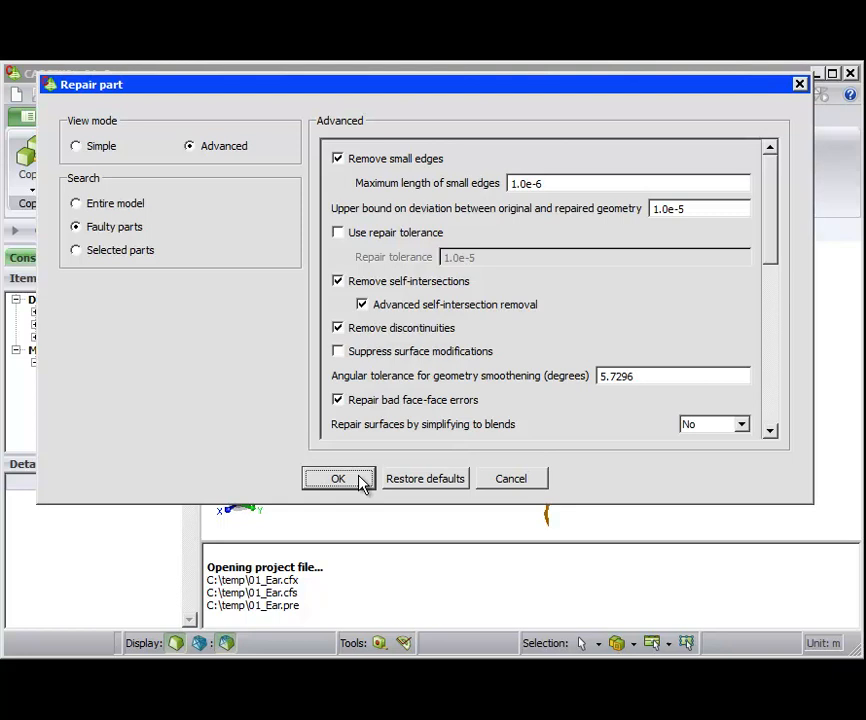
{"action": "left_click", "coordinate": [338, 478]}
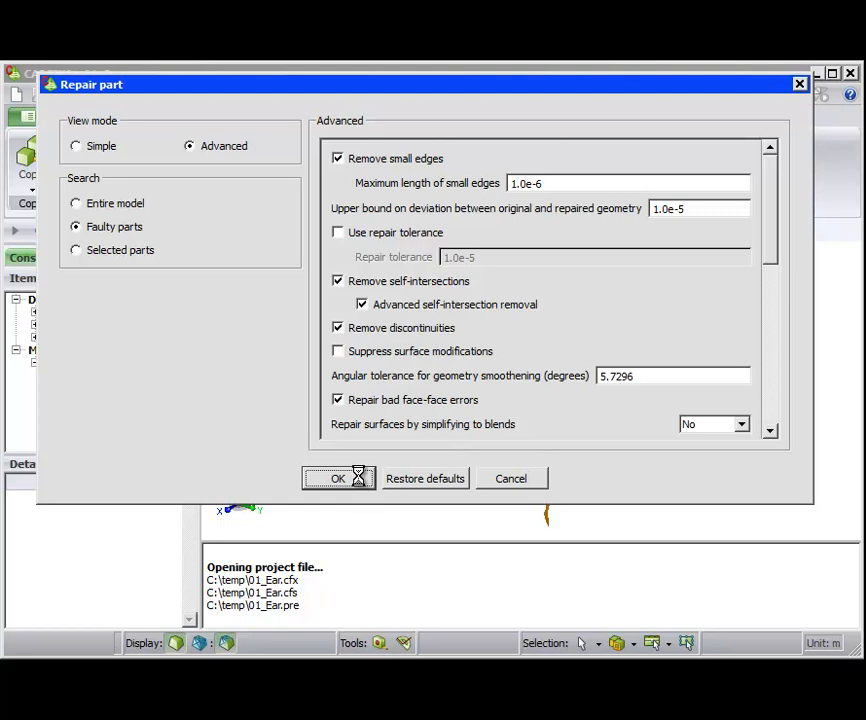
{"action": "left_click", "coordinate": [337, 478]}
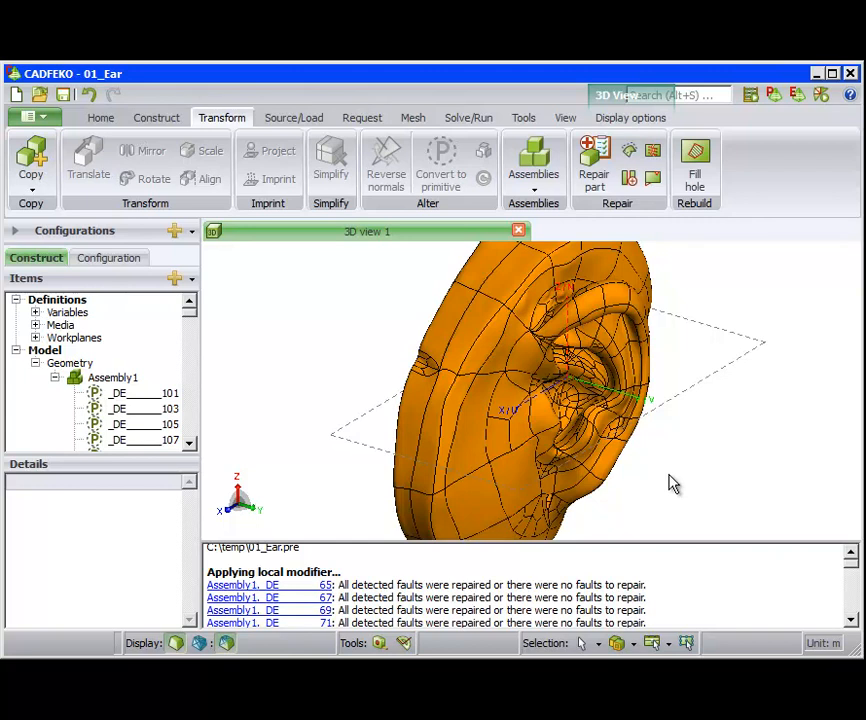
{"action": "scroll", "scroll_direction": "down", "scroll_amount": 3}
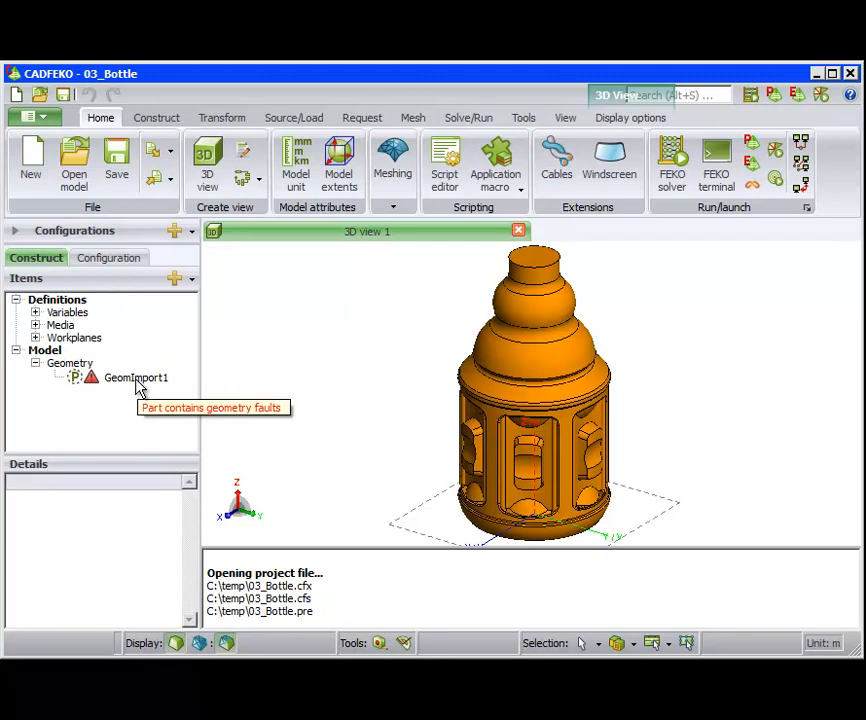
Step: Select GeomImport1 and highlight faulty Face19 near the bottle's base
{"action": "left_click", "coordinate": [135, 377]}
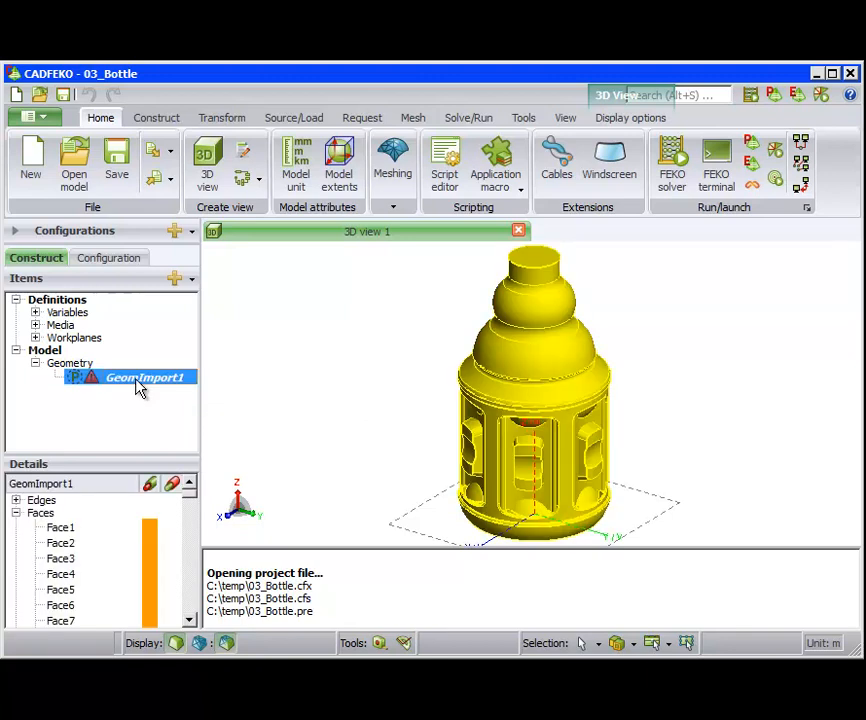
{"action": "scroll", "scroll_direction": "down", "scroll_amount": 3}
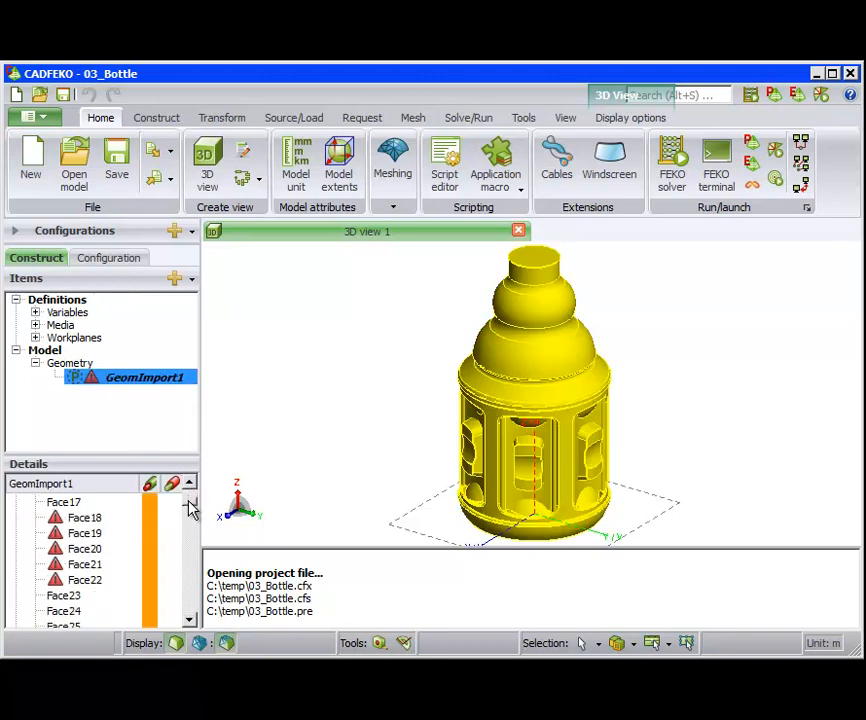
{"action": "left_click", "coordinate": [84, 532]}
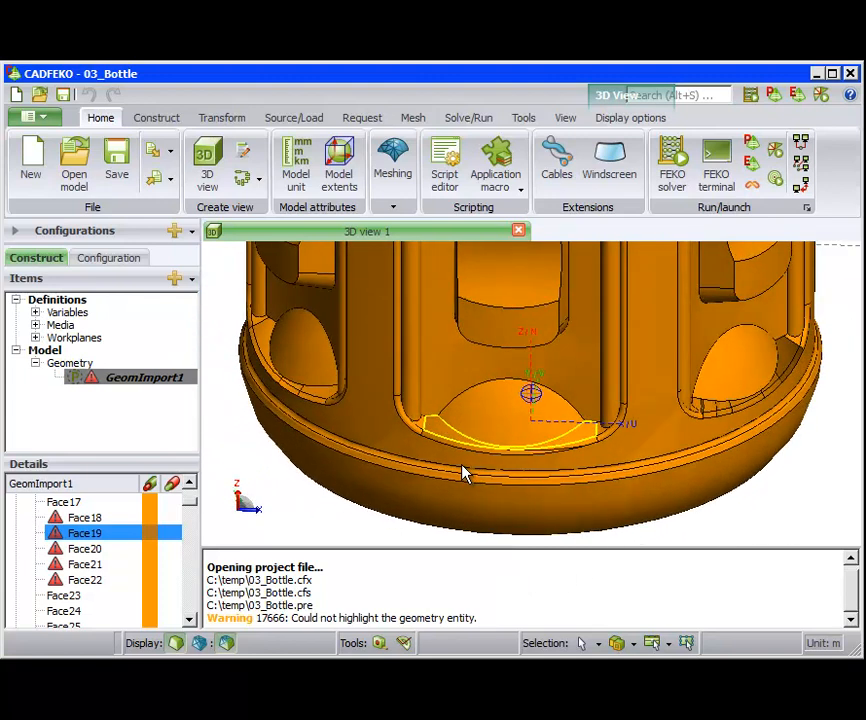
{"action": "left_click", "coordinate": [221, 117]}
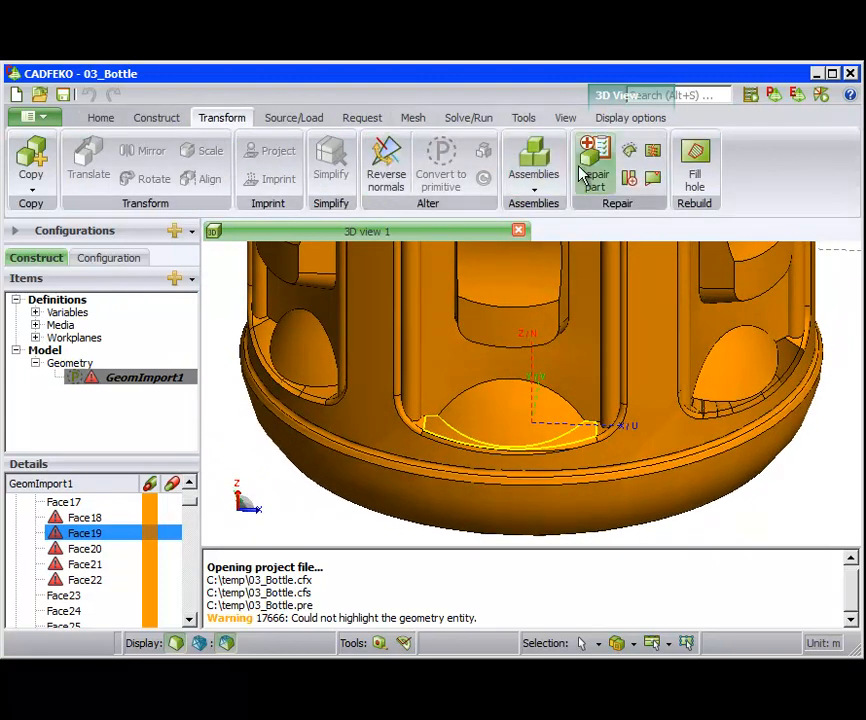
Step: Repair the bottle part, leaving self-intersecting faces 145 and 146 as remaining faults
{"action": "left_click", "coordinate": [595, 165]}
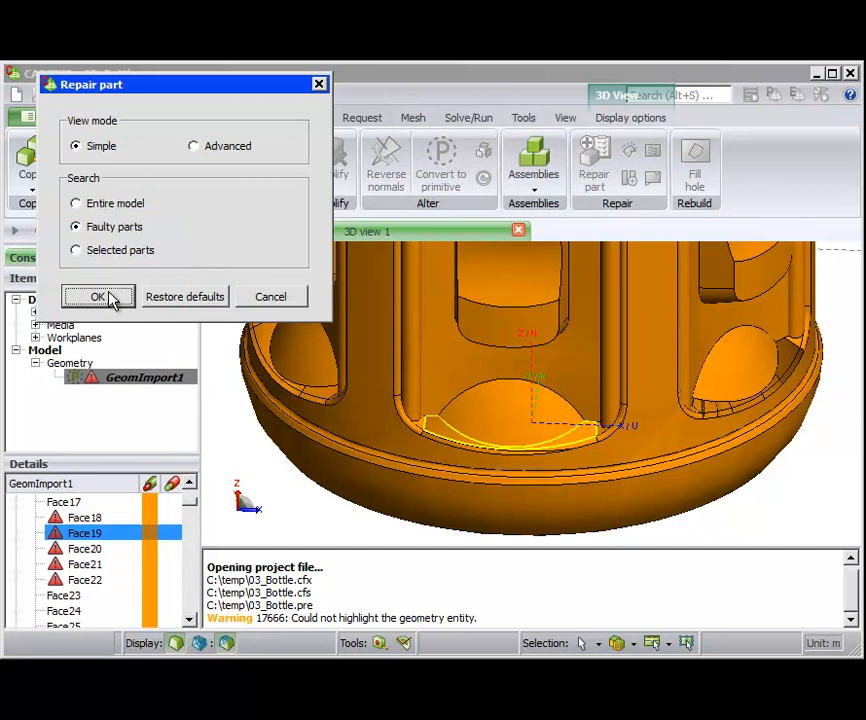
{"action": "left_click", "coordinate": [97, 296]}
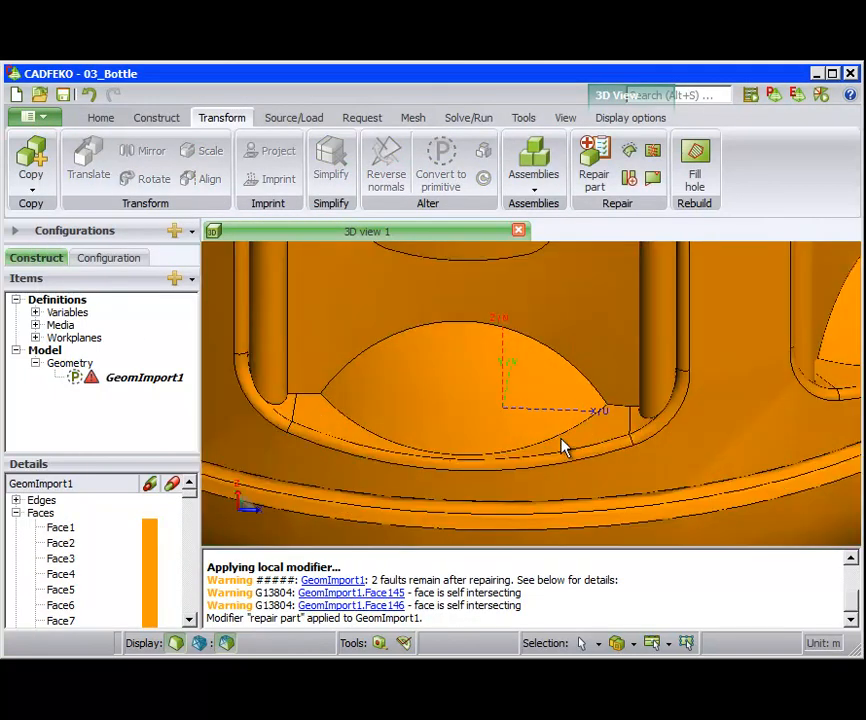
{"action": "mouse_move", "coordinate": [493, 465]}
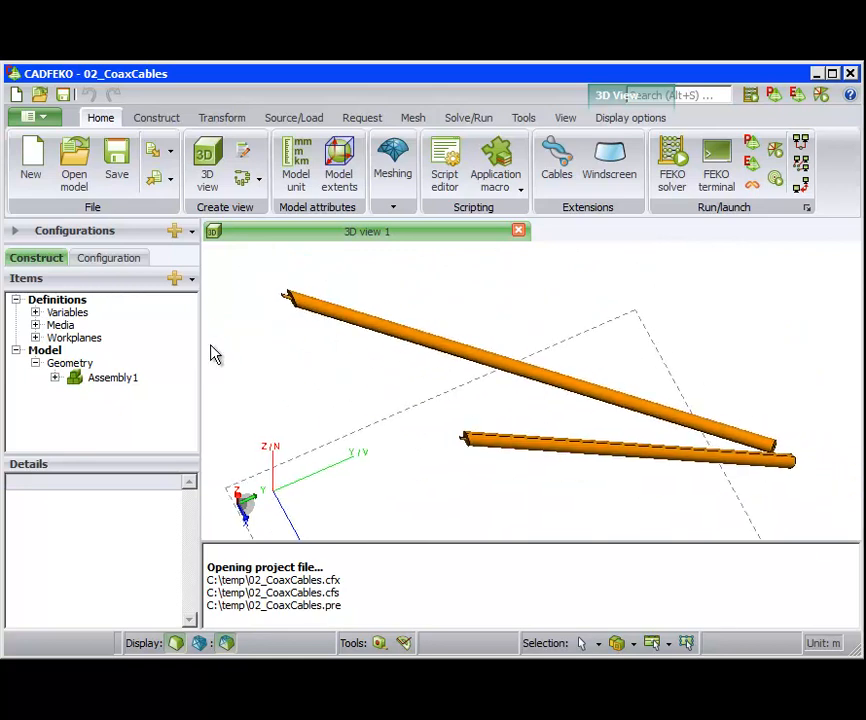
Step: Expand the cable assembly's GeomImport1 faces and inspect faulty Face3
{"action": "left_click", "coordinate": [55, 377]}
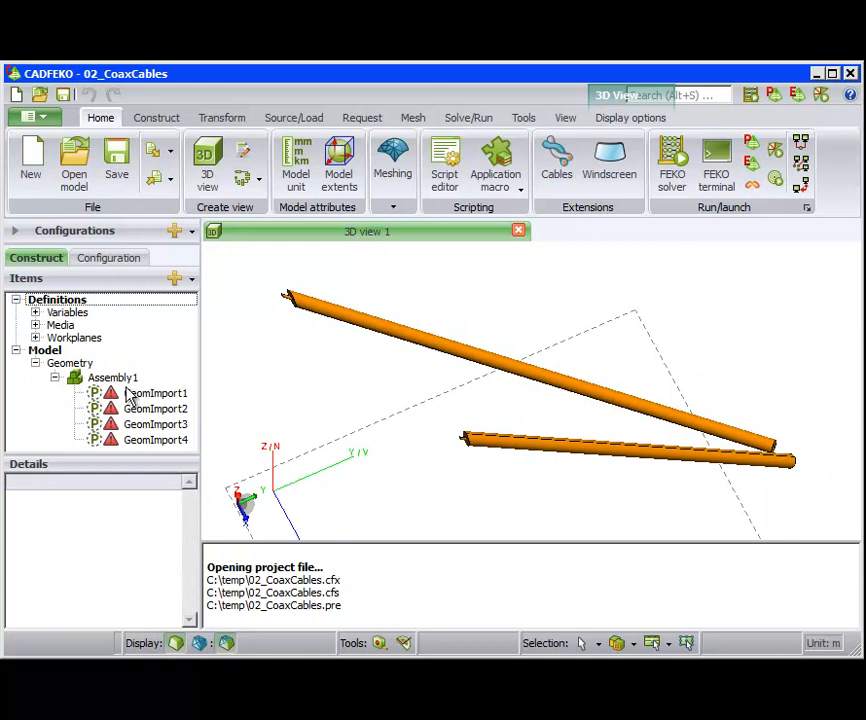
{"action": "left_click", "coordinate": [145, 392]}
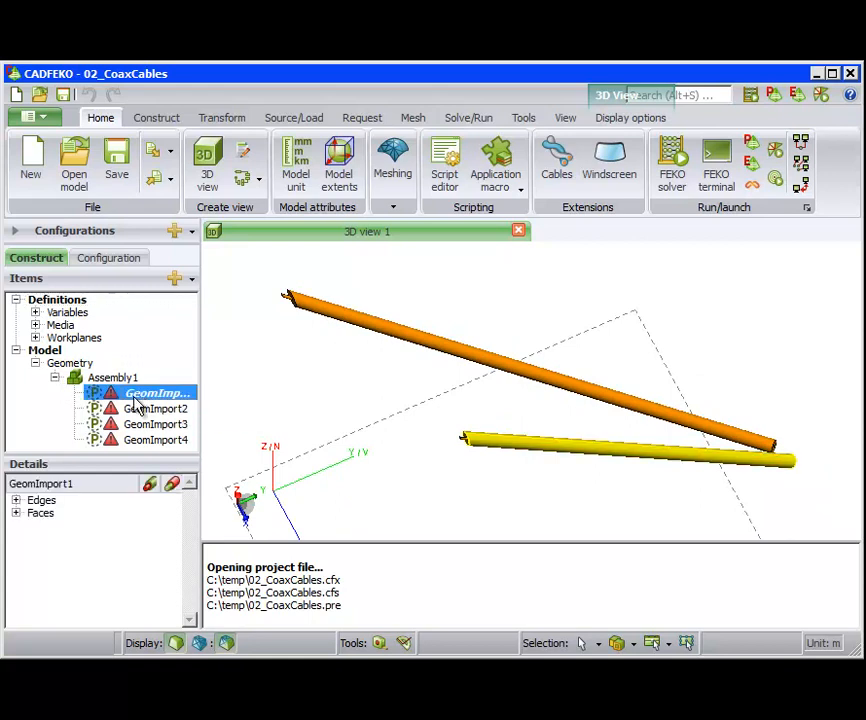
{"action": "left_click", "coordinate": [17, 513]}
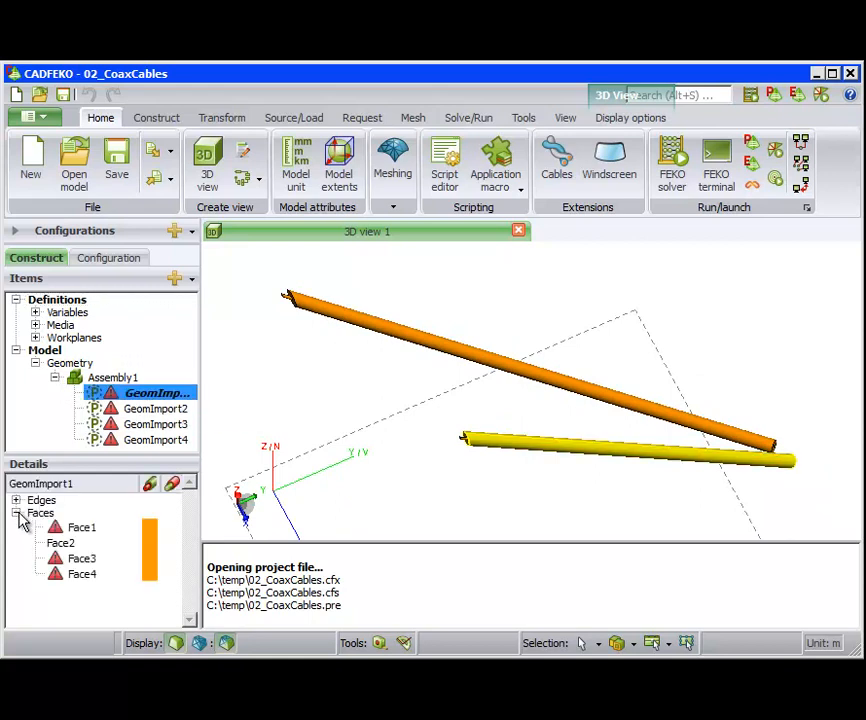
{"action": "mouse_move", "coordinate": [81, 527]}
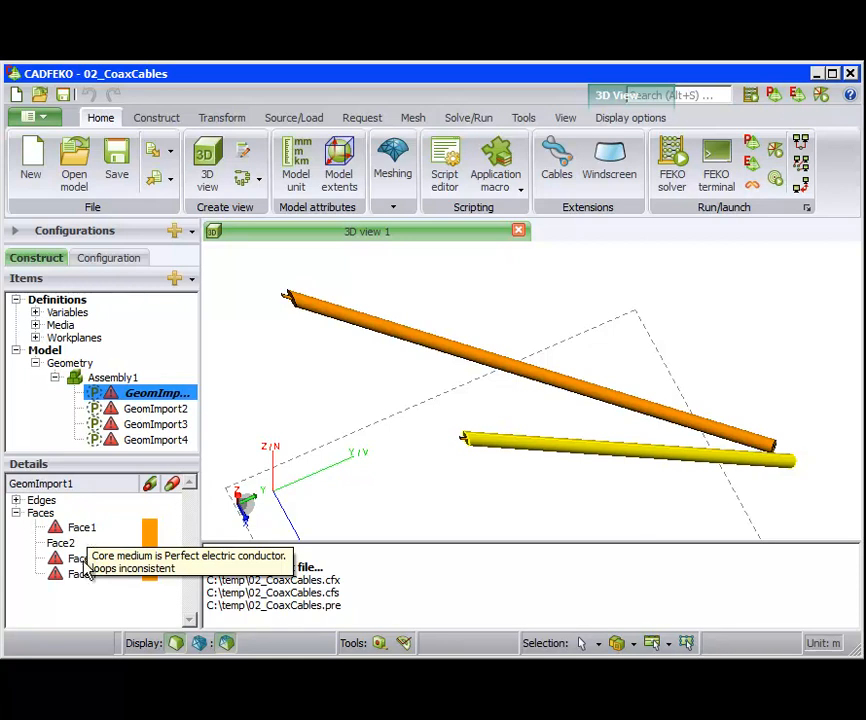
{"action": "left_click", "coordinate": [80, 558]}
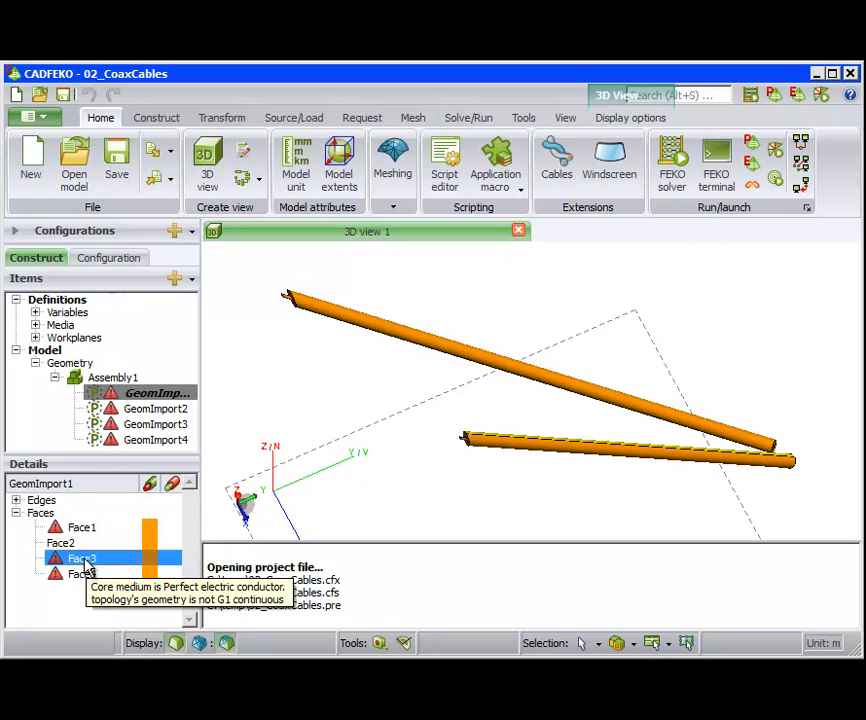
{"action": "mouse_move", "coordinate": [143, 451]}
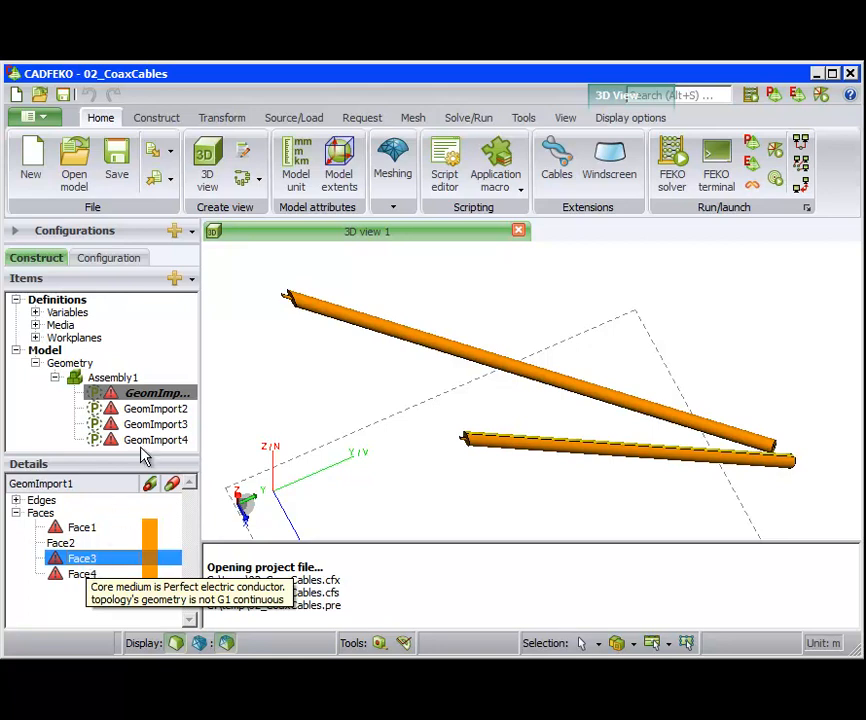
{"action": "left_click", "coordinate": [221, 117]}
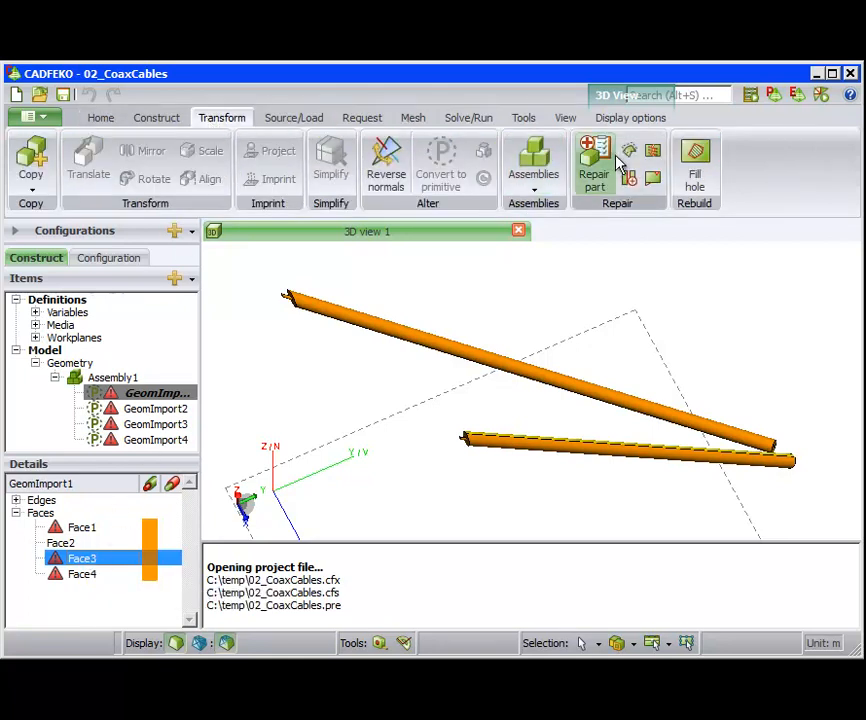
{"action": "mouse_move", "coordinate": [626, 152]}
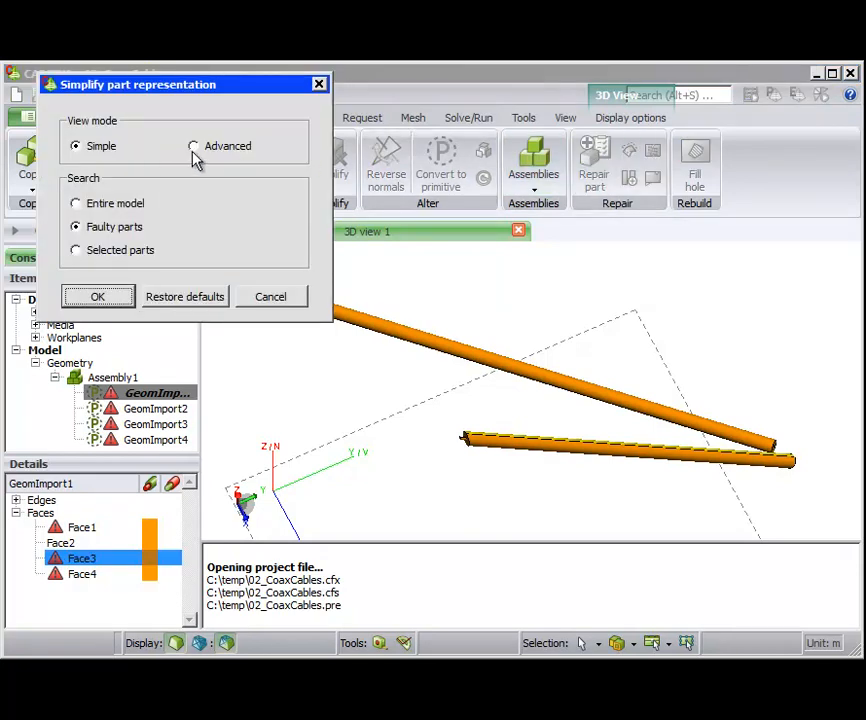
Step: Apply a simplified part representation to GeomImport1–4 and check the remaining fault warnings
{"action": "left_click", "coordinate": [193, 146]}
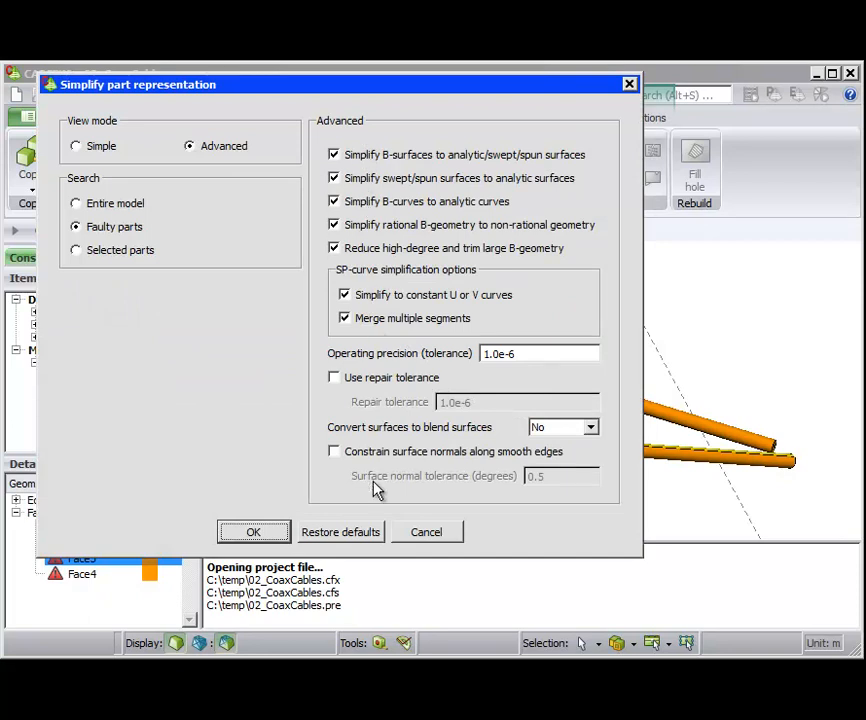
{"action": "left_click", "coordinate": [76, 145]}
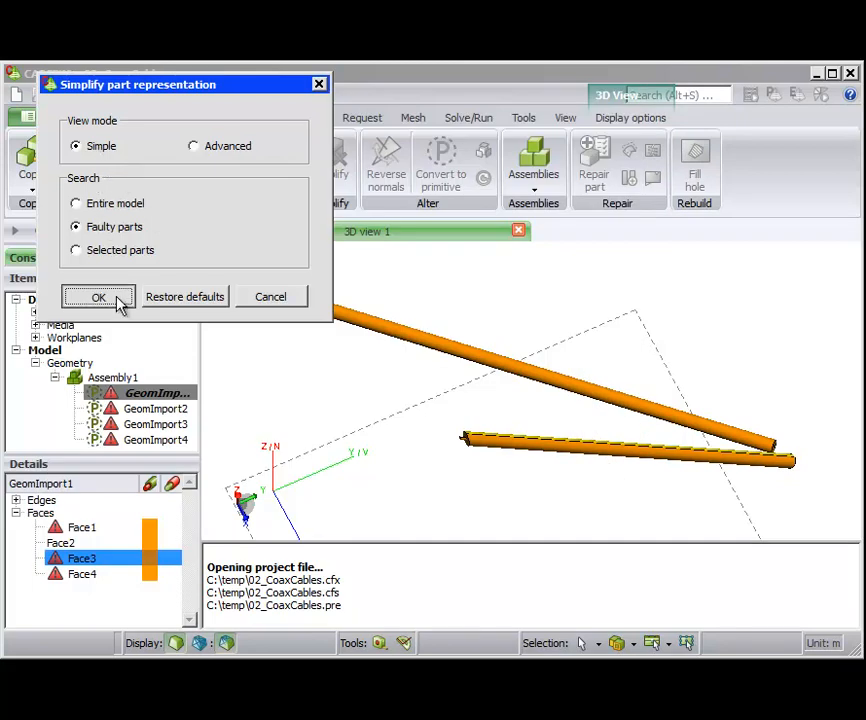
{"action": "left_click", "coordinate": [97, 296]}
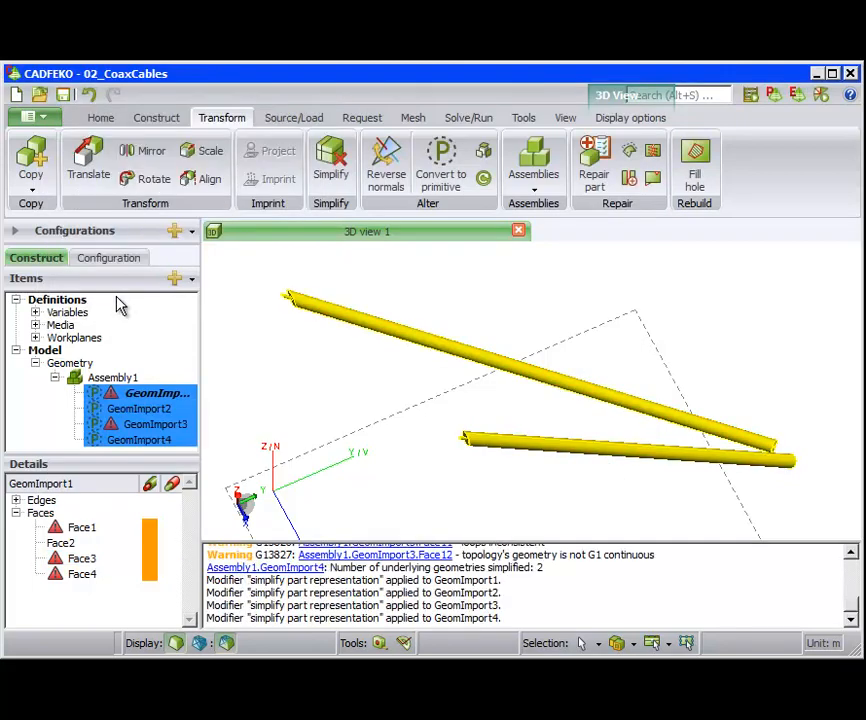
{"action": "left_click", "coordinate": [139, 408]}
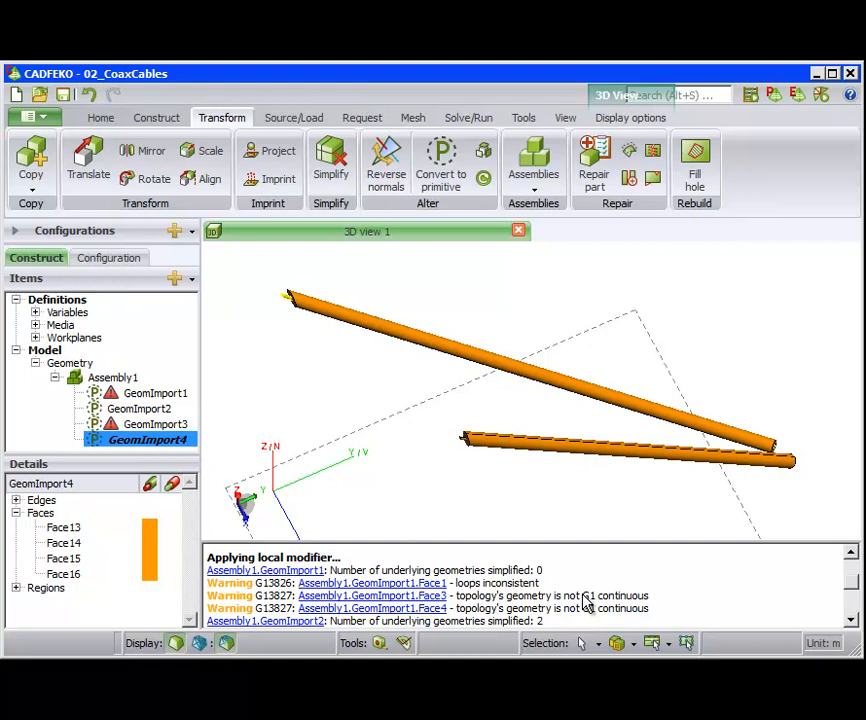
{"action": "mouse_move", "coordinate": [510, 583]}
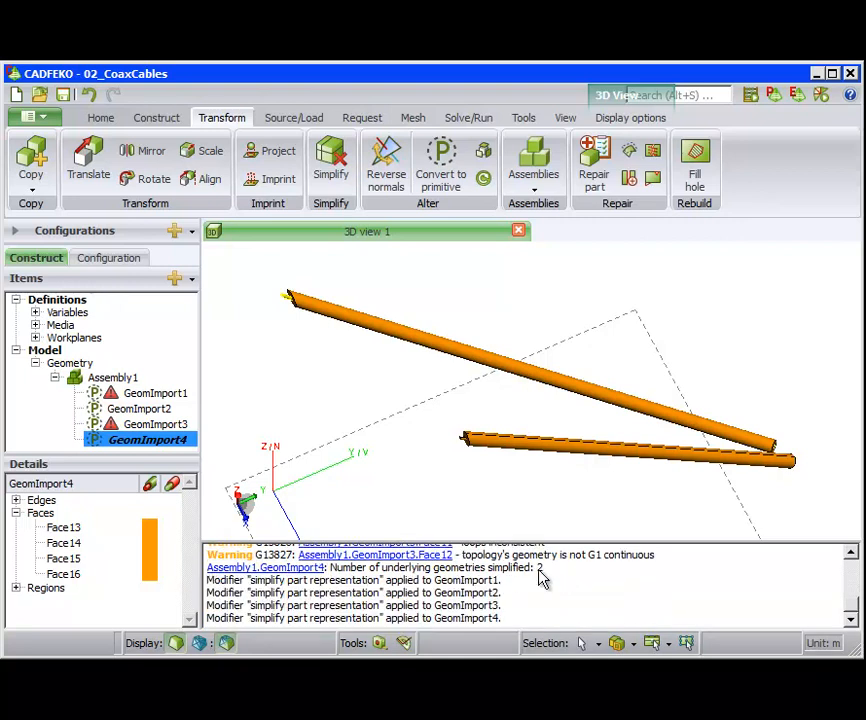
{"action": "left_click", "coordinate": [145, 424]}
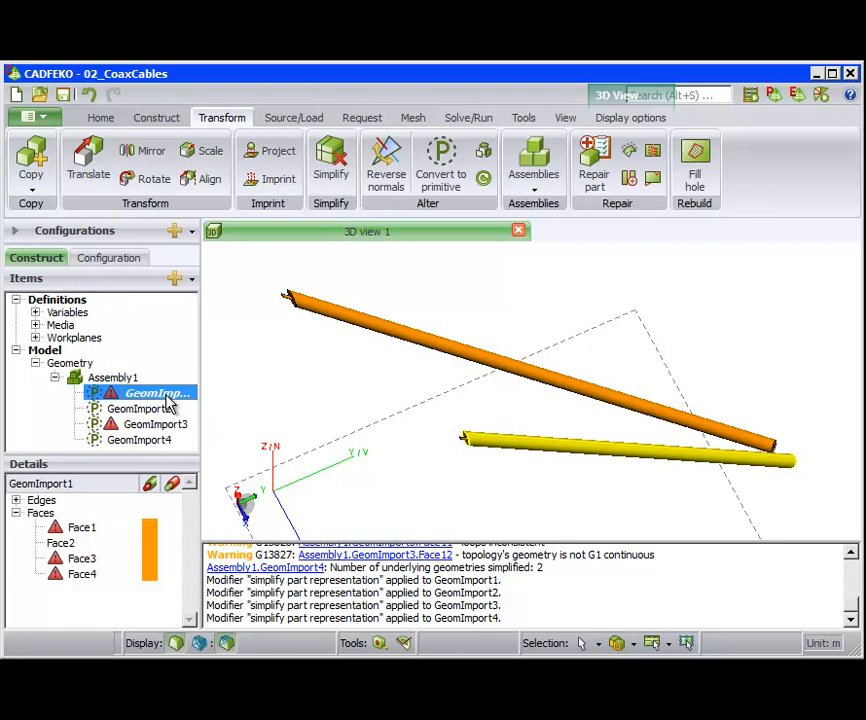
{"action": "mouse_move", "coordinate": [368, 318]}
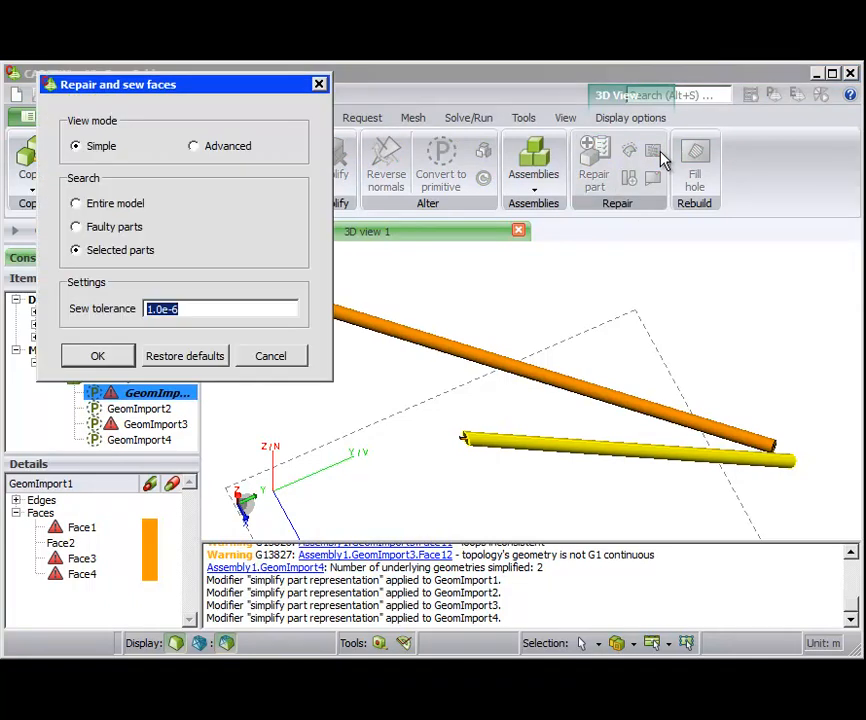
Step: Repair and sew only the faulty cable parts, then select all four GeomImport parts
{"action": "left_click", "coordinate": [76, 226]}
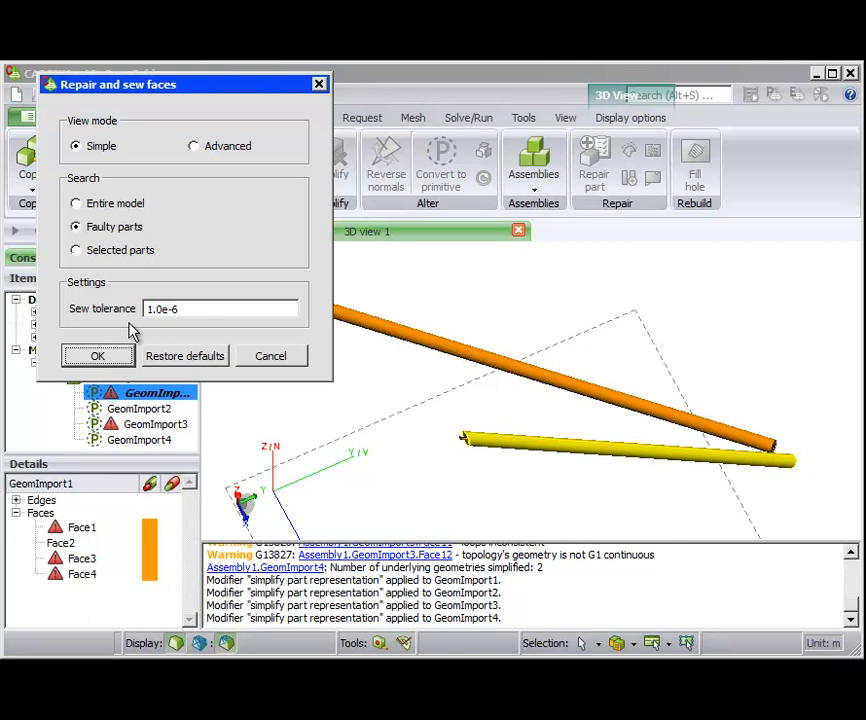
{"action": "left_click", "coordinate": [97, 355]}
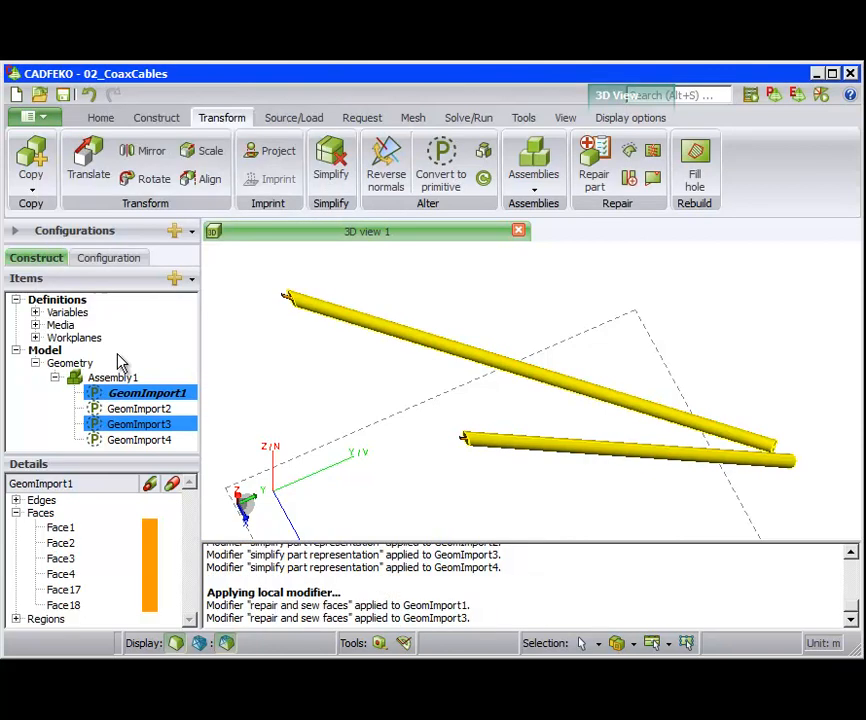
{"action": "mouse_move", "coordinate": [120, 455]}
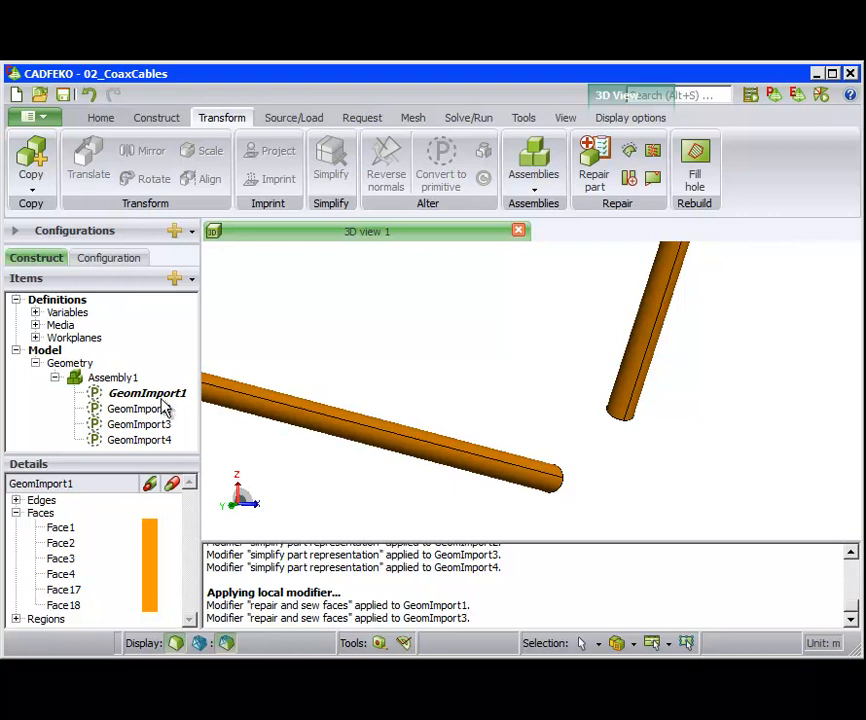
{"action": "left_click", "coordinate": [146, 440]}
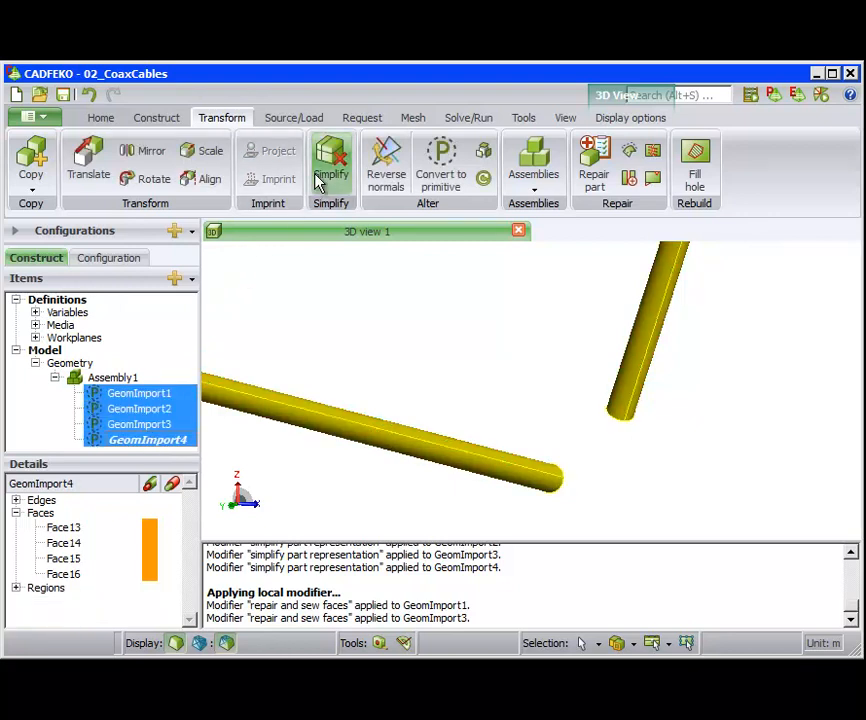
Step: Simplify the four selected cable parts with the default removal options
{"action": "left_click", "coordinate": [331, 163]}
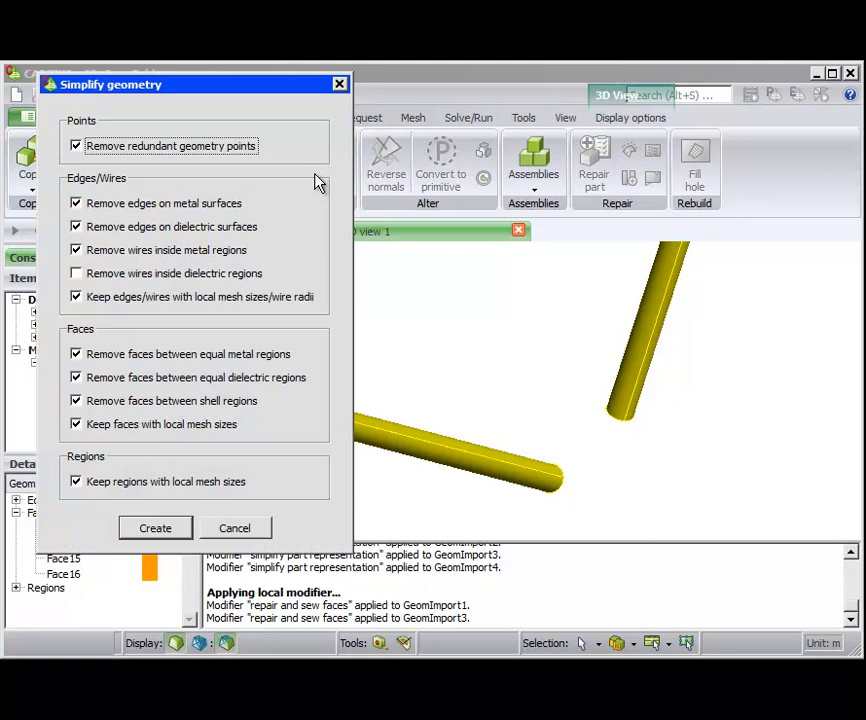
{"action": "mouse_move", "coordinate": [105, 218]}
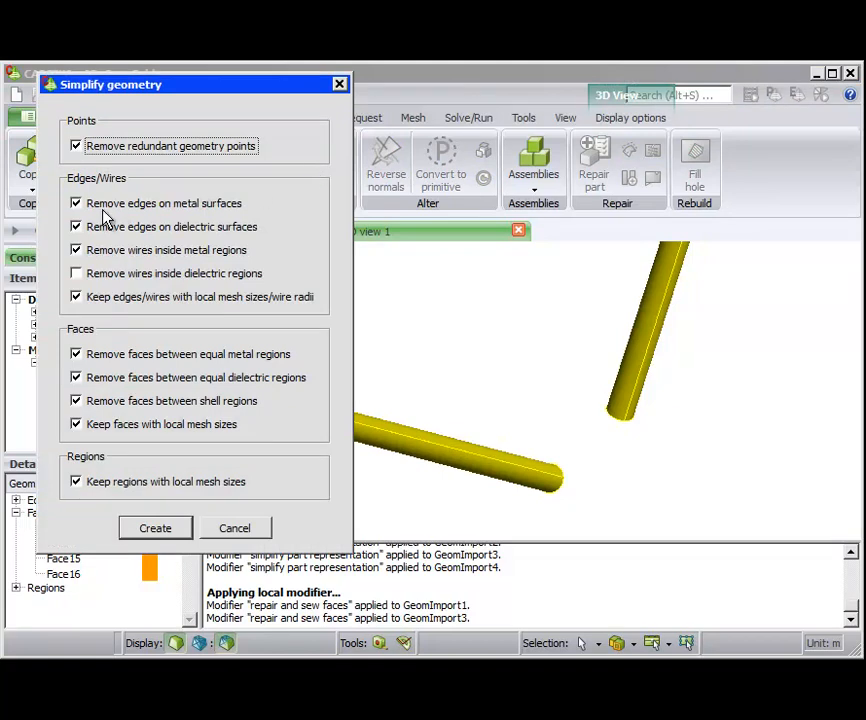
{"action": "mouse_move", "coordinate": [250, 218]}
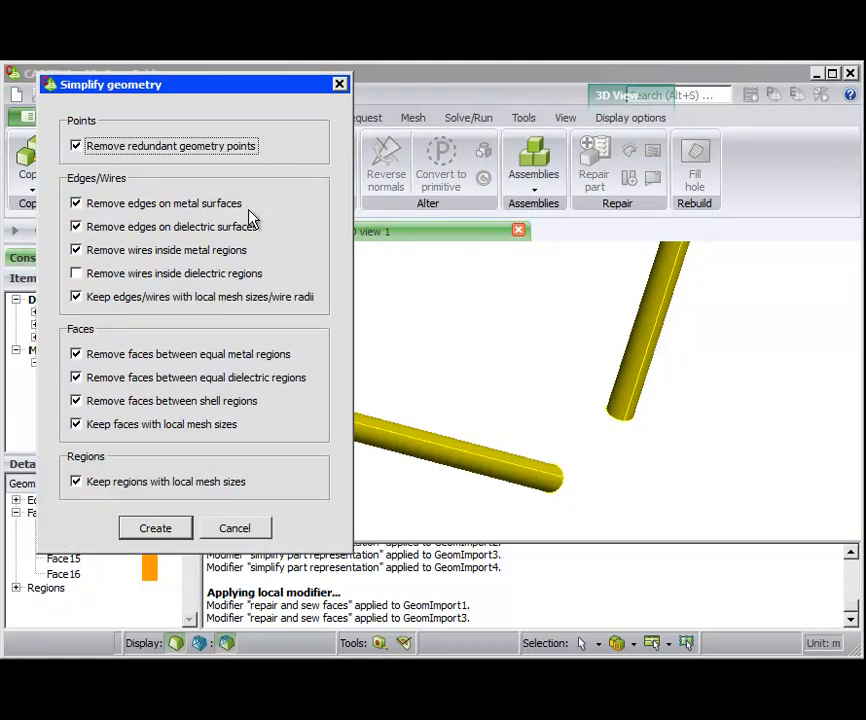
{"action": "mouse_move", "coordinate": [155, 528]}
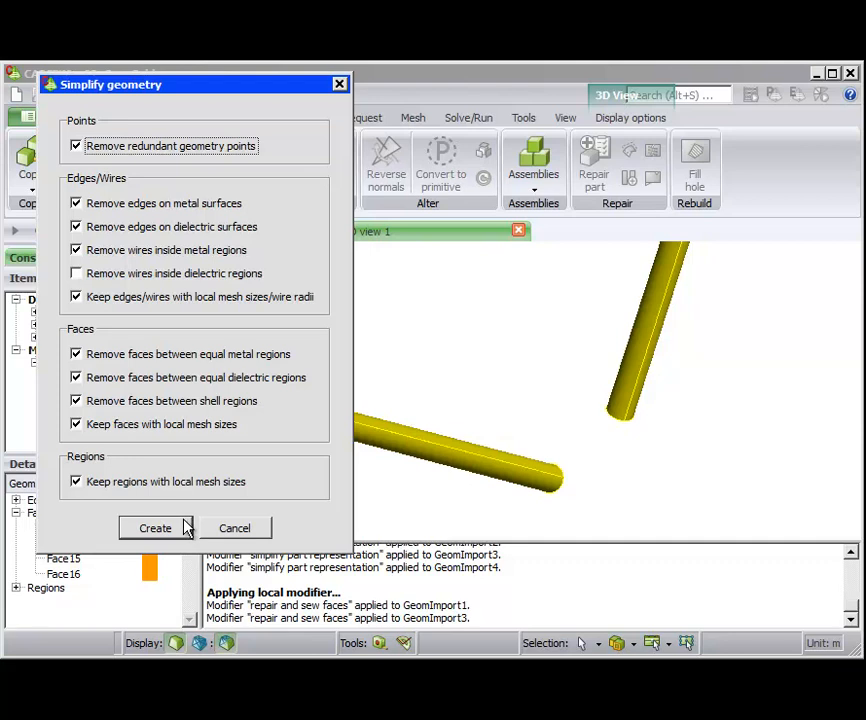
{"action": "left_click", "coordinate": [155, 528]}
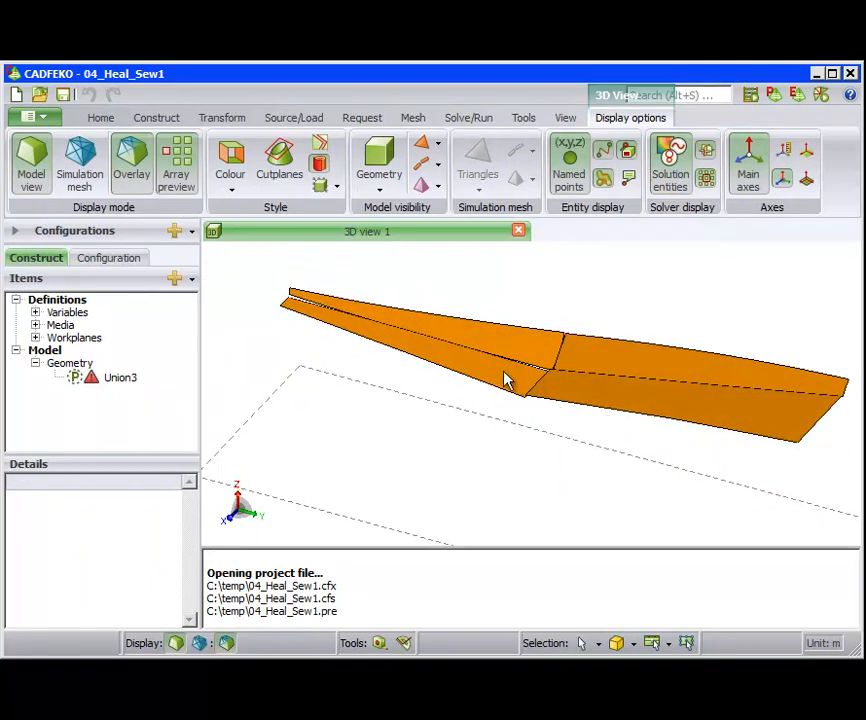
{"action": "mouse_move", "coordinate": [138, 377]}
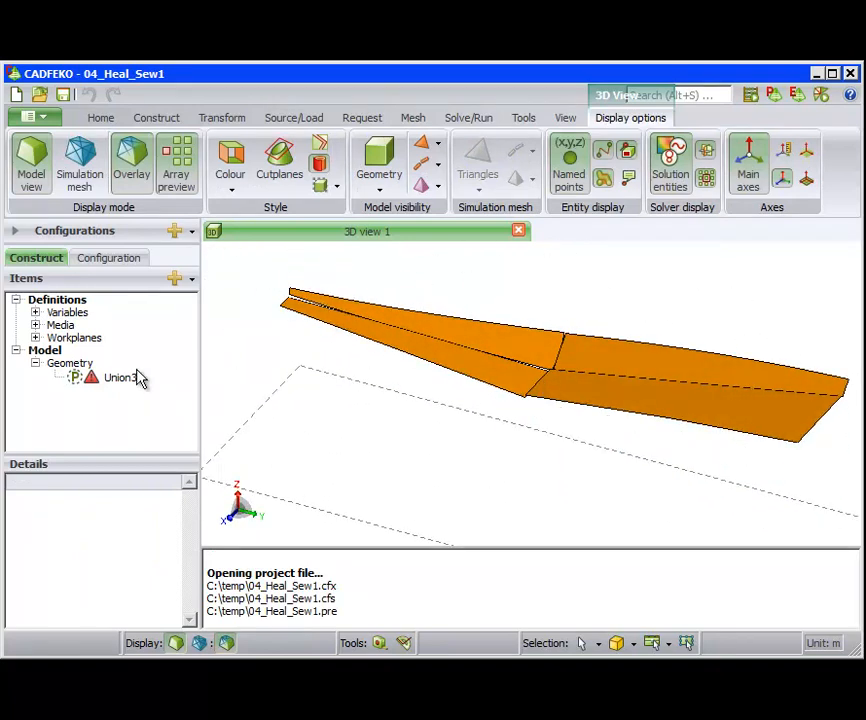
{"action": "mouse_move", "coordinate": [120, 378]}
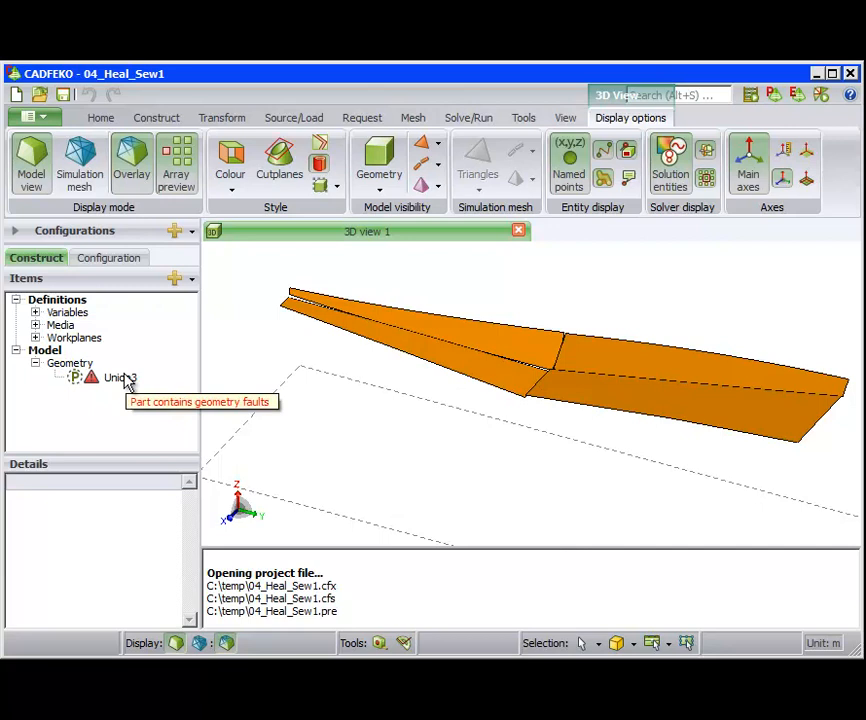
Step: Select Union3 to list its faulty faces 49, 53, 54 and 73
{"action": "left_click", "coordinate": [118, 377]}
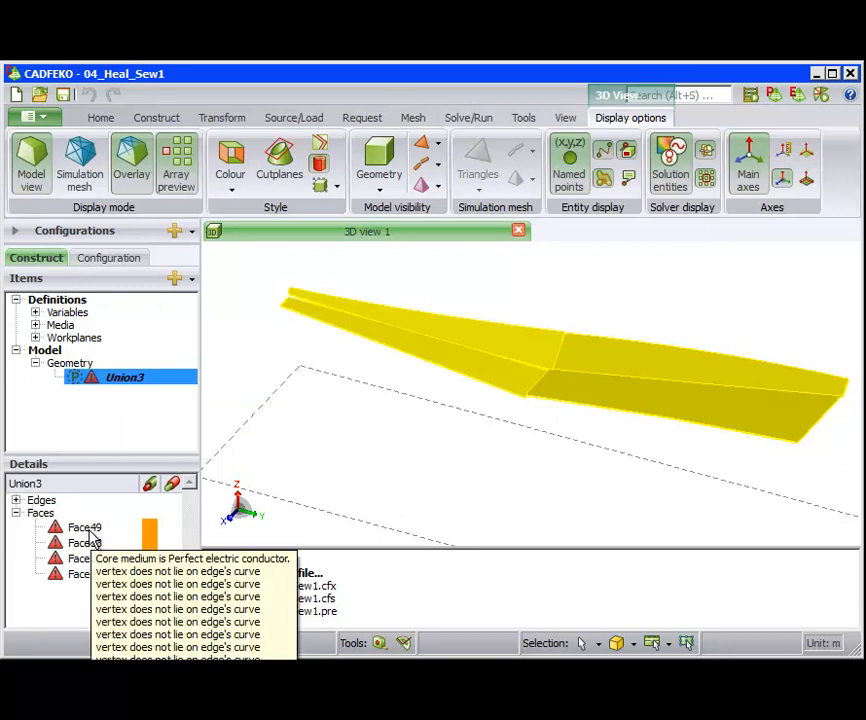
{"action": "mouse_move", "coordinate": [278, 399]}
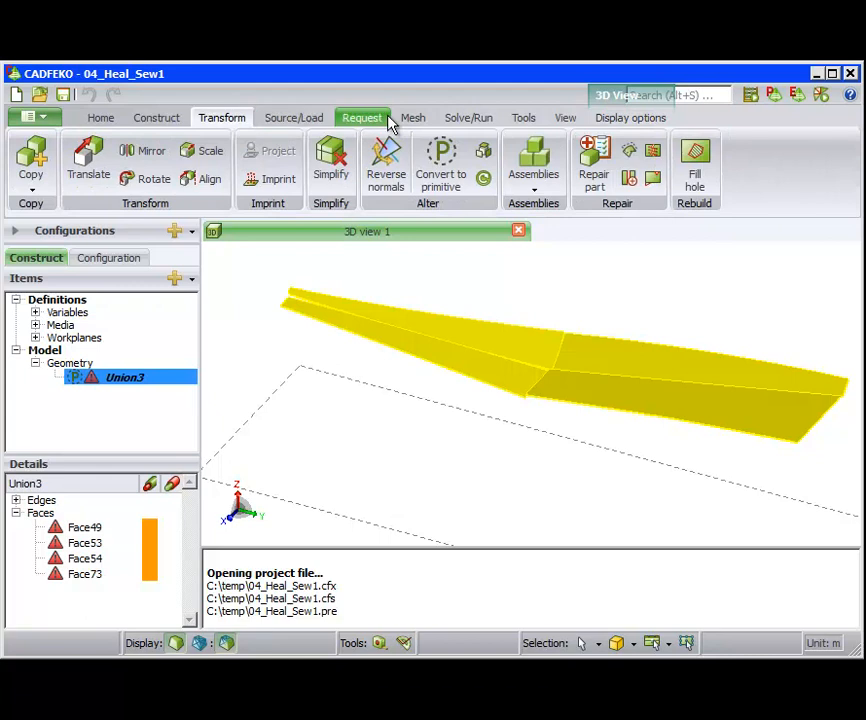
{"action": "mouse_move", "coordinate": [650, 150]}
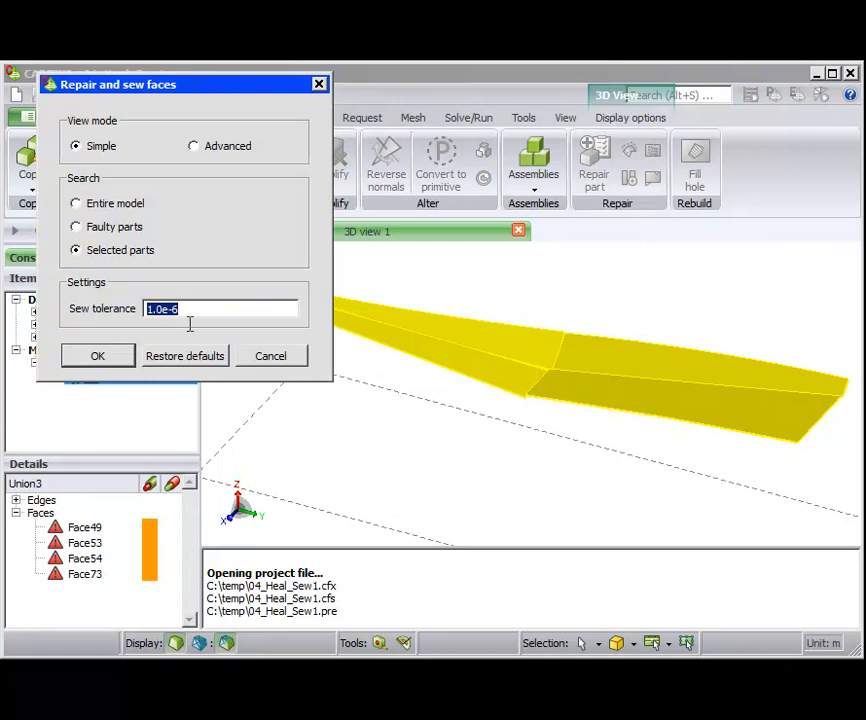
Step: Sew Union3's faces using the default 1.0e-6 tolerance
{"action": "left_click", "coordinate": [97, 355]}
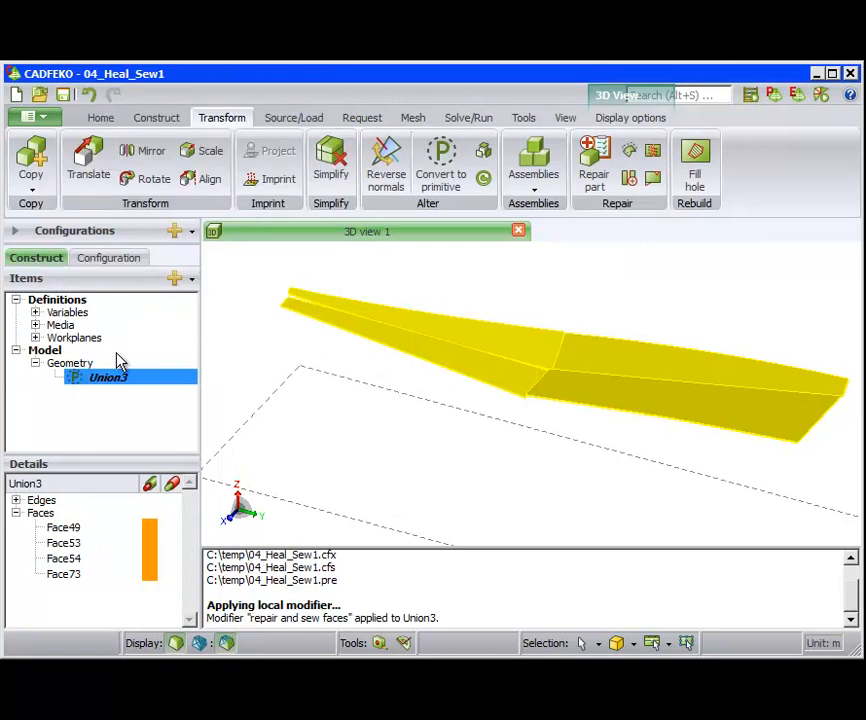
{"action": "mouse_move", "coordinate": [130, 472]}
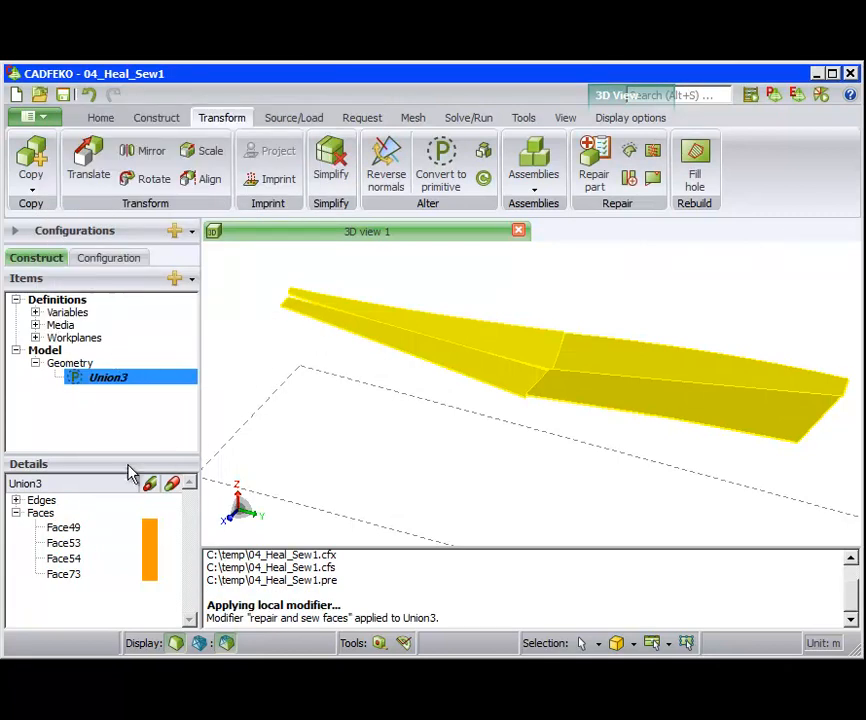
{"action": "mouse_move", "coordinate": [350, 472]}
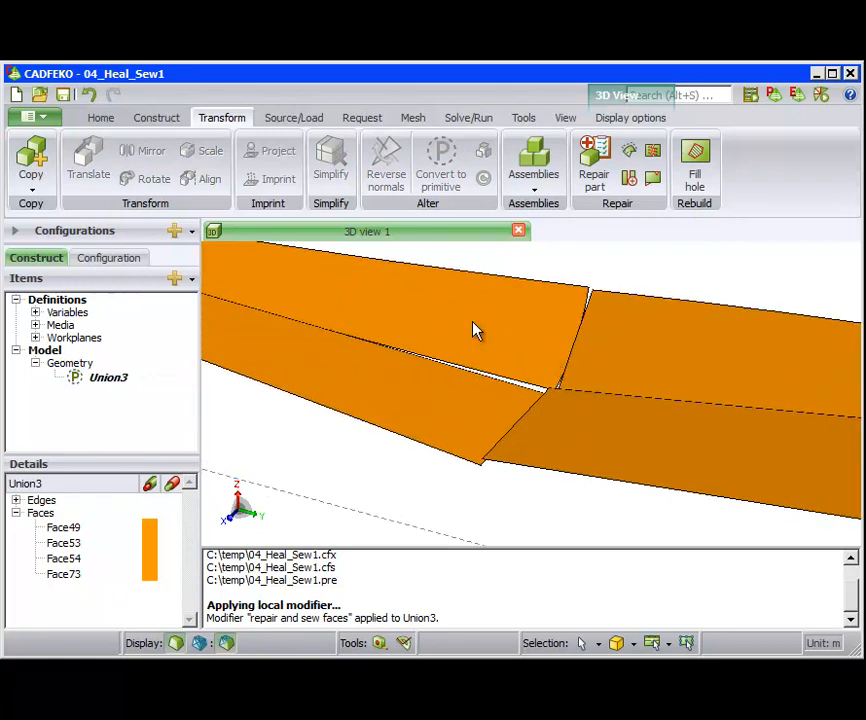
Step: Mesh Union3 at 0.04 triangle edge length, then undo both the mesh and the sewing
{"action": "left_click", "coordinate": [412, 117]}
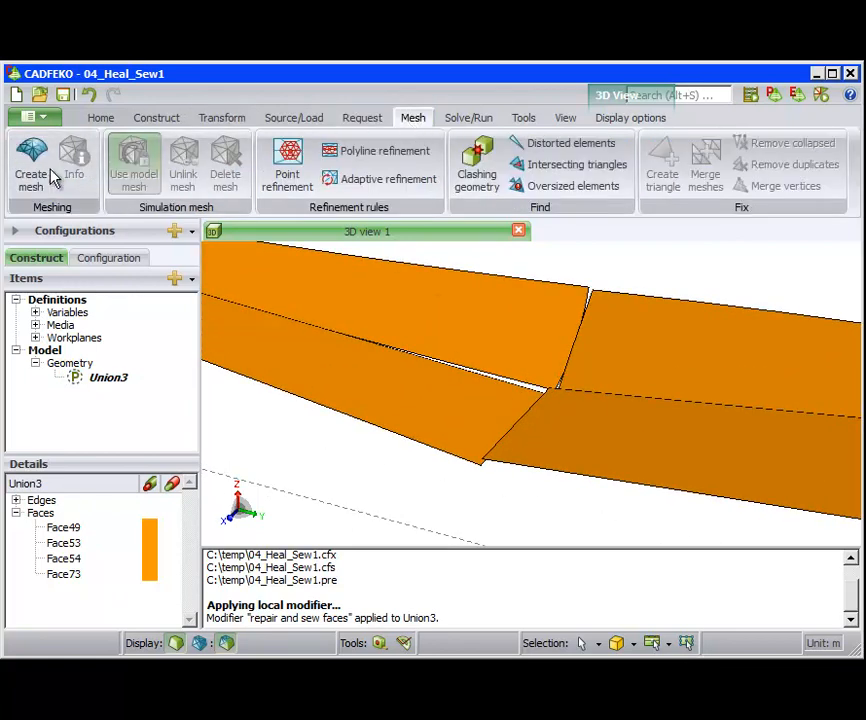
{"action": "left_click", "coordinate": [30, 165]}
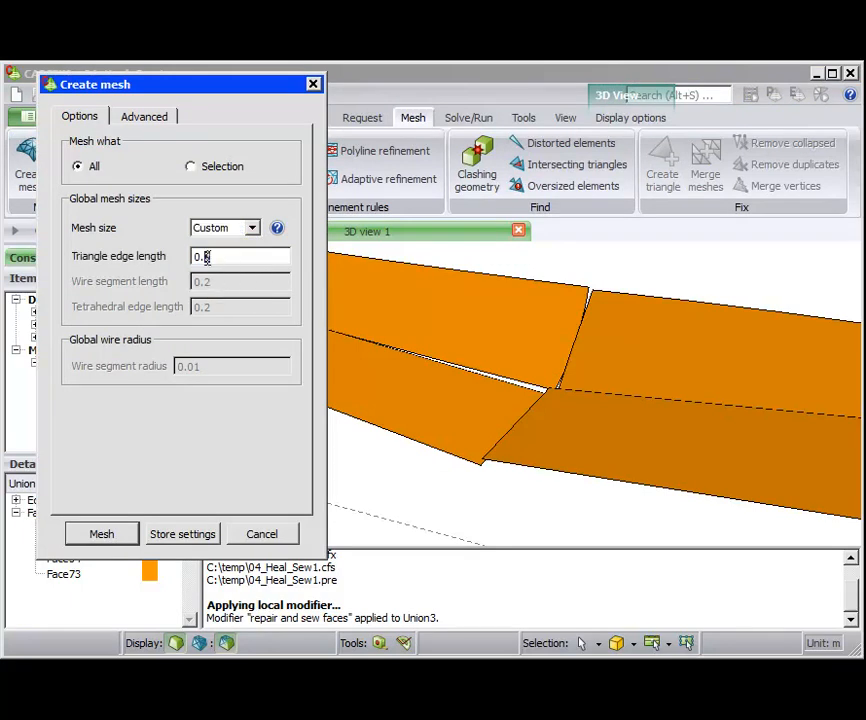
{"action": "left_click", "coordinate": [101, 534]}
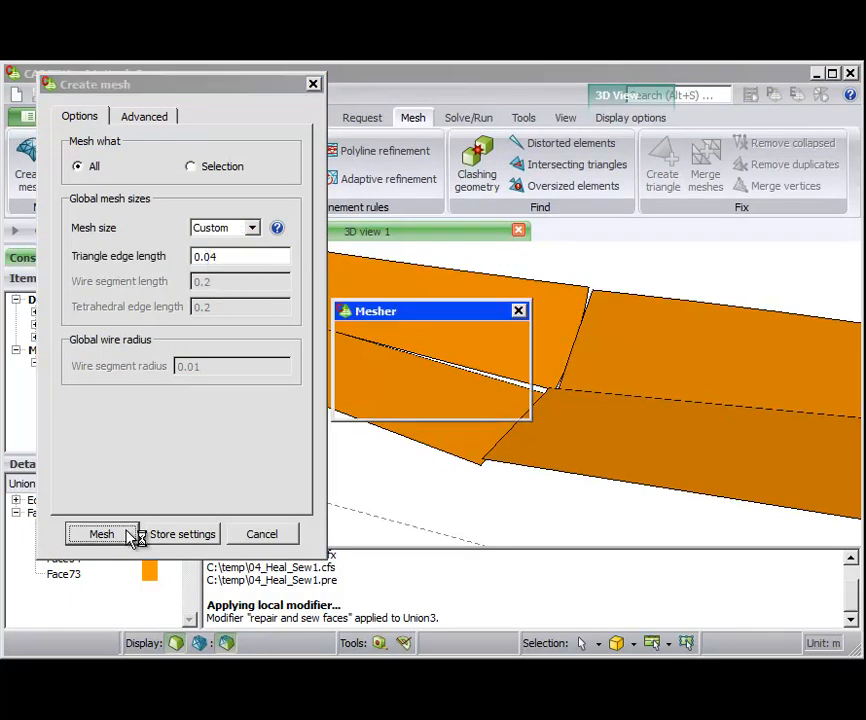
{"action": "left_click", "coordinate": [101, 534]}
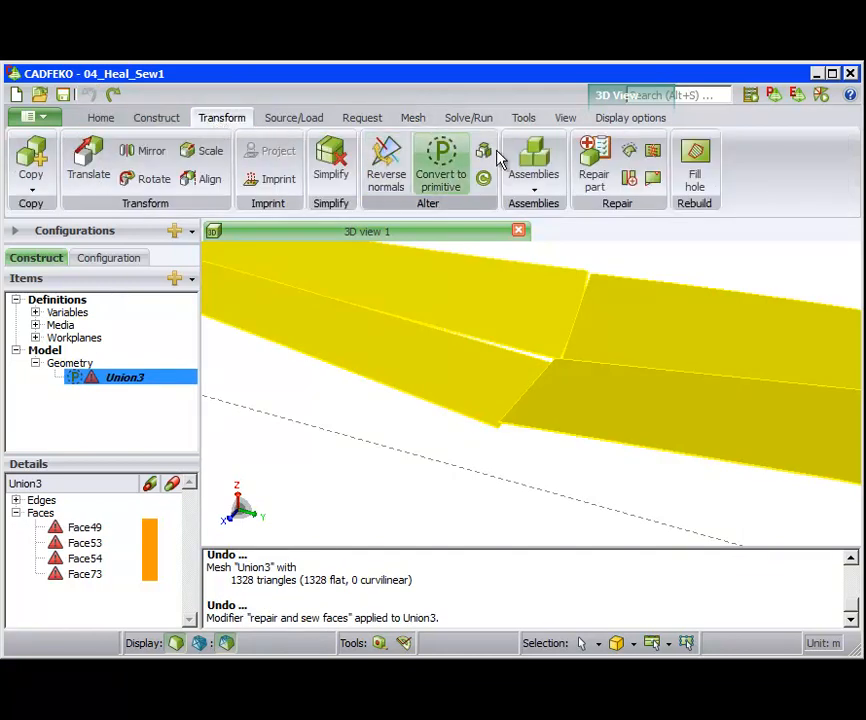
Step: Re-sew Union3's faces using a looser 0.05 sew tolerance
{"action": "left_click", "coordinate": [594, 160]}
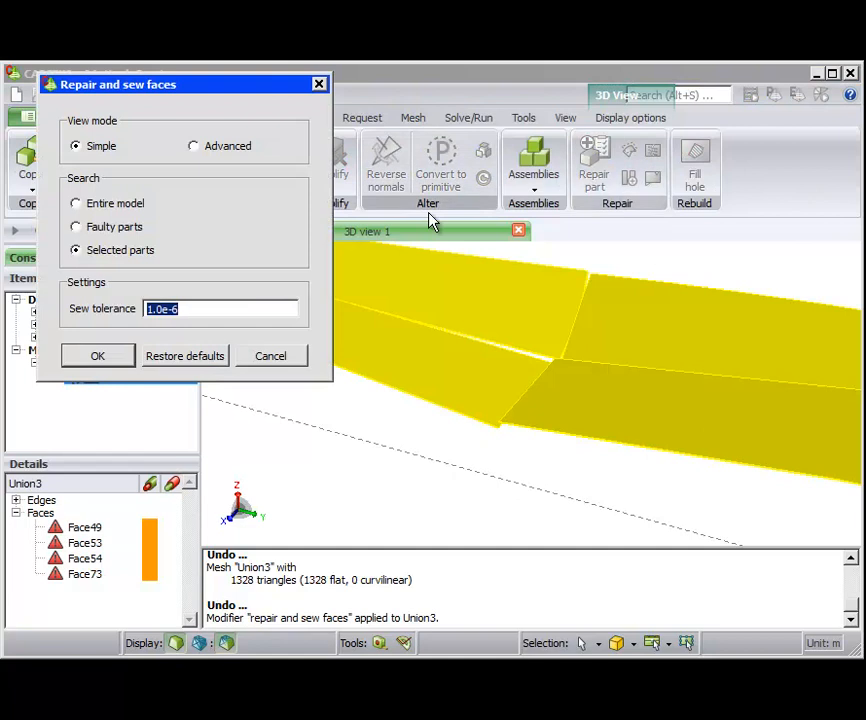
{"action": "type", "text": "0.05"}
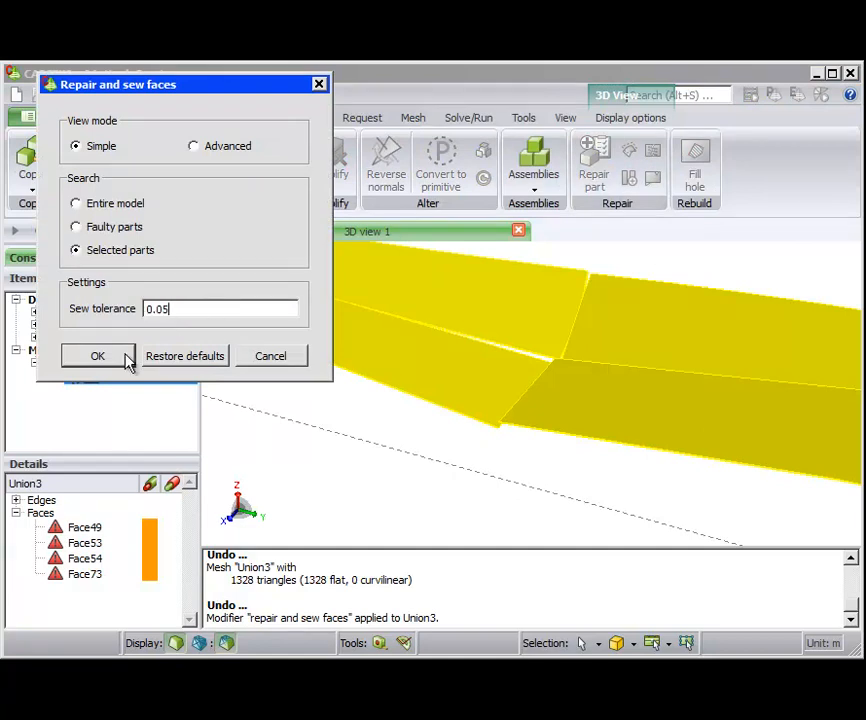
{"action": "left_click", "coordinate": [97, 356]}
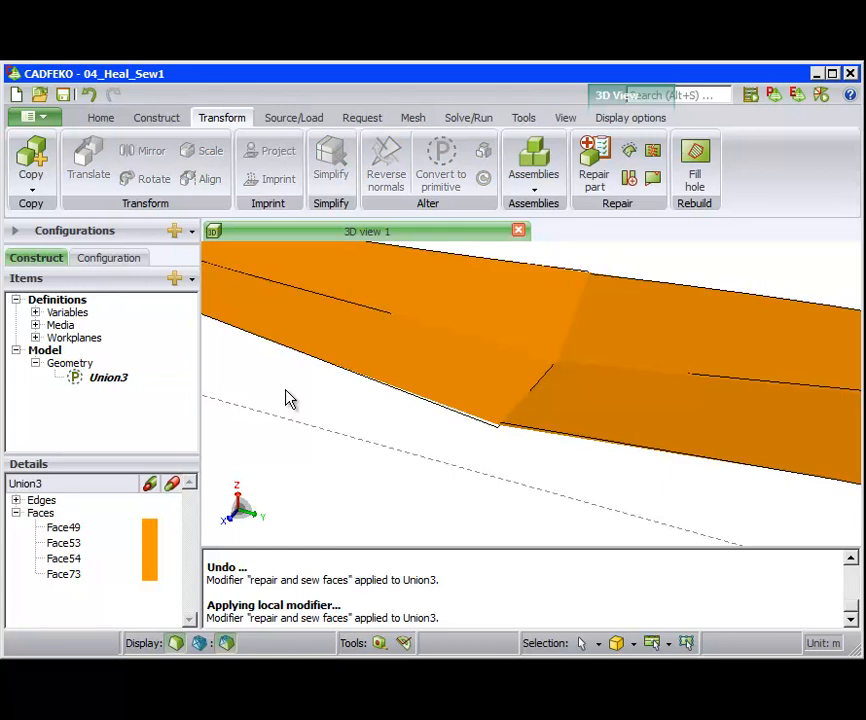
{"action": "left_click", "coordinate": [412, 117]}
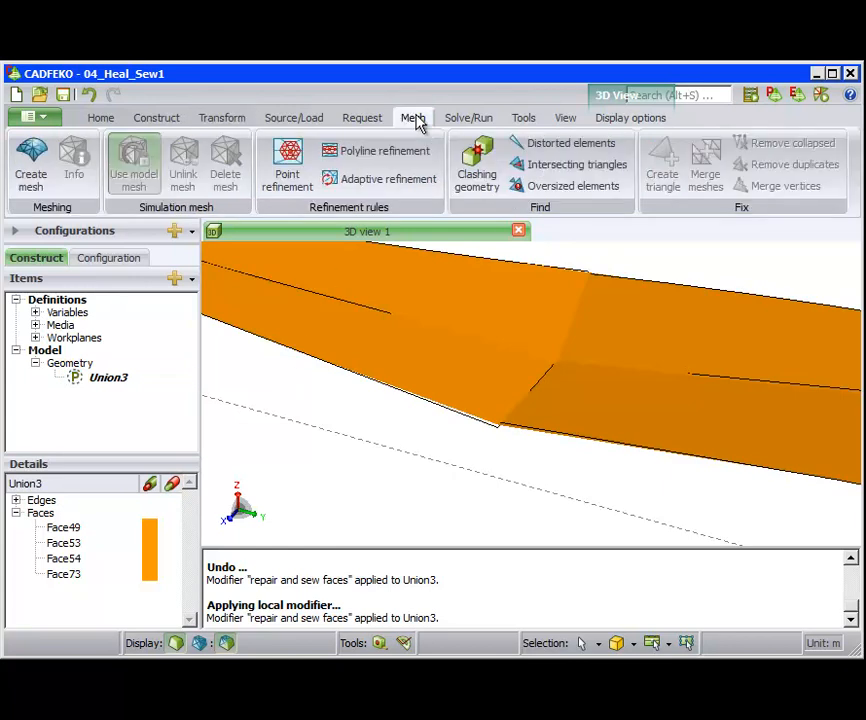
Step: Mesh the sewn Union3 into 1408 triangles with a custom 0.04 edge length
{"action": "left_click", "coordinate": [30, 160]}
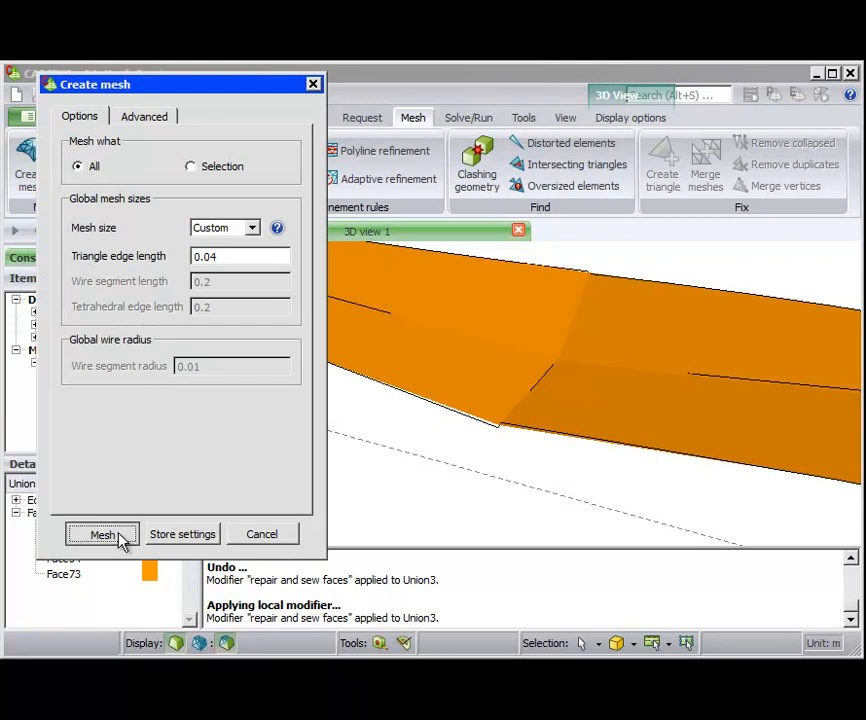
{"action": "left_click", "coordinate": [101, 534]}
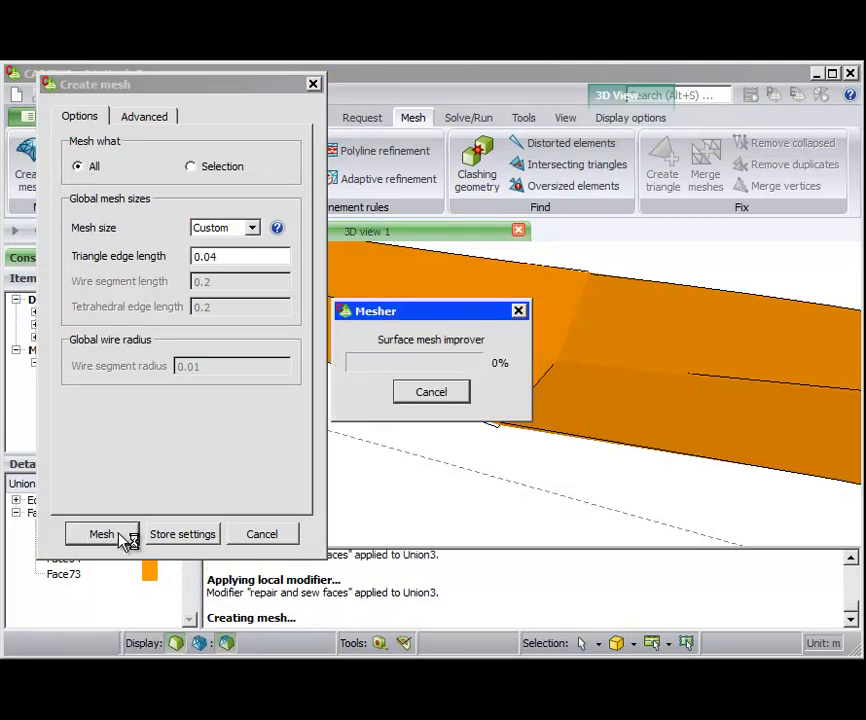
{"action": "left_click", "coordinate": [100, 534]}
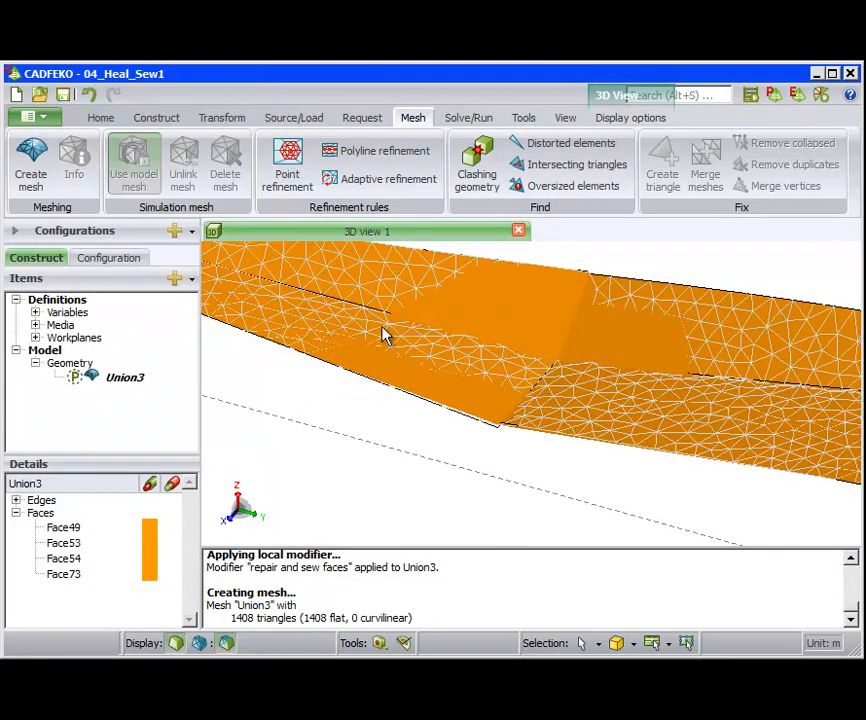
{"action": "left_click", "coordinate": [630, 117]}
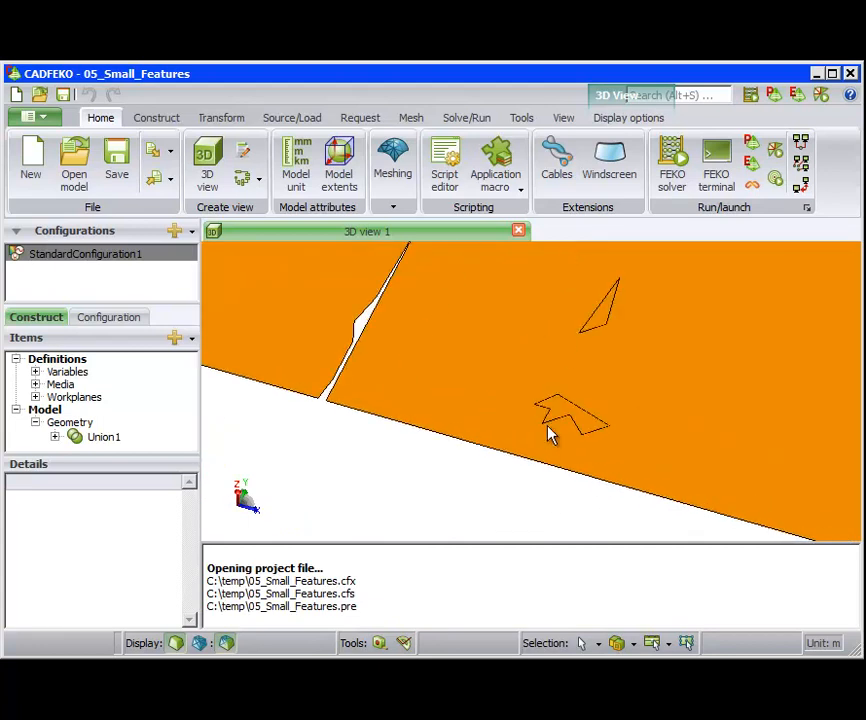
{"action": "mouse_move", "coordinate": [397, 358]}
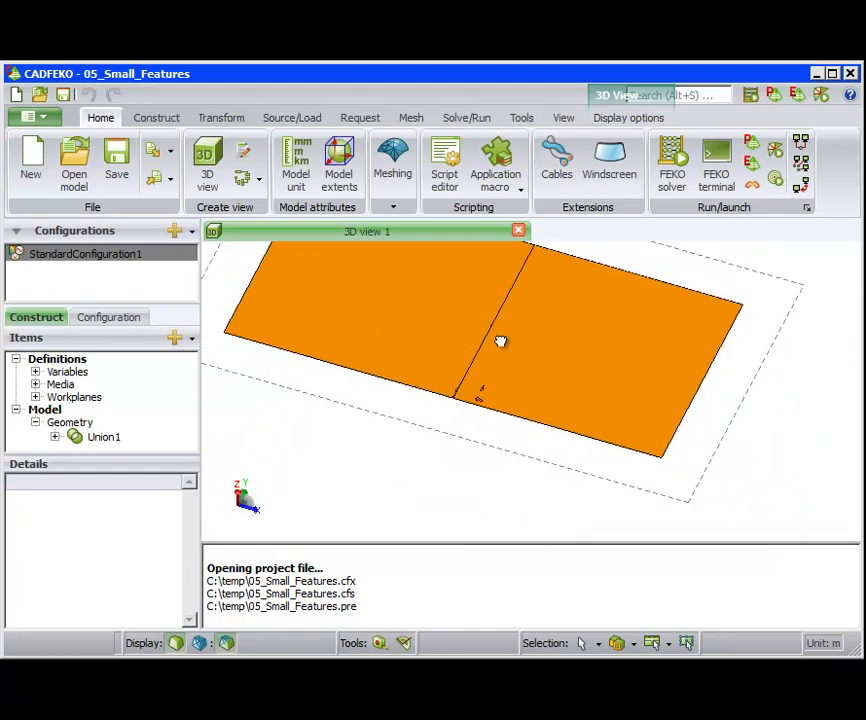
{"action": "mouse_move", "coordinate": [104, 438]}
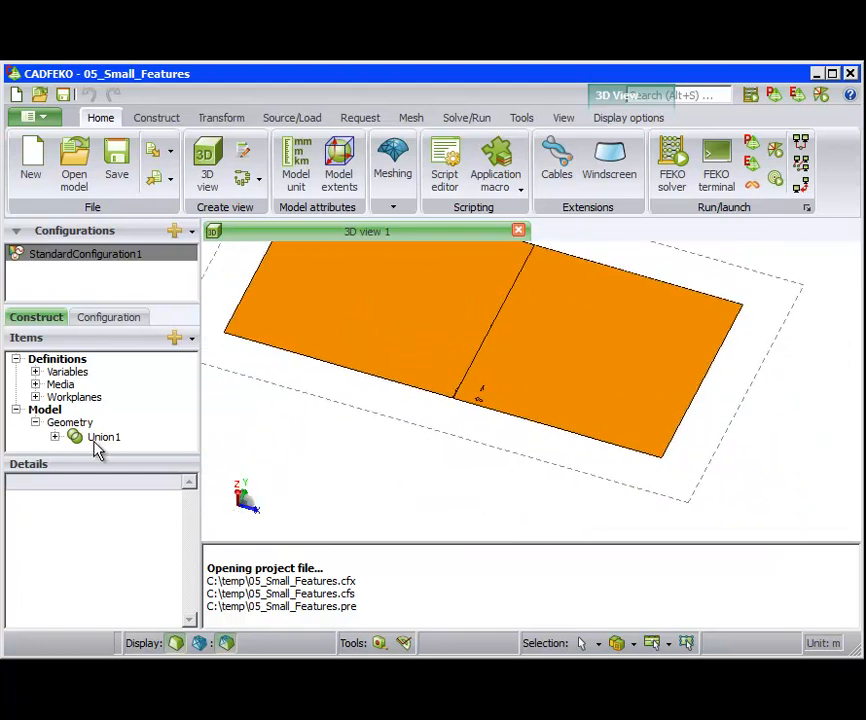
Step: Select Union1 in the 05_Small_Features tree and convert it to a primitive
{"action": "left_click", "coordinate": [104, 436]}
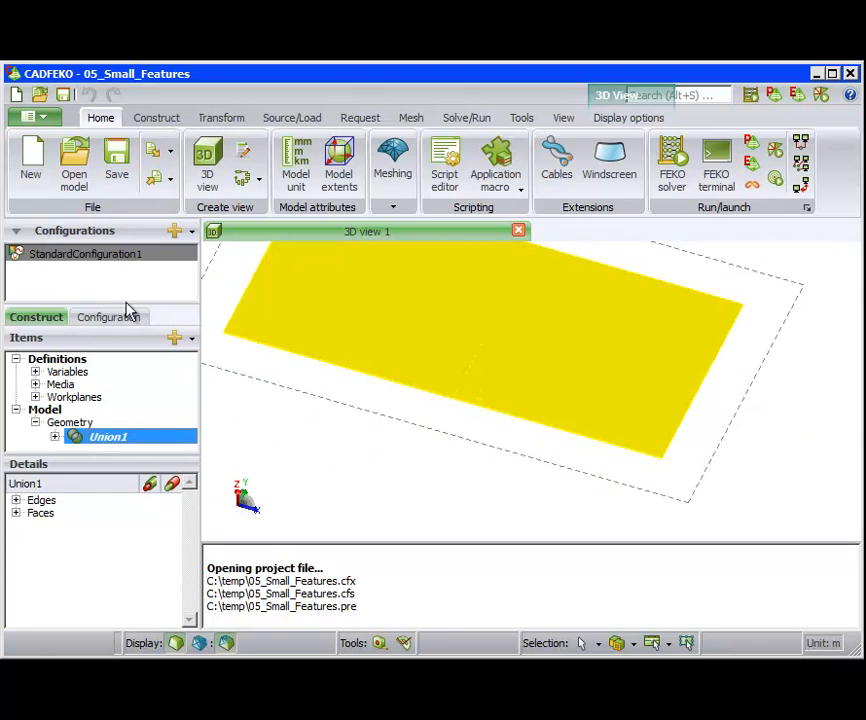
{"action": "left_click", "coordinate": [221, 117]}
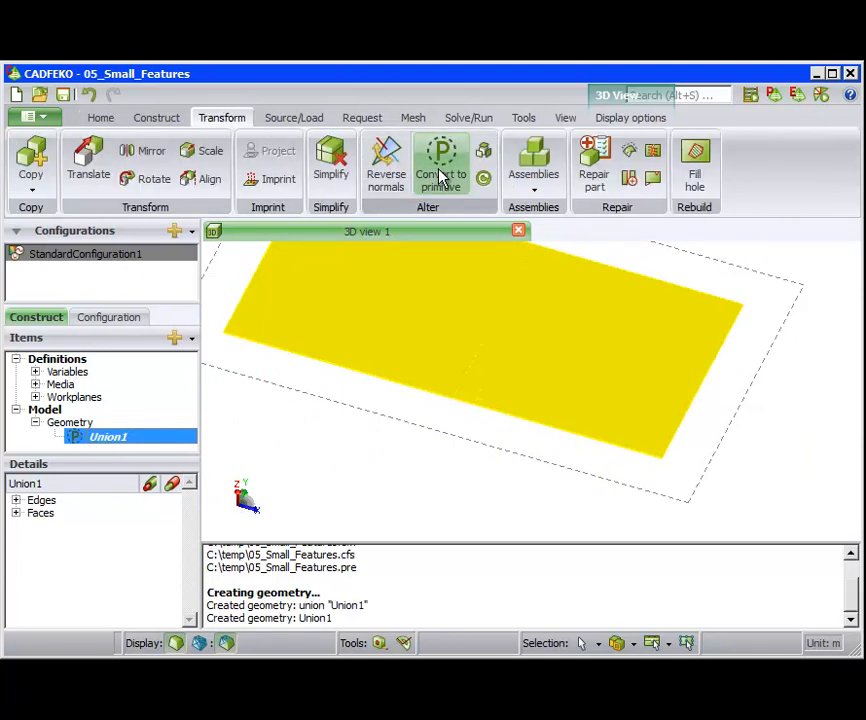
{"action": "mouse_move", "coordinate": [405, 374]}
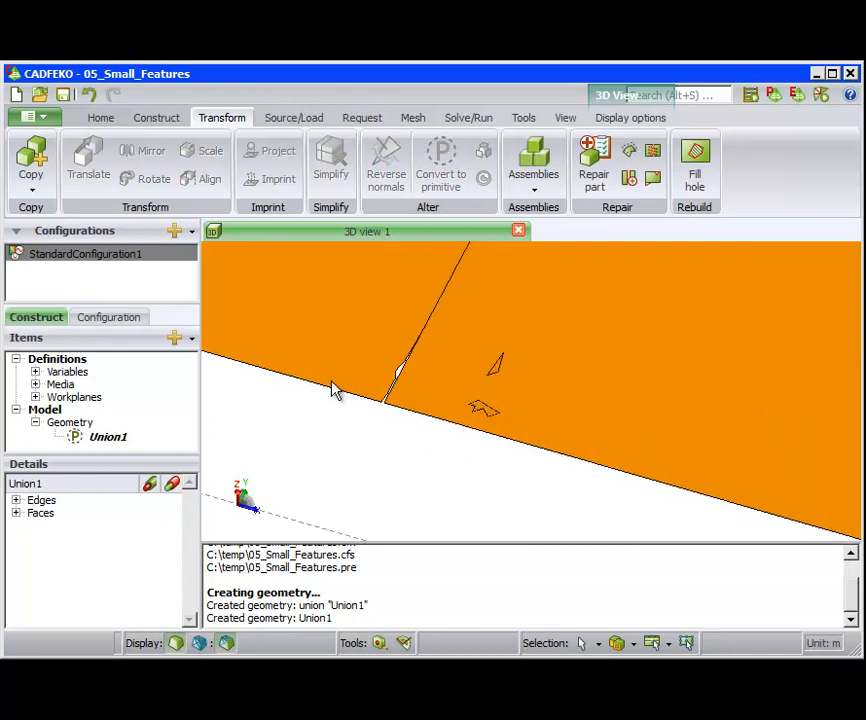
Step: Remove Union1's small edges, sliver faces and gashes using an advanced 0.01 feature size
{"action": "left_click", "coordinate": [108, 437]}
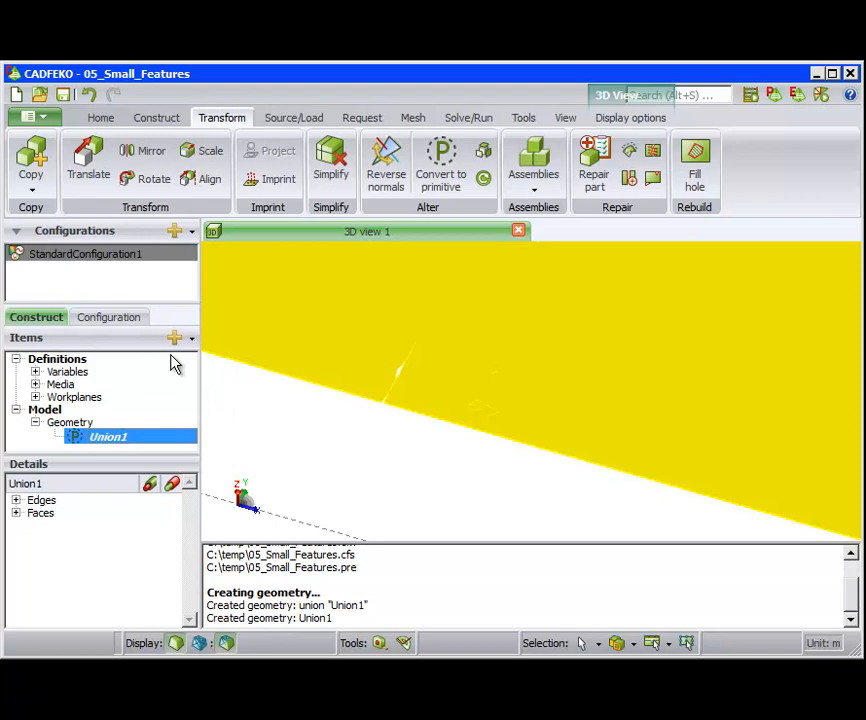
{"action": "mouse_move", "coordinate": [645, 190]}
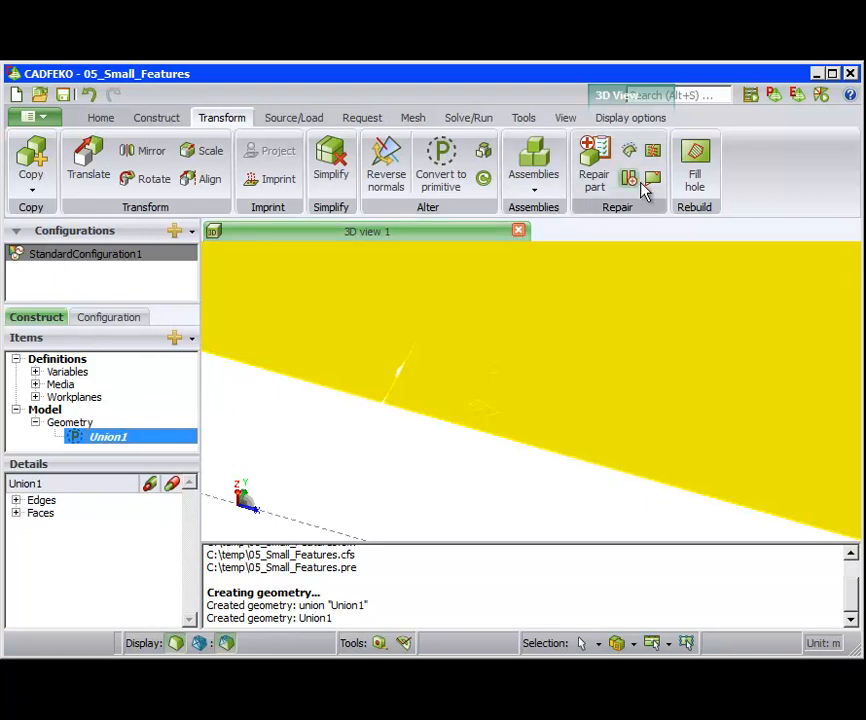
{"action": "mouse_move", "coordinate": [652, 180]}
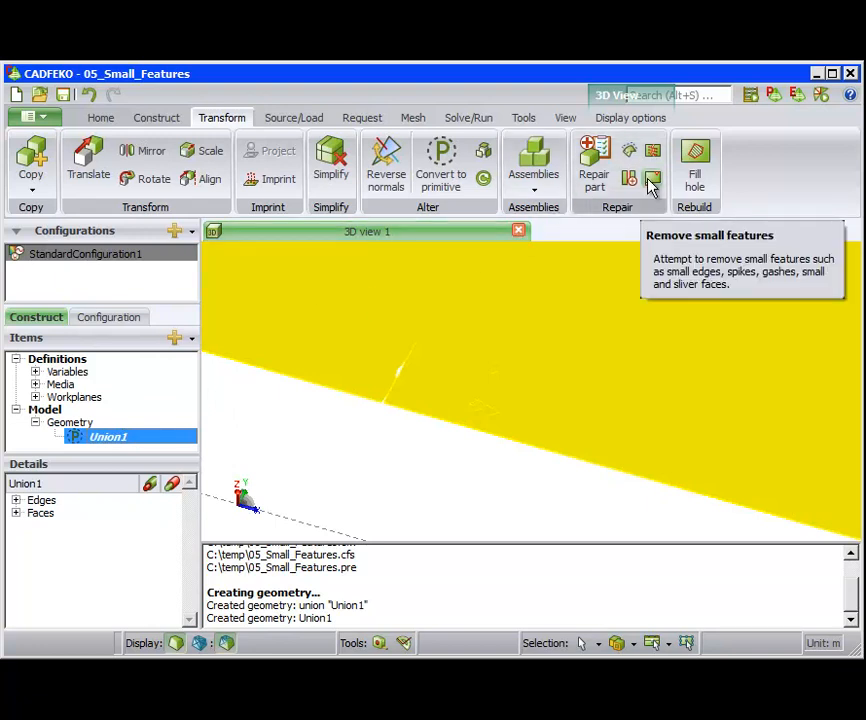
{"action": "left_click", "coordinate": [652, 178]}
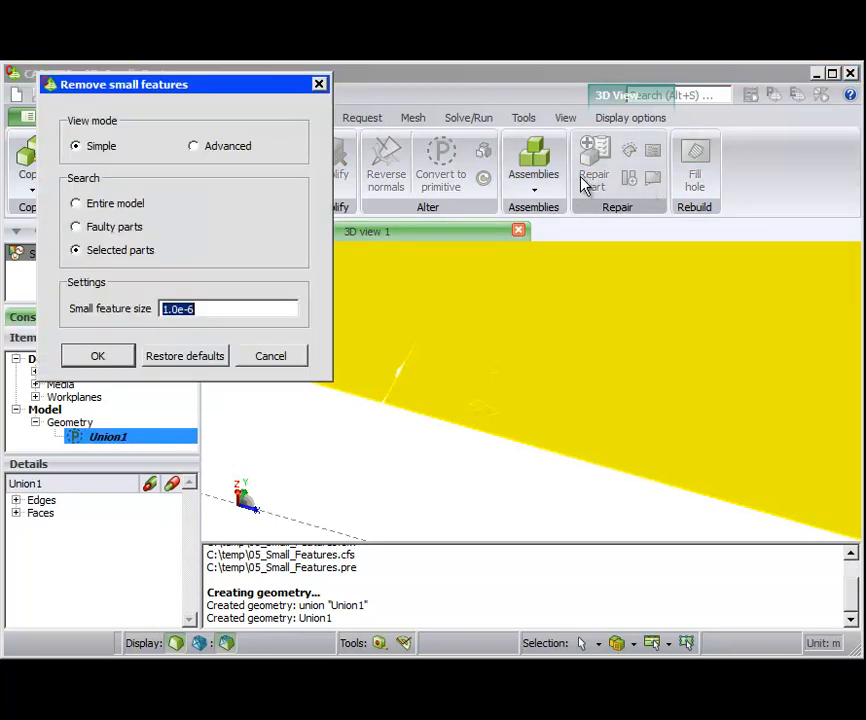
{"action": "left_click", "coordinate": [191, 145]}
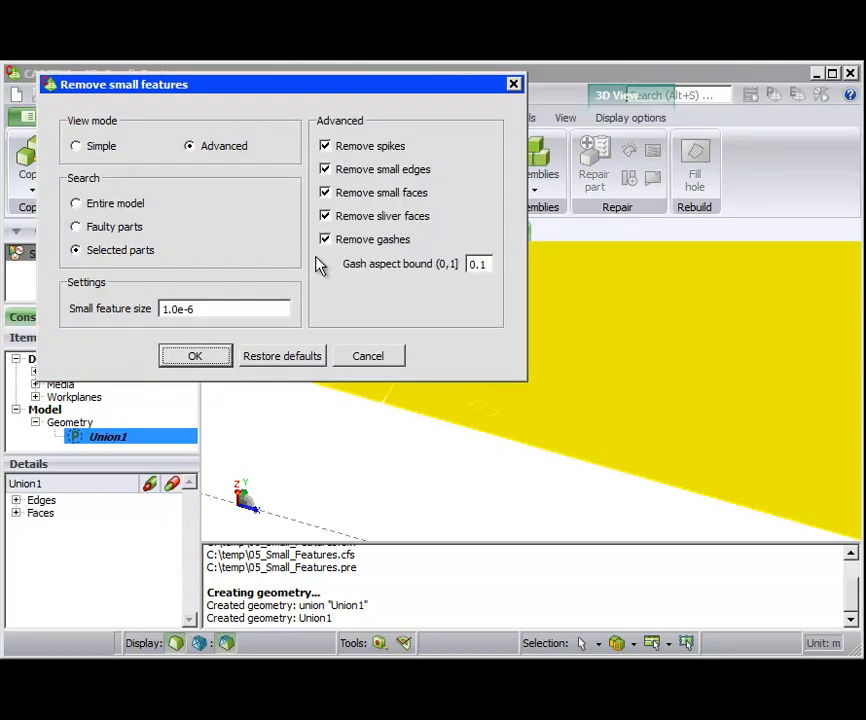
{"action": "left_click", "coordinate": [220, 308]}
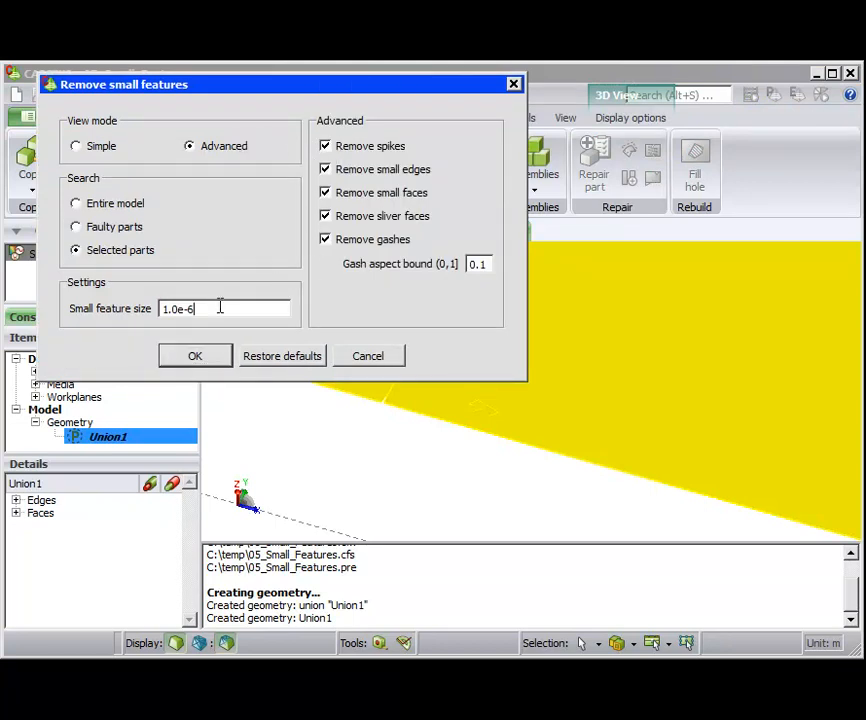
{"action": "type", "text": "0.01"}
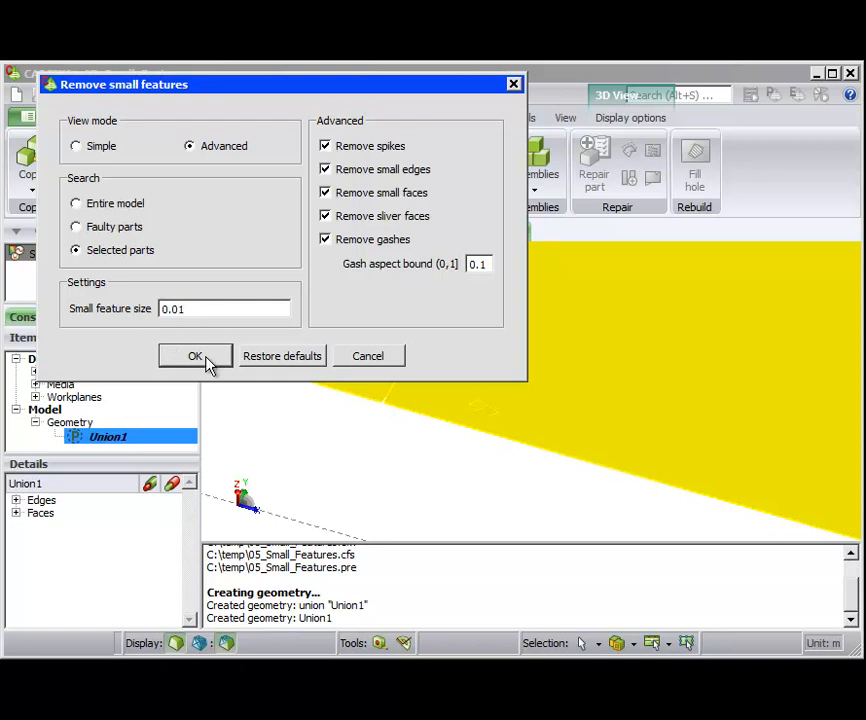
{"action": "left_click", "coordinate": [195, 356]}
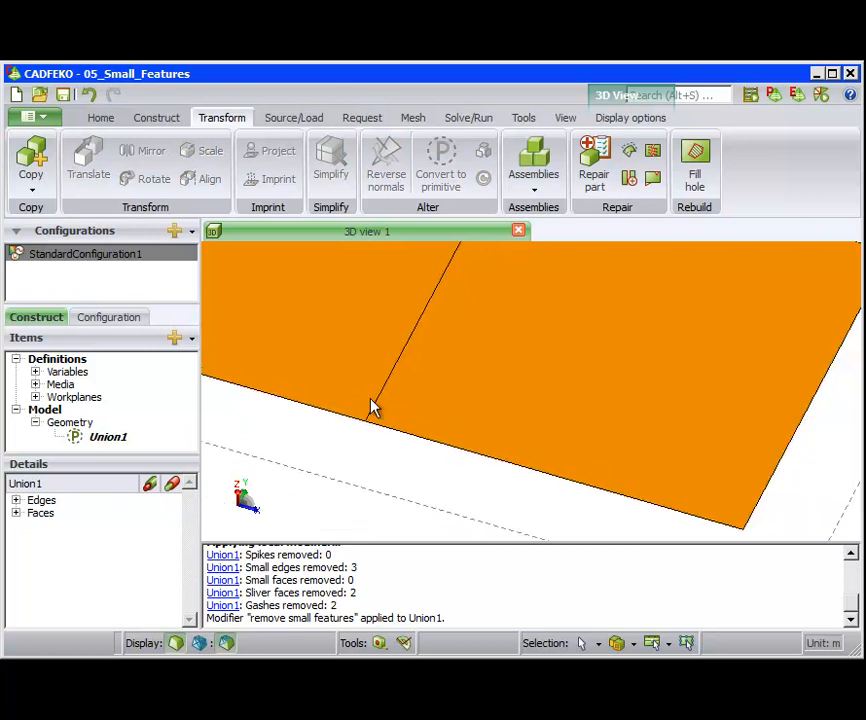
{"action": "left_click_drag", "start_coordinate": [373, 407], "coordinate": [438, 418]}
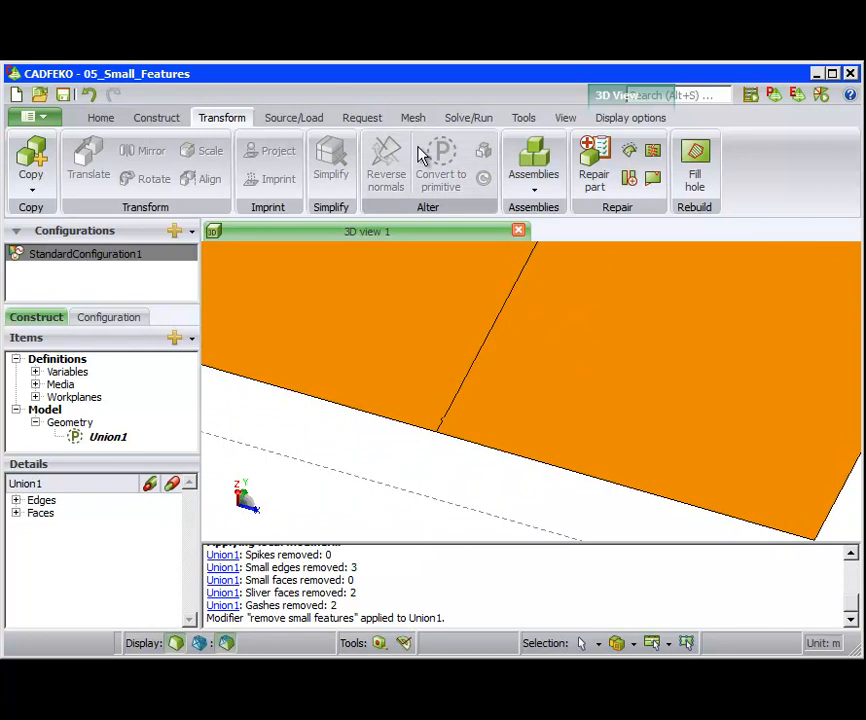
Step: Mesh Union1 into 2296 flat triangles with 0.05 triangle edge length
{"action": "left_click", "coordinate": [412, 117]}
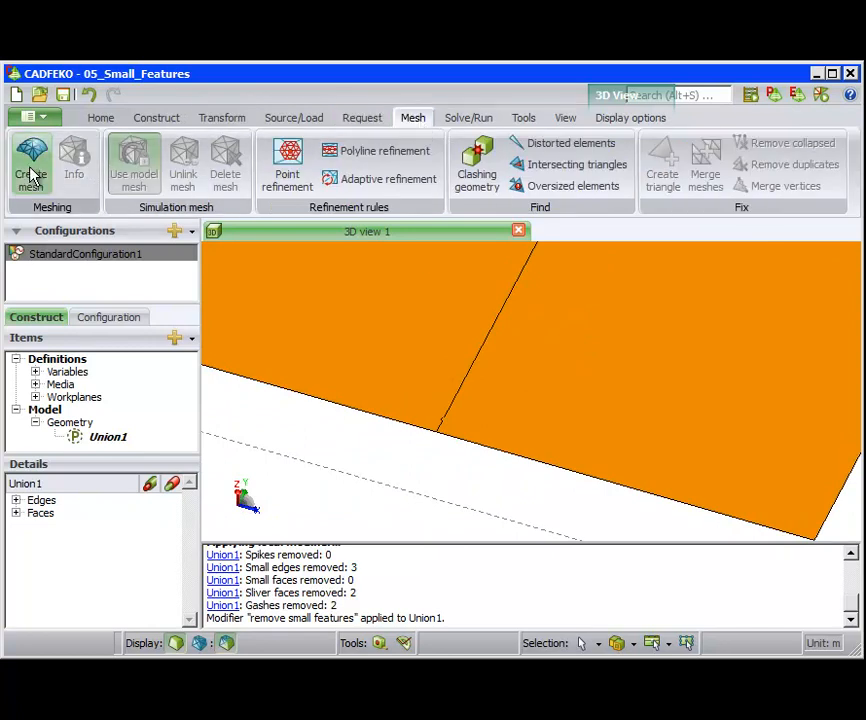
{"action": "left_click", "coordinate": [30, 160]}
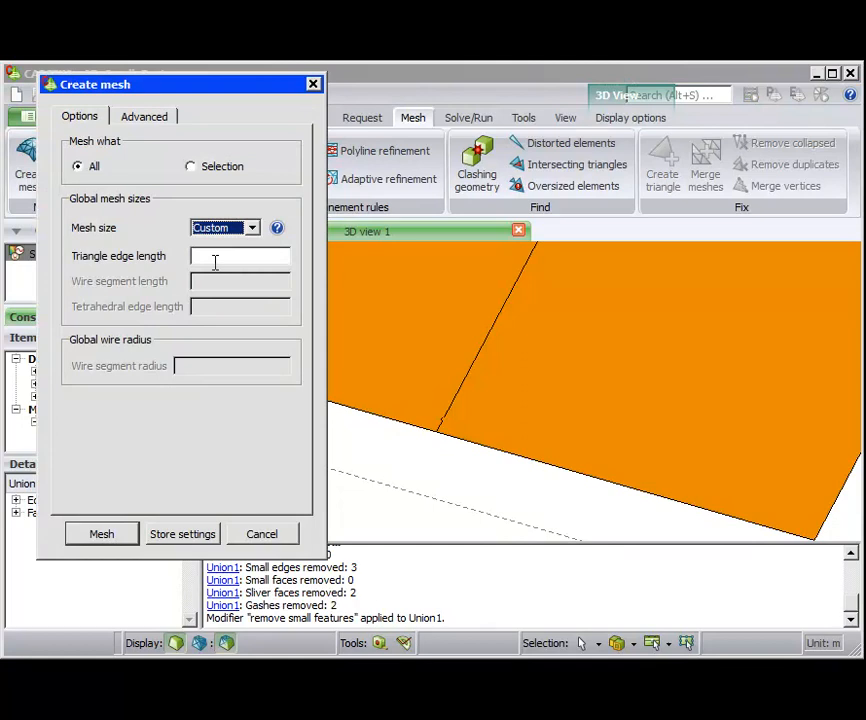
{"action": "type", "text": "0.05"}
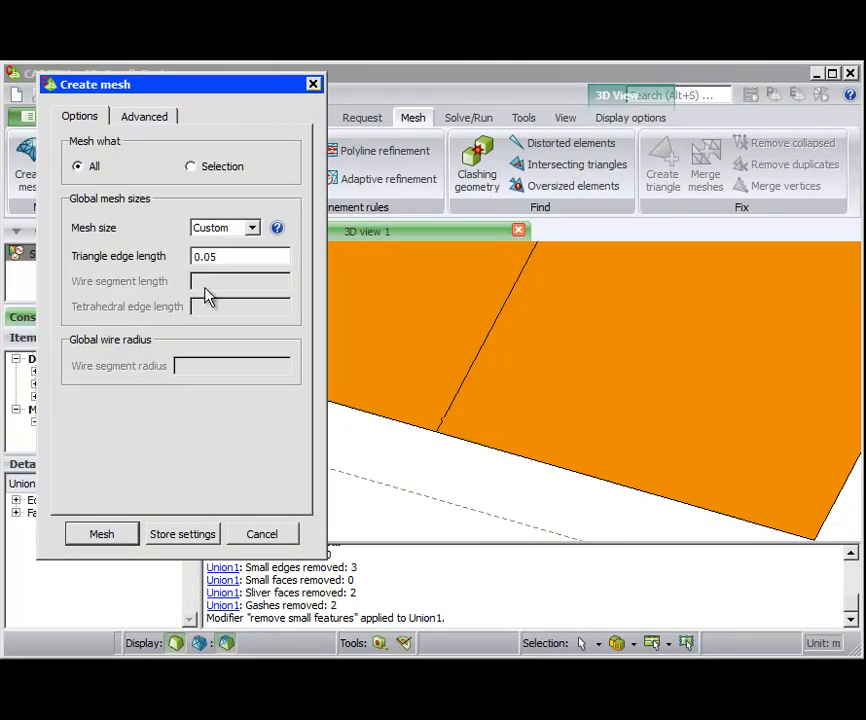
{"action": "left_click", "coordinate": [101, 533]}
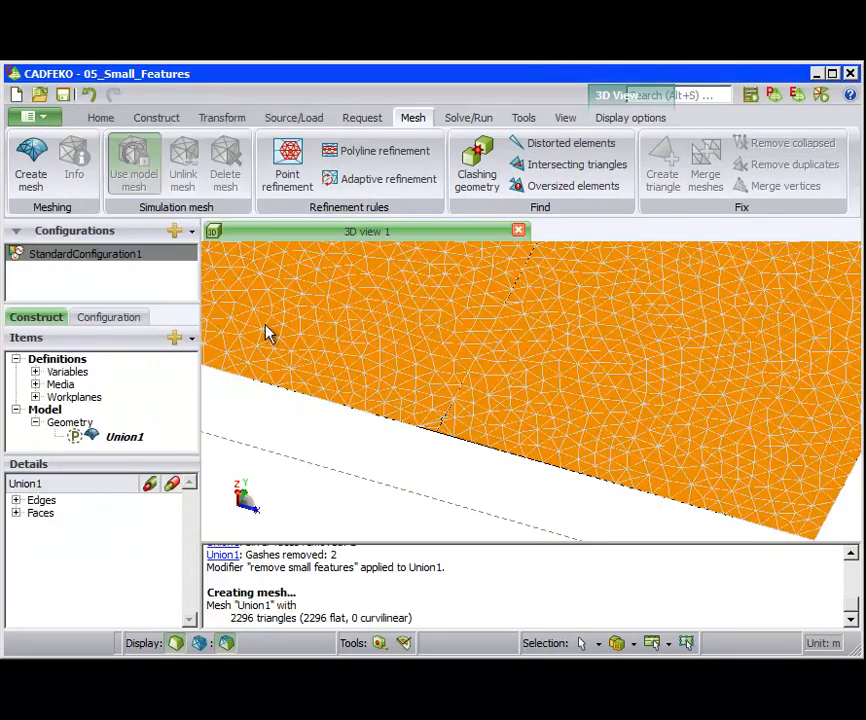
{"action": "left_click", "coordinate": [630, 117]}
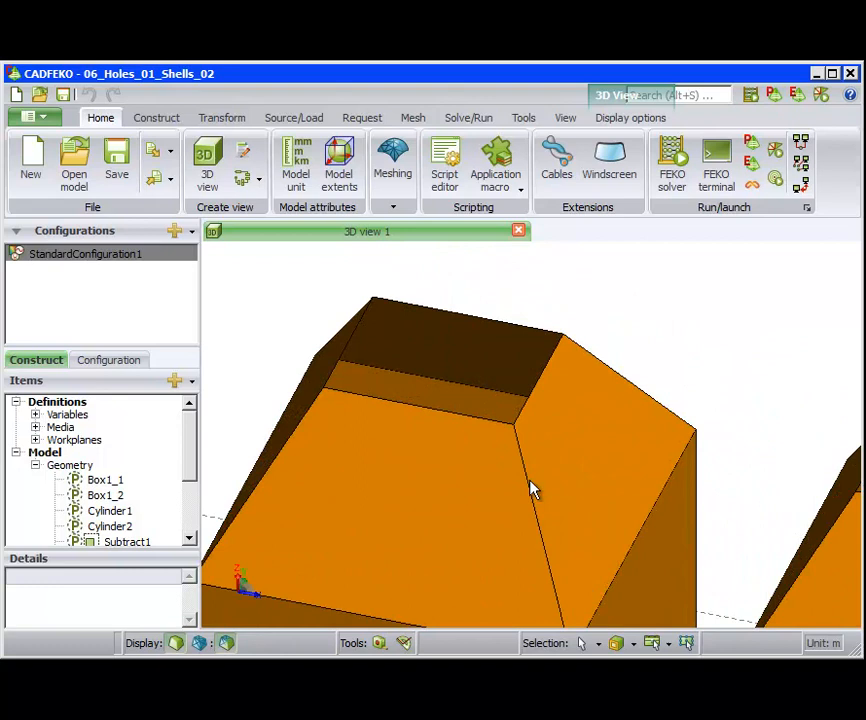
Step: Select the complete edge loop around the top opening, starting from one rim edge
{"action": "left_click", "coordinate": [620, 643]}
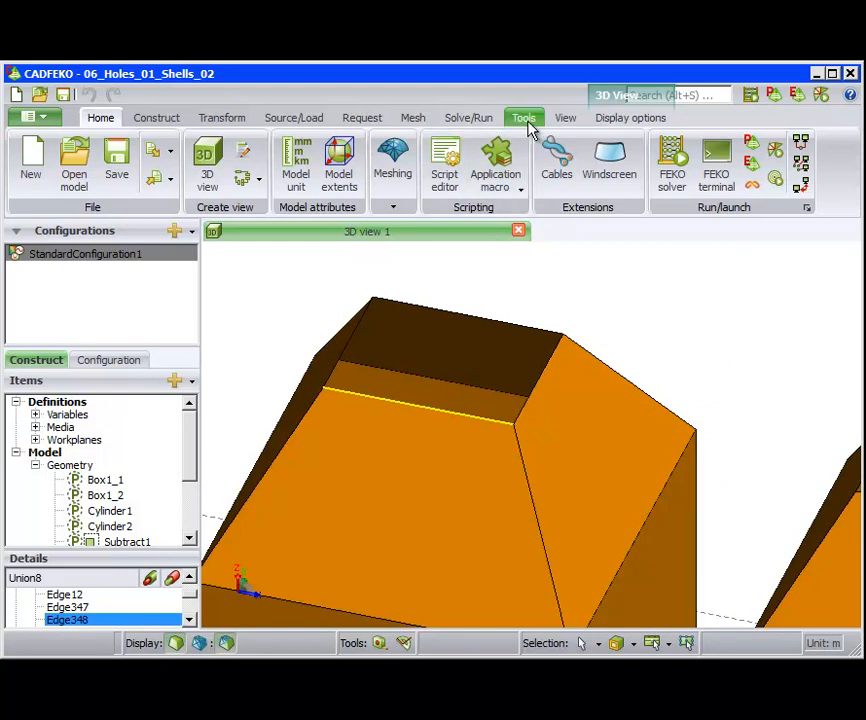
{"action": "left_click", "coordinate": [523, 117]}
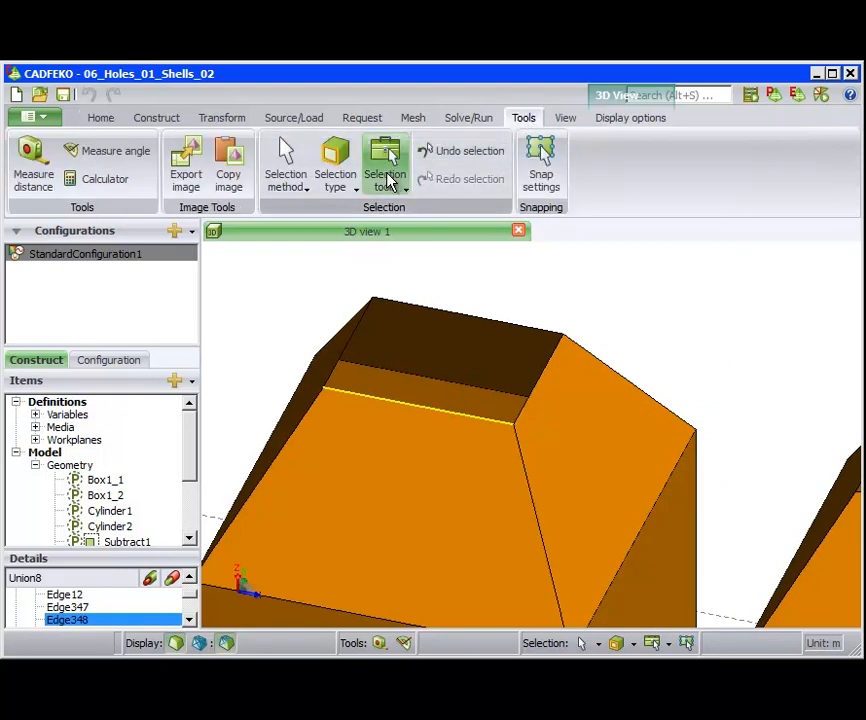
{"action": "left_click", "coordinate": [385, 165]}
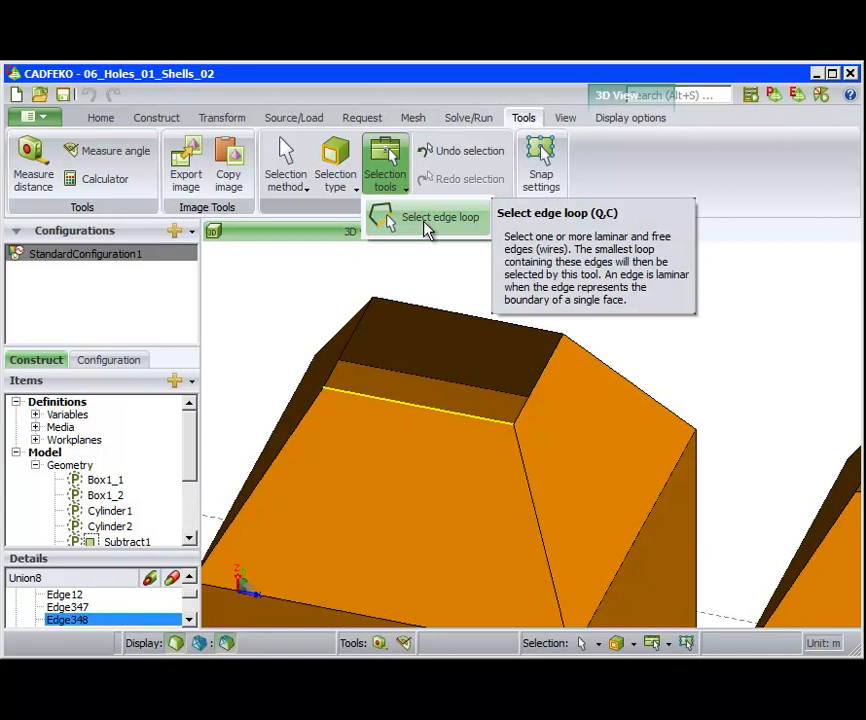
{"action": "left_click", "coordinate": [425, 217]}
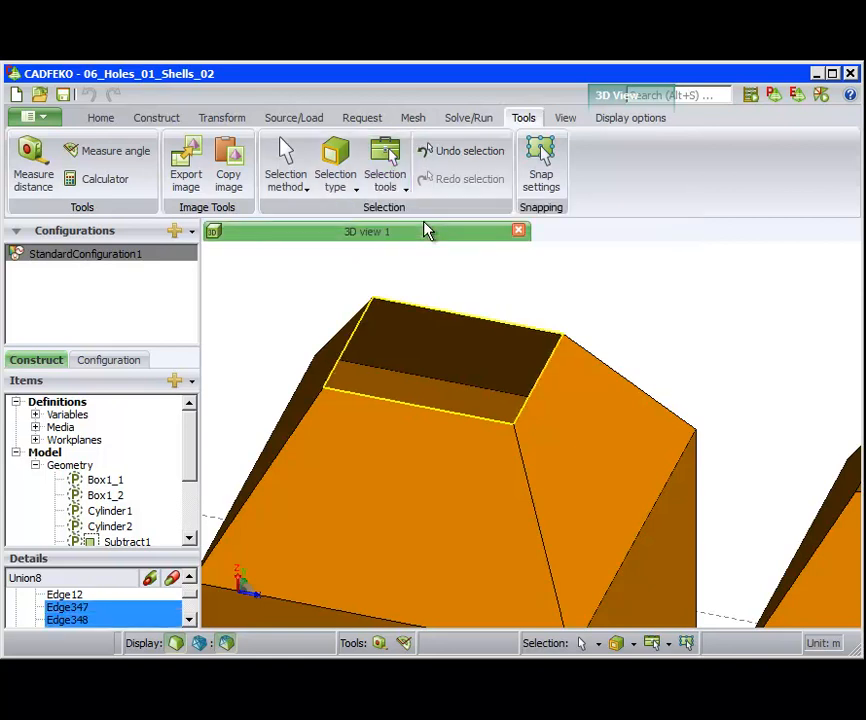
{"action": "mouse_move", "coordinate": [450, 305]}
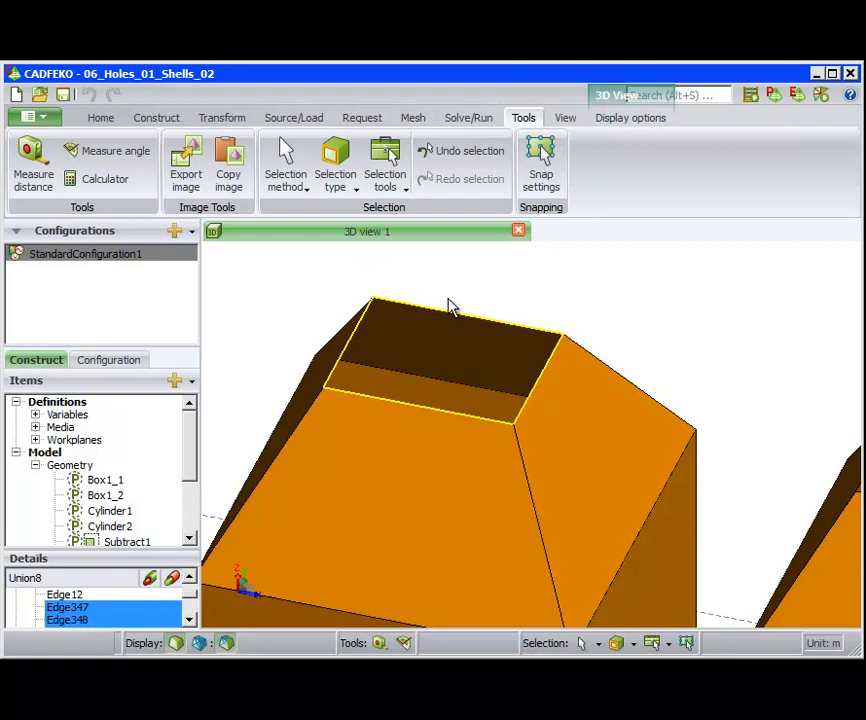
{"action": "left_click", "coordinate": [221, 117]}
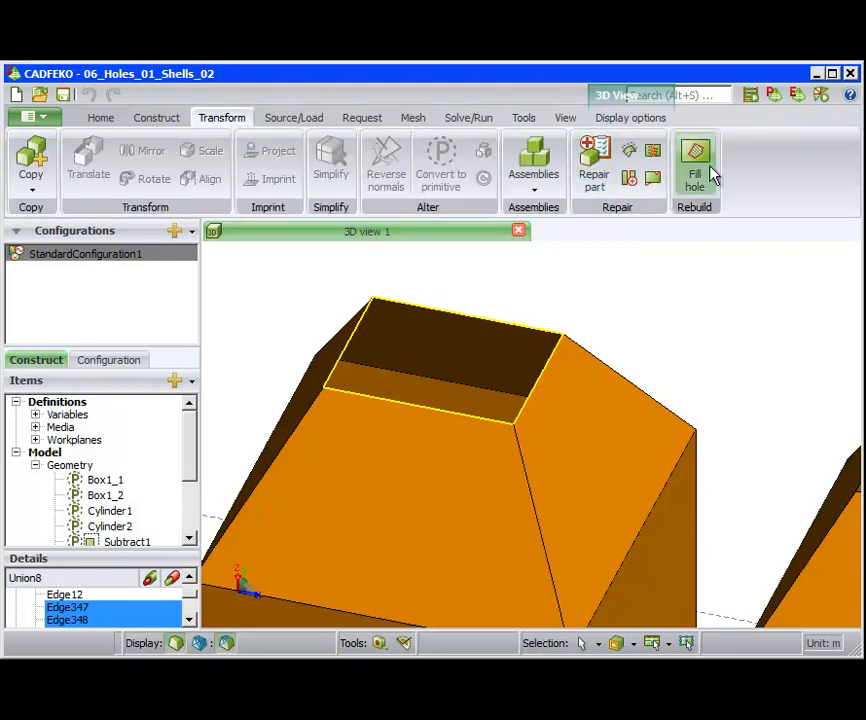
Step: Cap the first tapered box's top opening with a curved surface using Cornered transition
{"action": "left_click", "coordinate": [694, 160]}
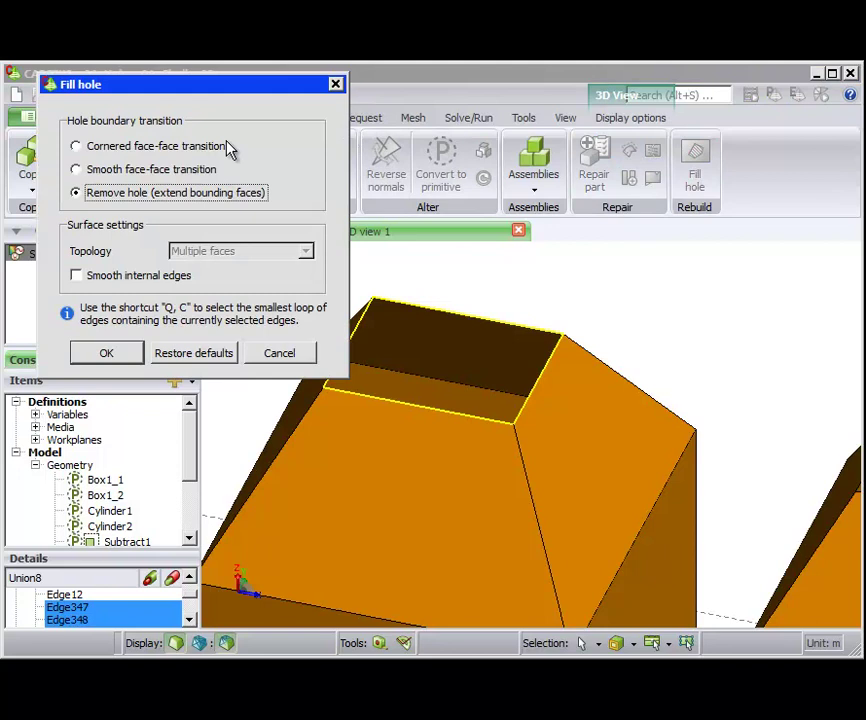
{"action": "left_click", "coordinate": [76, 145]}
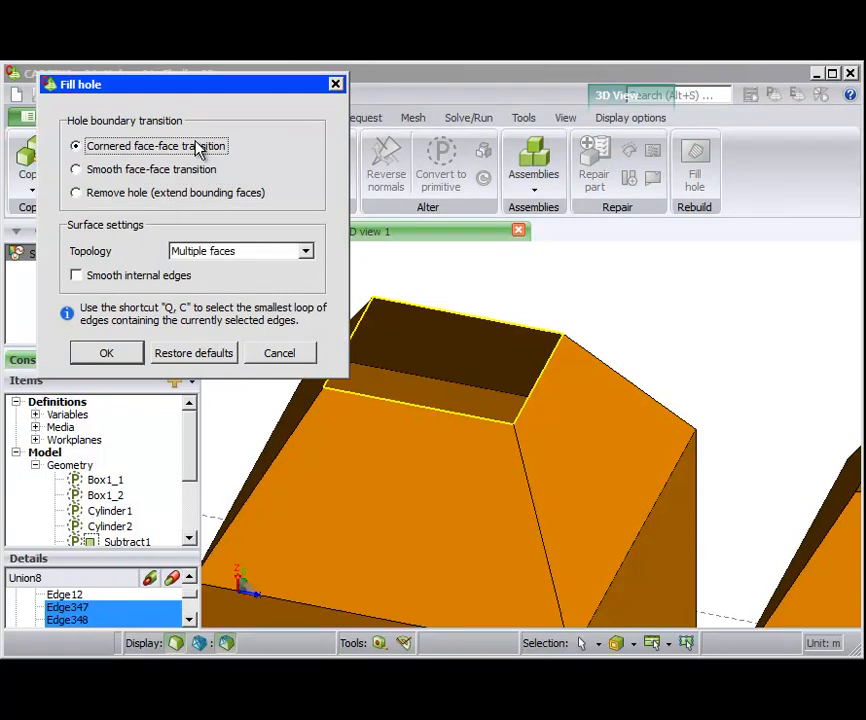
{"action": "left_click", "coordinate": [106, 352]}
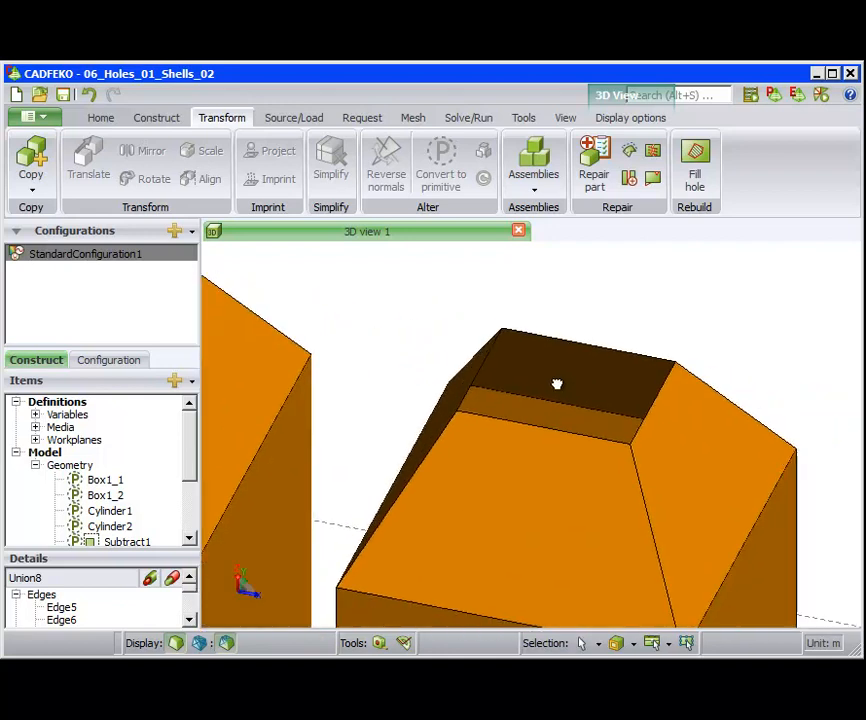
{"action": "left_click", "coordinate": [533, 415]}
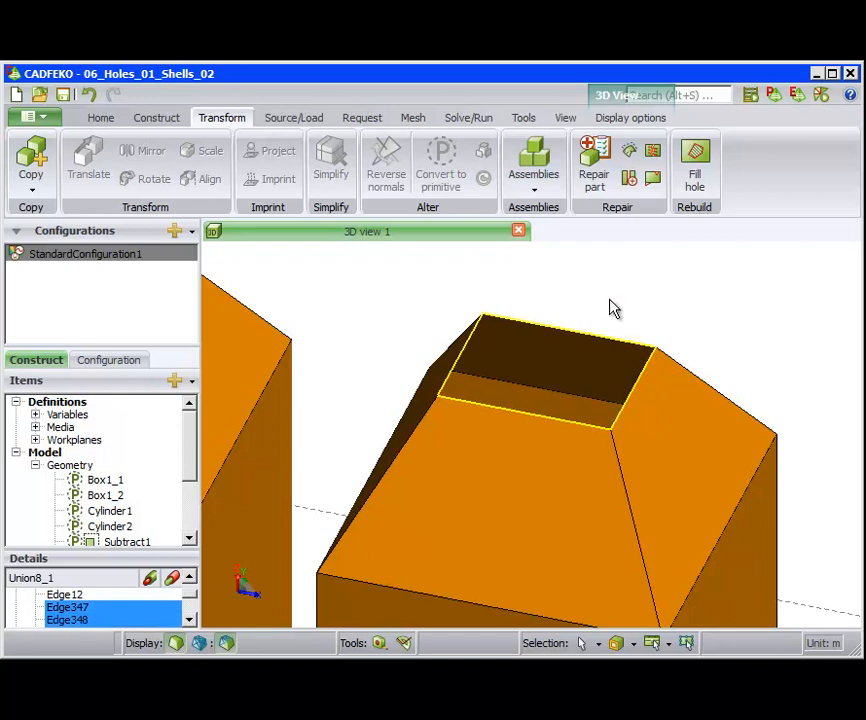
{"action": "left_click", "coordinate": [694, 158]}
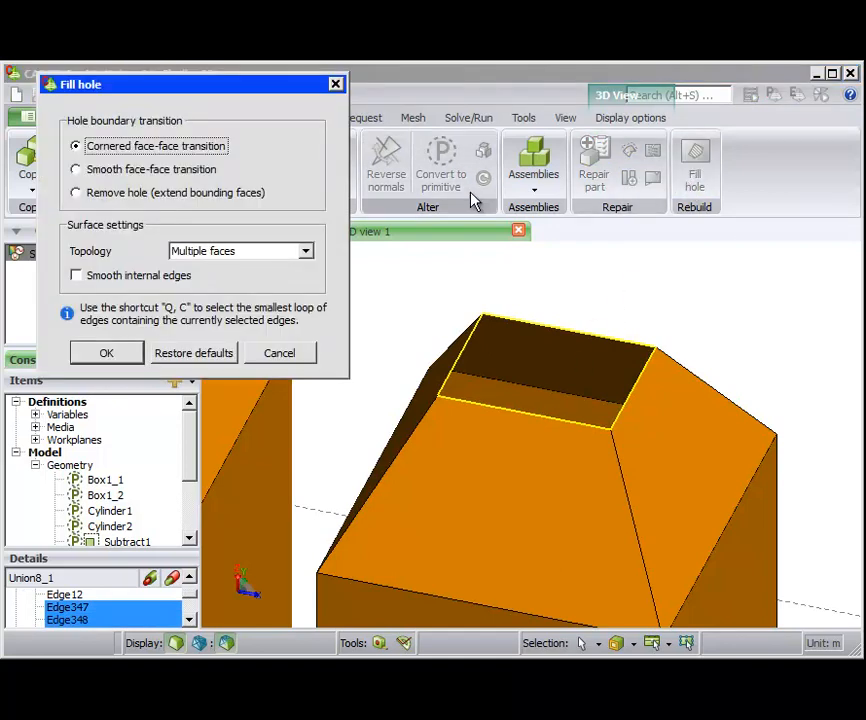
{"action": "left_click", "coordinate": [75, 169]}
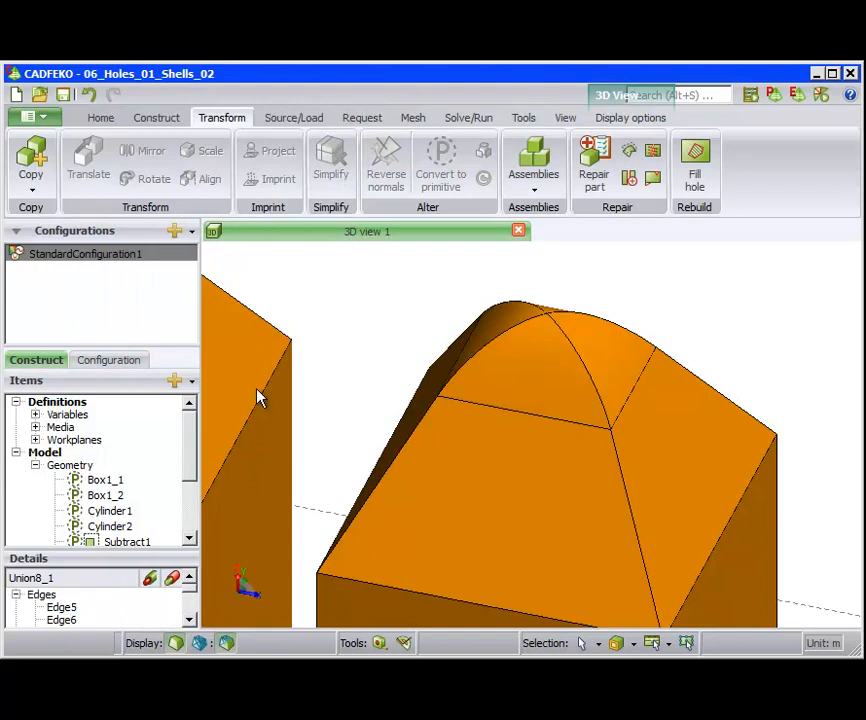
{"action": "mouse_move", "coordinate": [463, 364]}
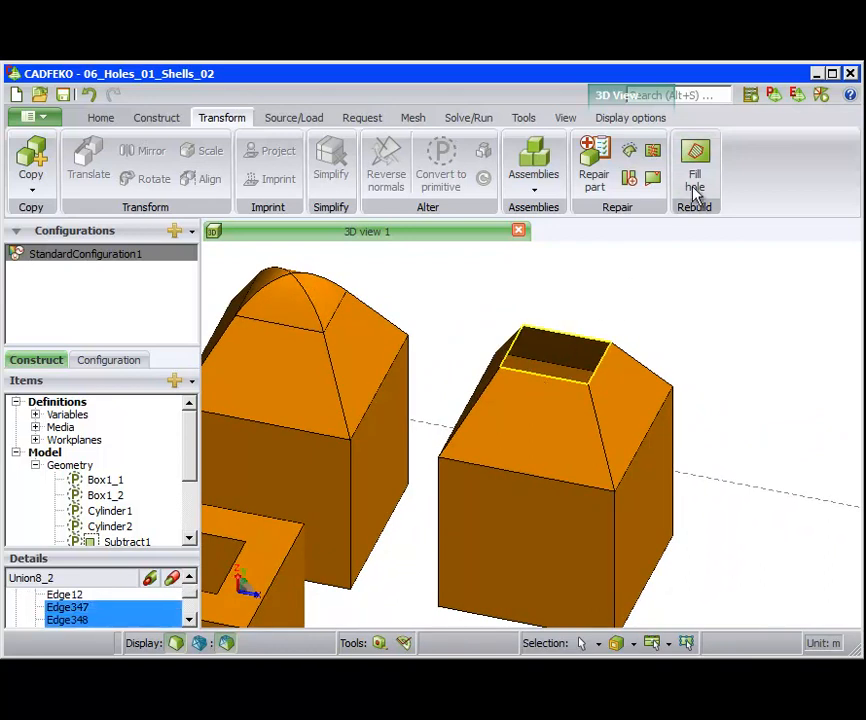
Step: Close Union8_2's top hole by extending its sloped sides into a pointed peak
{"action": "left_click", "coordinate": [694, 160]}
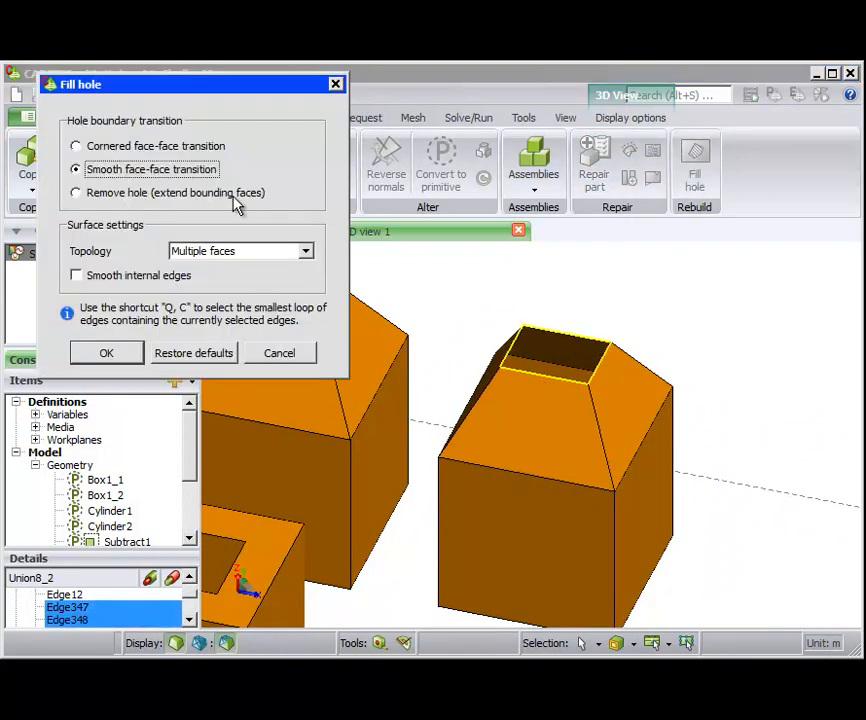
{"action": "left_click", "coordinate": [75, 192]}
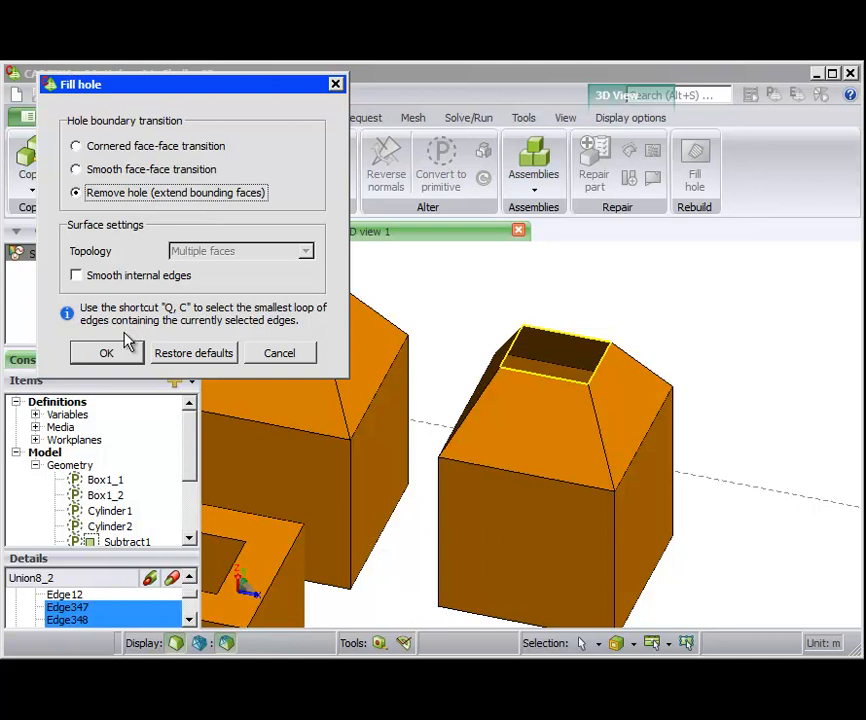
{"action": "left_click", "coordinate": [106, 352]}
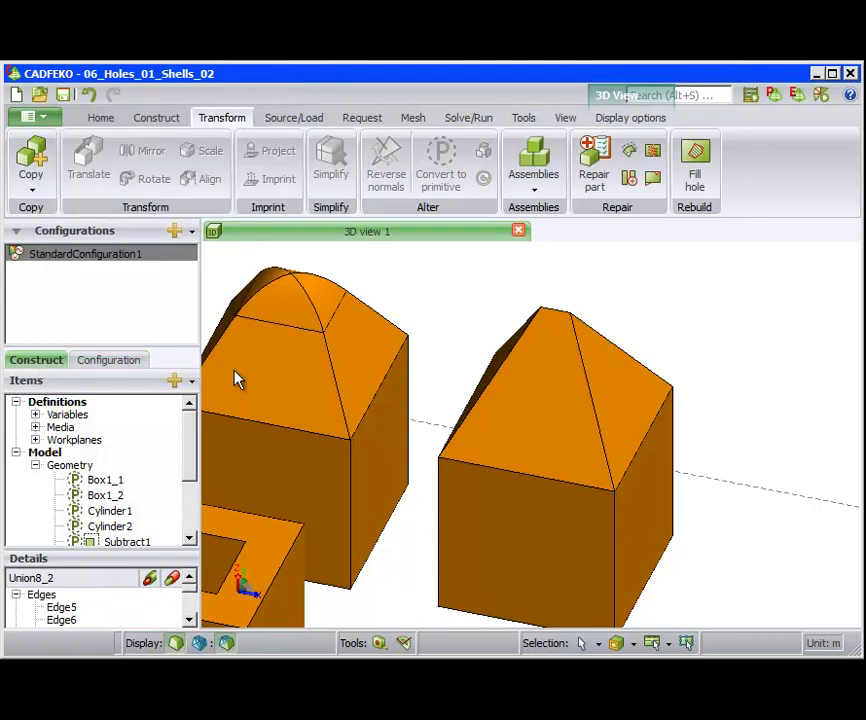
{"action": "mouse_move", "coordinate": [513, 412]}
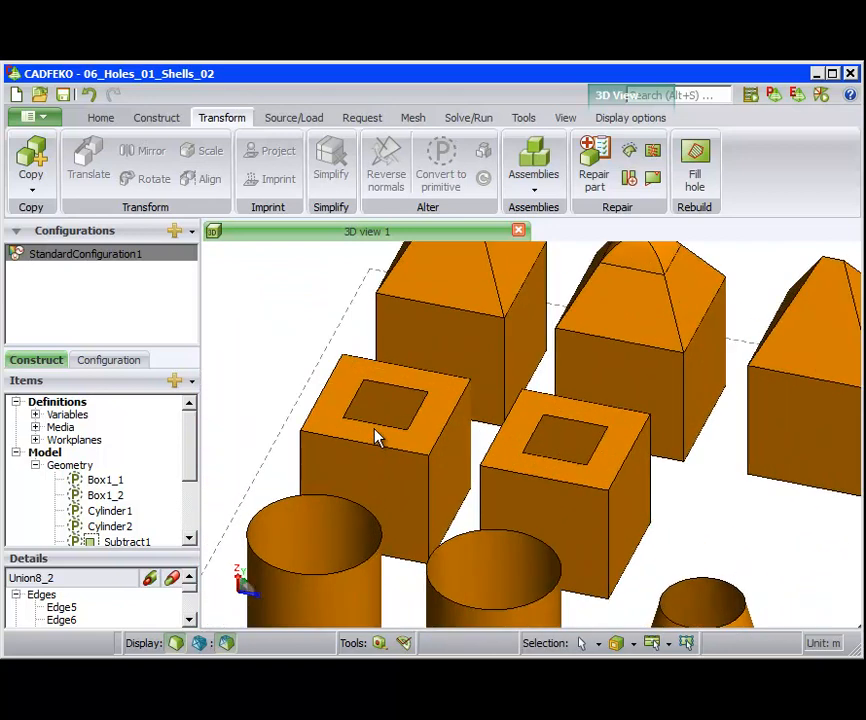
Step: Remove Box1_1's square top hole, leaving a plain flat top
{"action": "left_click", "coordinate": [103, 480]}
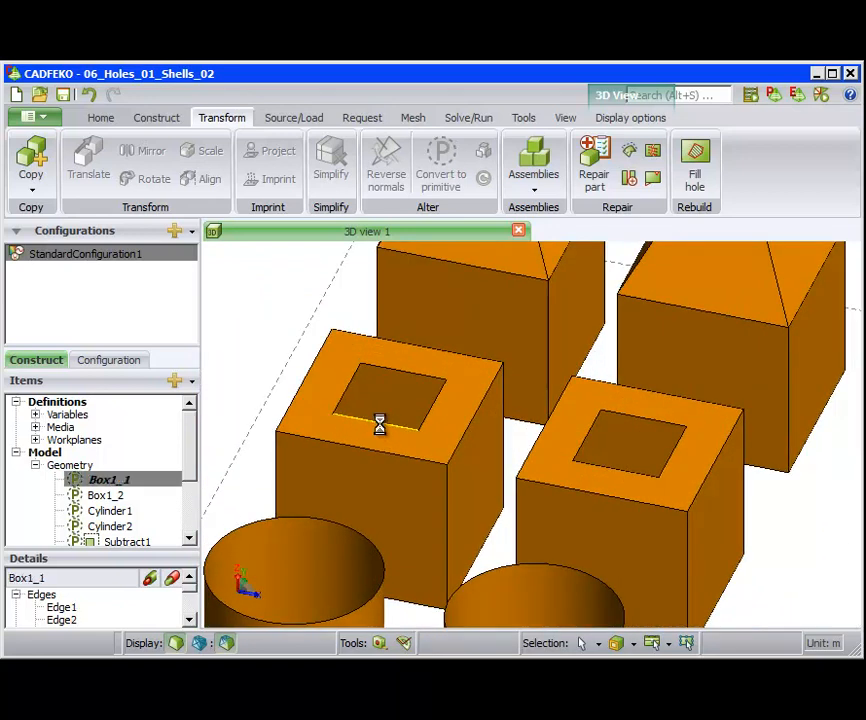
{"action": "left_click", "coordinate": [695, 165]}
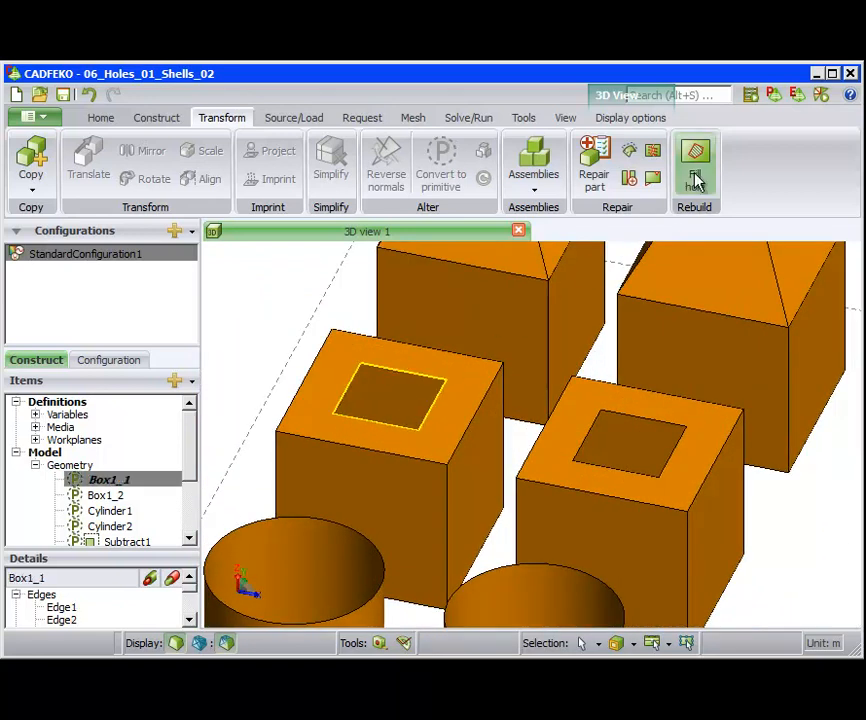
{"action": "left_click", "coordinate": [695, 160]}
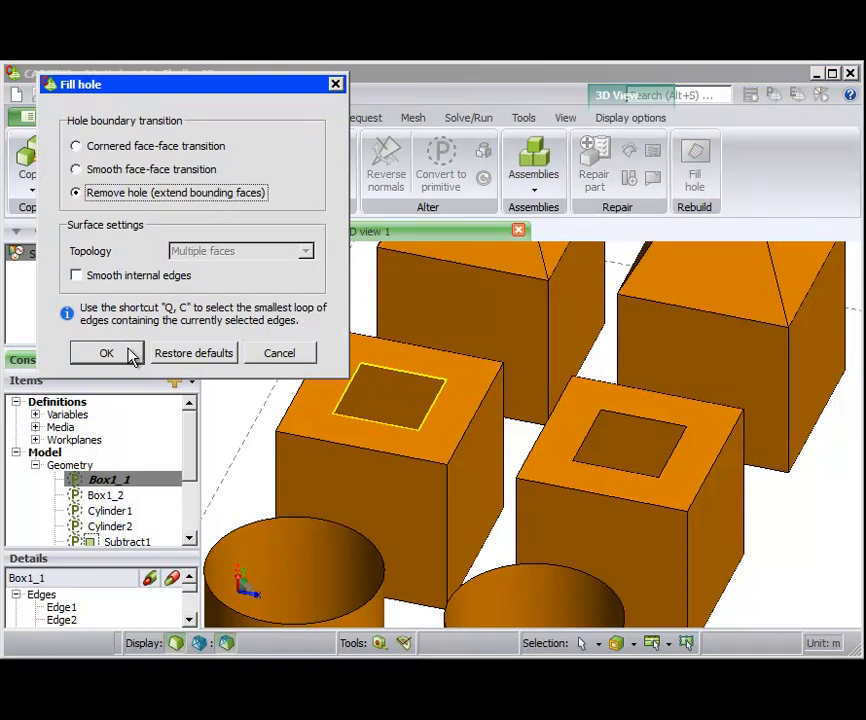
{"action": "left_click", "coordinate": [106, 352]}
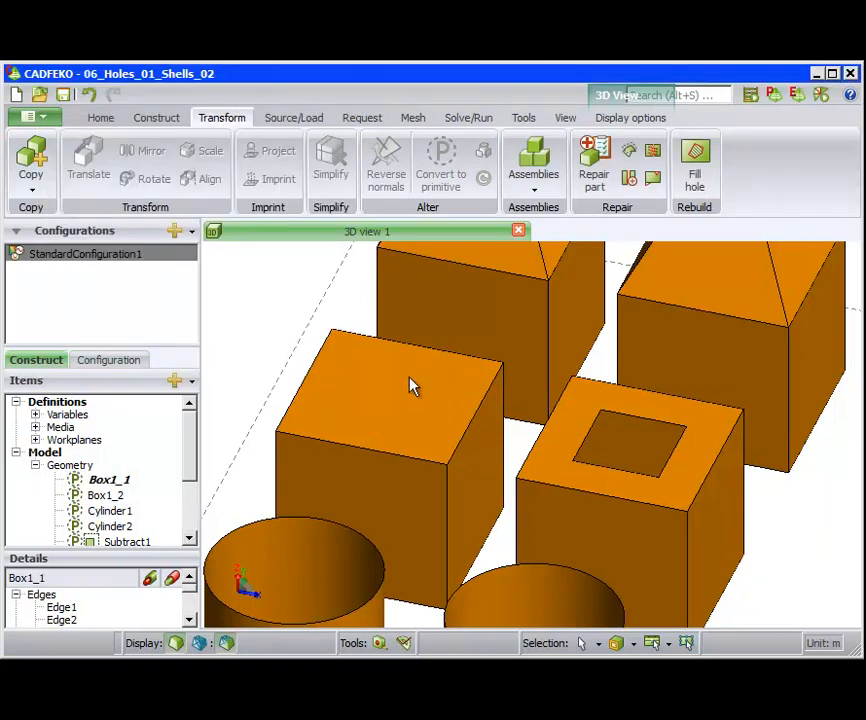
{"action": "mouse_move", "coordinate": [602, 477]}
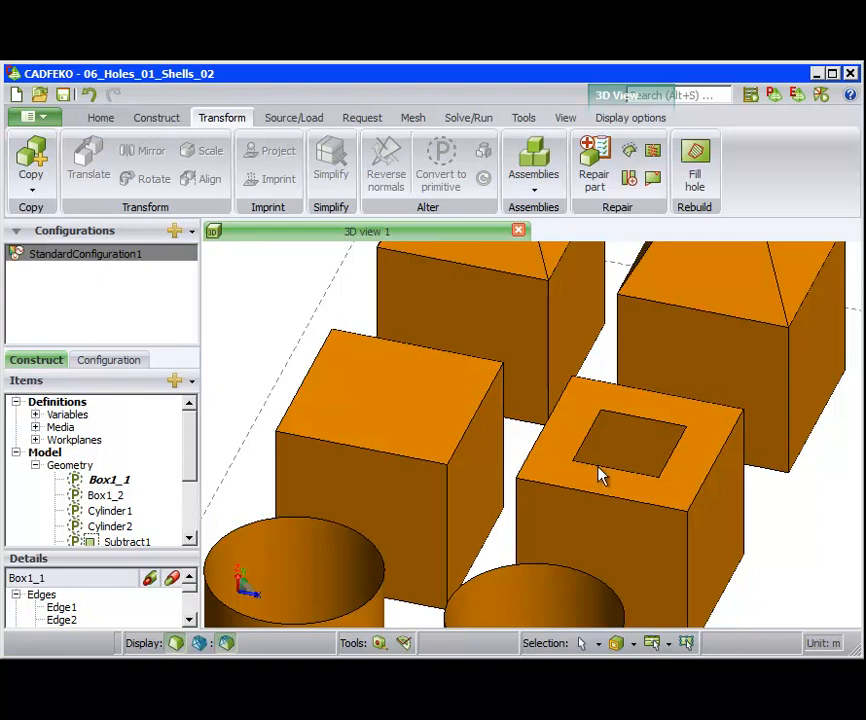
Step: Fill Box1_2's square top hole with a square patch
{"action": "left_click", "coordinate": [106, 495]}
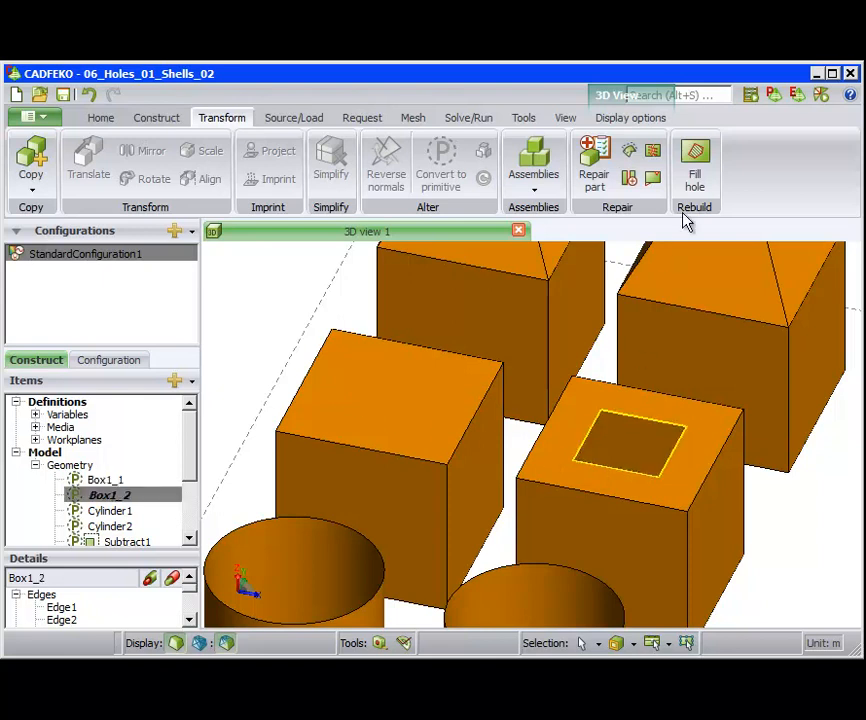
{"action": "left_click", "coordinate": [694, 160]}
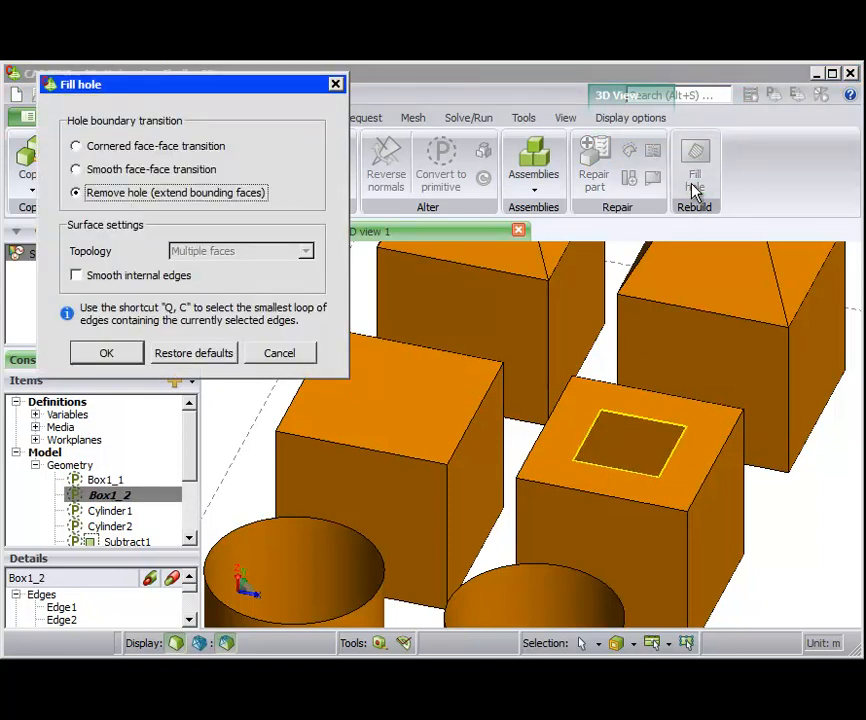
{"action": "left_click", "coordinate": [75, 145]}
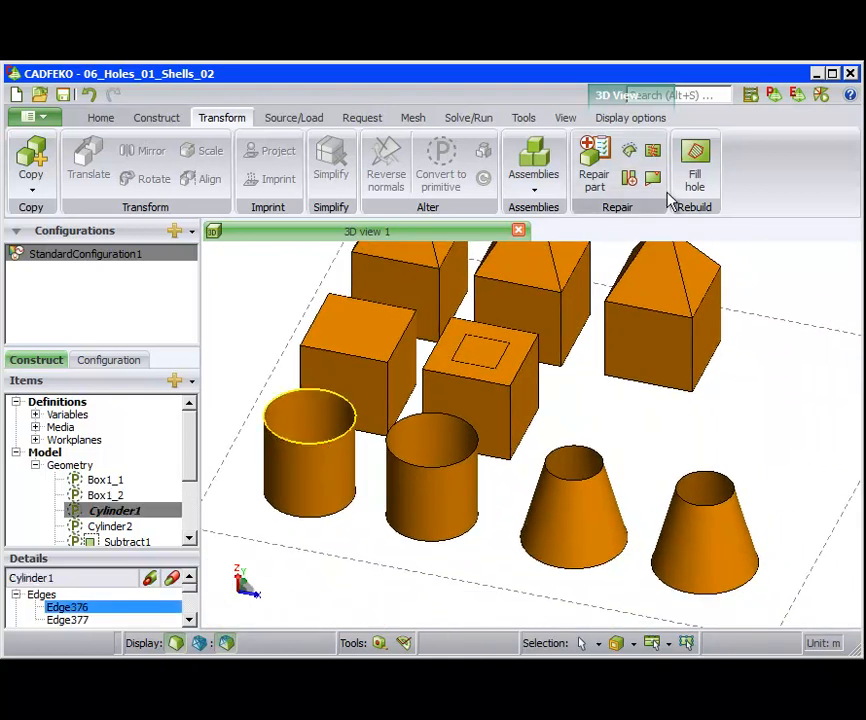
Step: Close Cylinder1's open top with a flat cap using Fill hole with smooth internal edges
{"action": "left_click", "coordinate": [694, 160]}
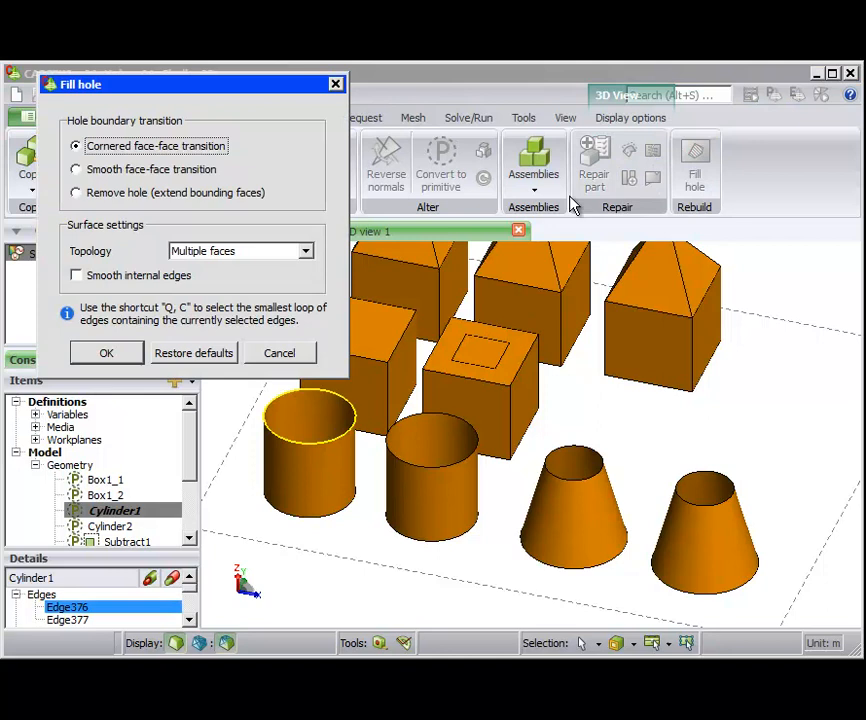
{"action": "left_click", "coordinate": [75, 275]}
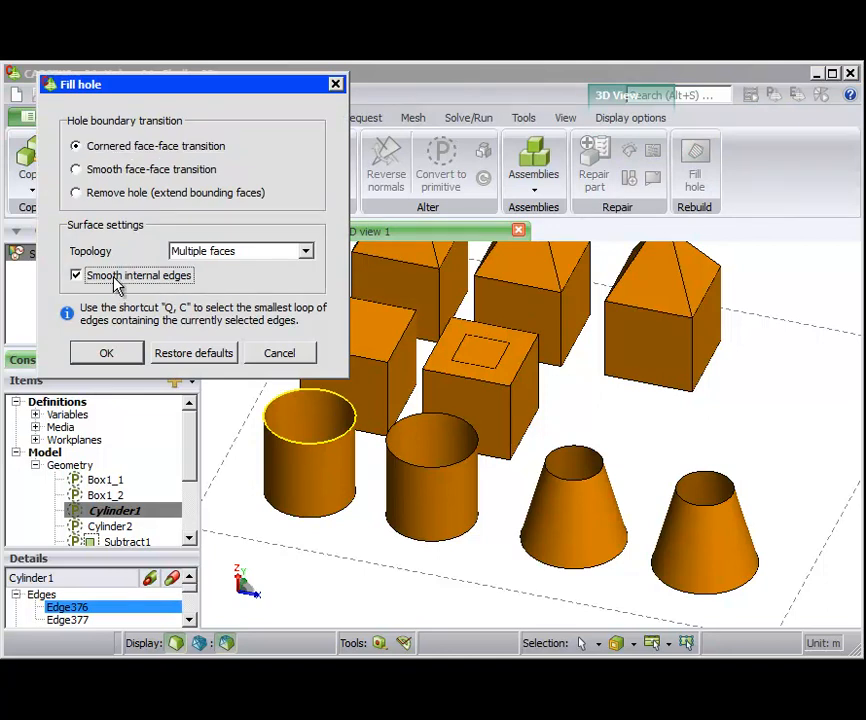
{"action": "left_click", "coordinate": [106, 352]}
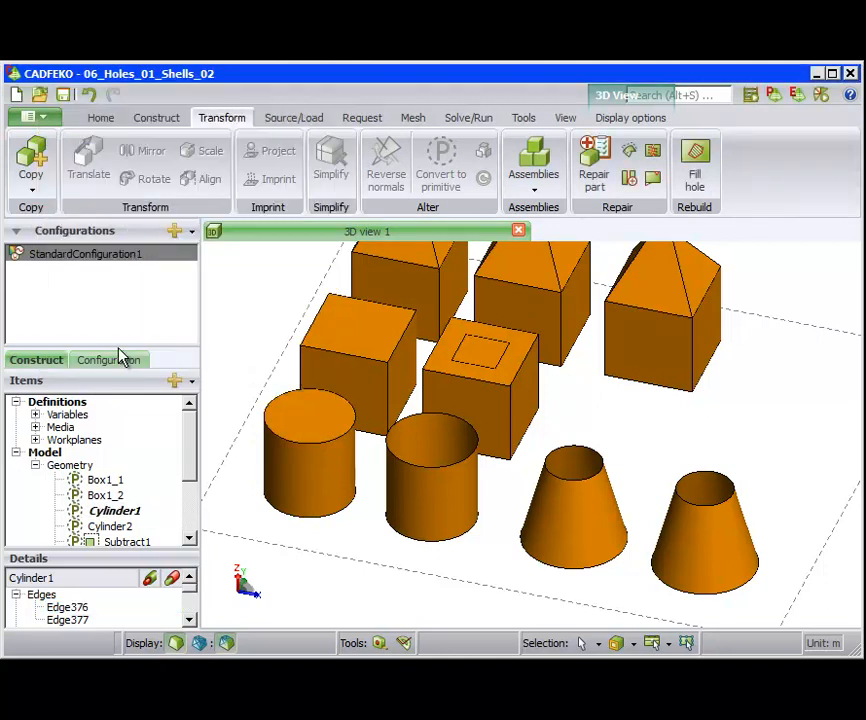
{"action": "mouse_move", "coordinate": [293, 458]}
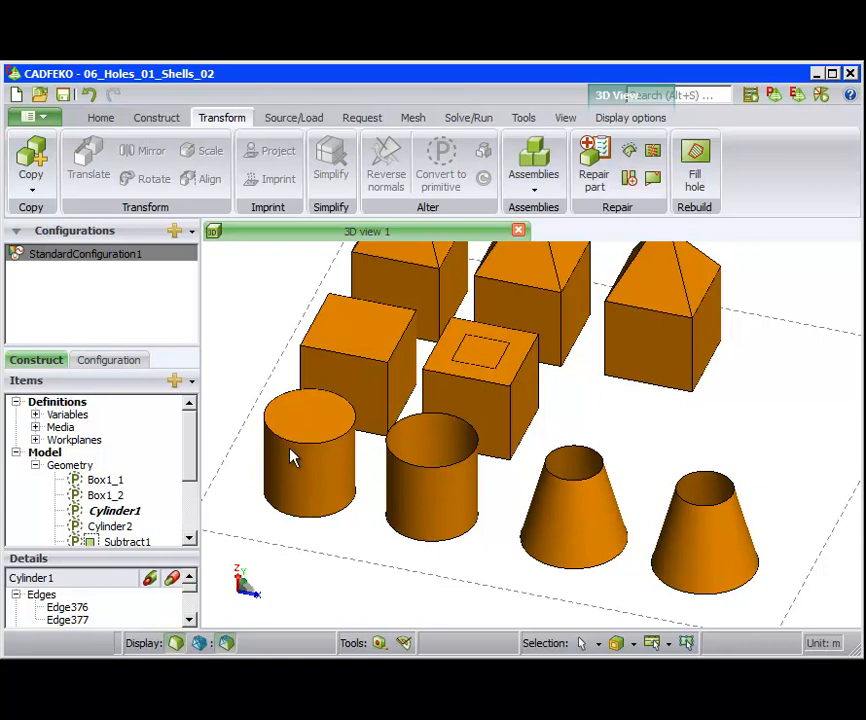
{"action": "mouse_move", "coordinate": [420, 475]}
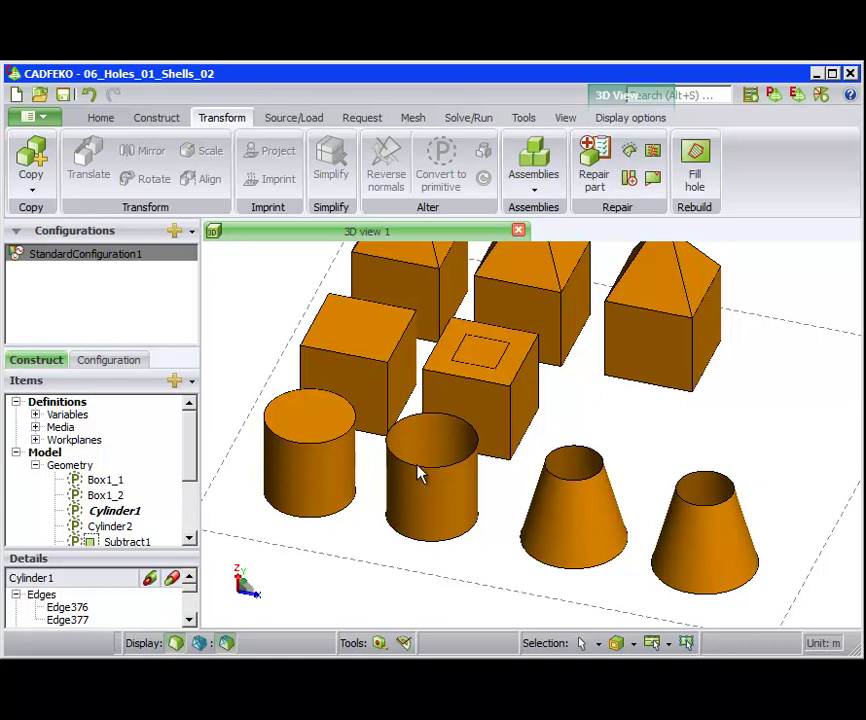
Step: Cap Cylinder2's rim with a rounded dome using a smooth face-face transition
{"action": "left_click", "coordinate": [695, 165]}
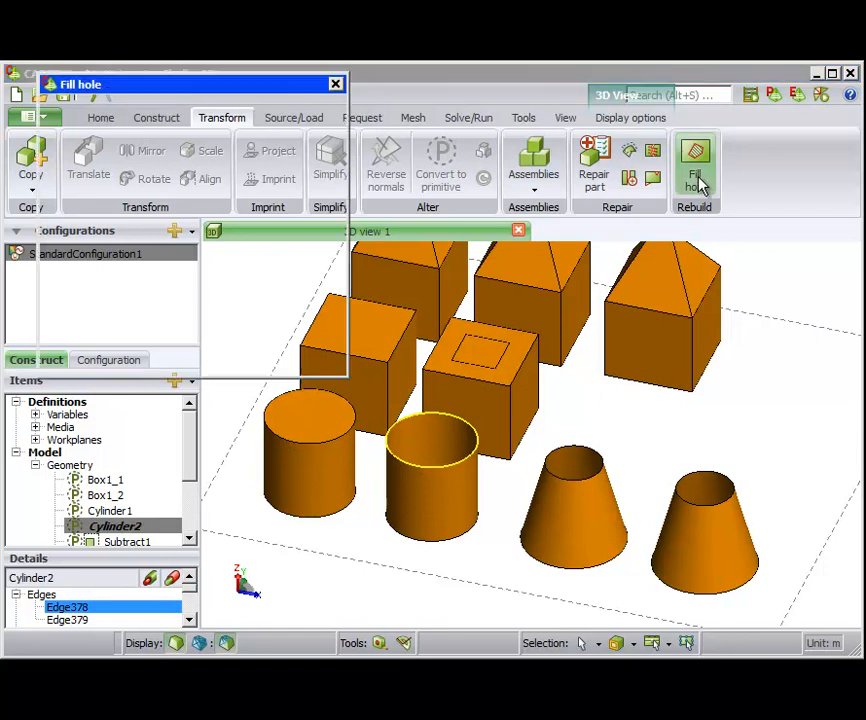
{"action": "left_click", "coordinate": [695, 160]}
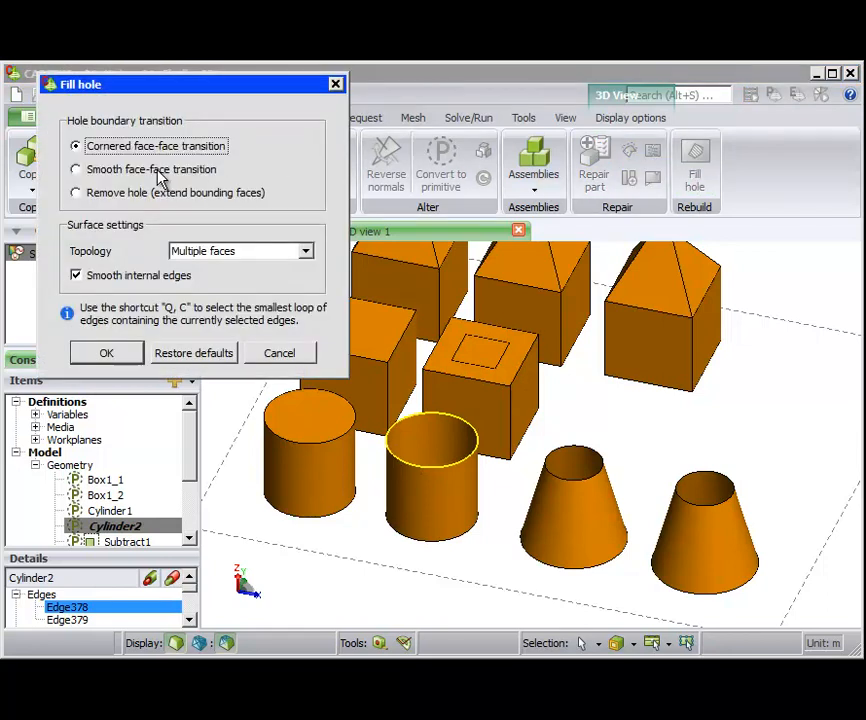
{"action": "left_click", "coordinate": [76, 169]}
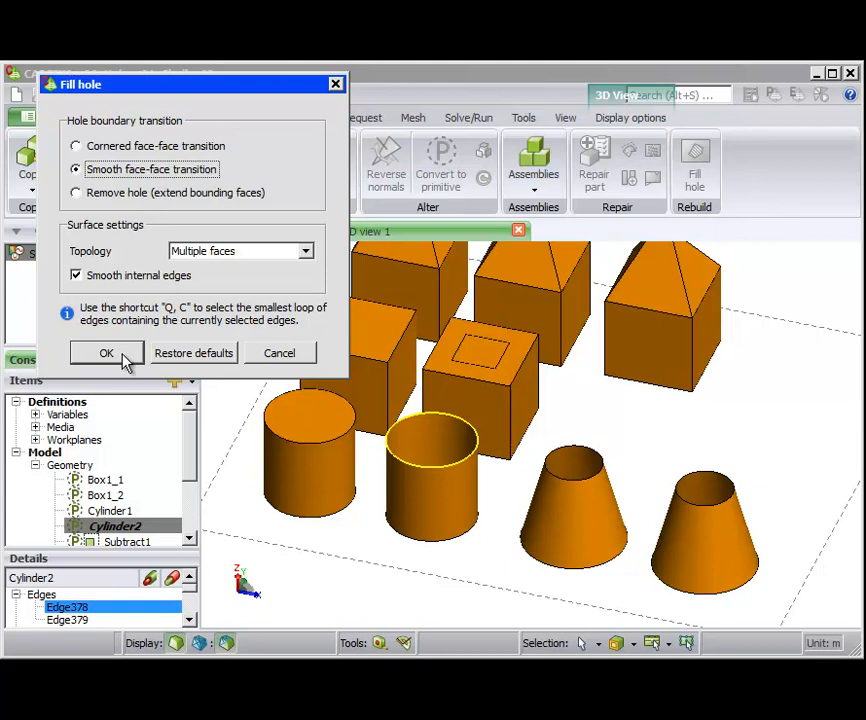
{"action": "left_click", "coordinate": [106, 352]}
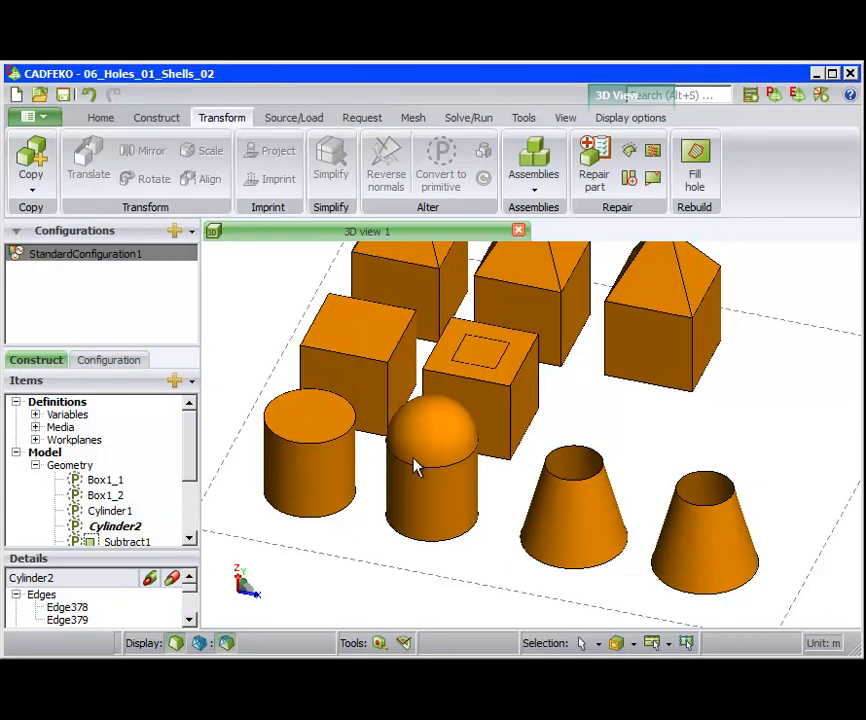
{"action": "mouse_move", "coordinate": [552, 330]}
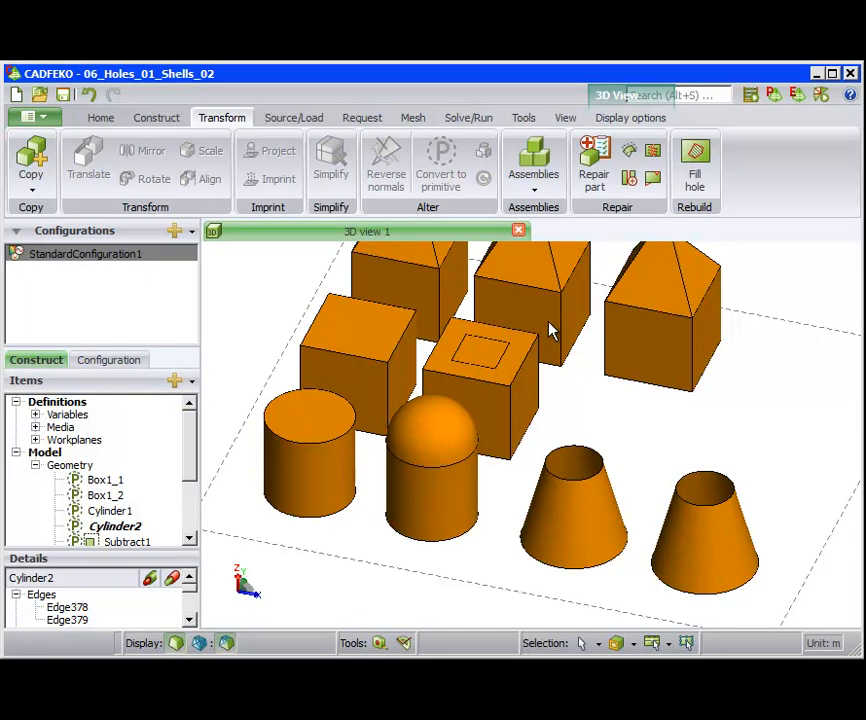
Step: Close the cone's top rim by extending its bounding faces, with internal edge smoothing off
{"action": "left_click", "coordinate": [130, 542]}
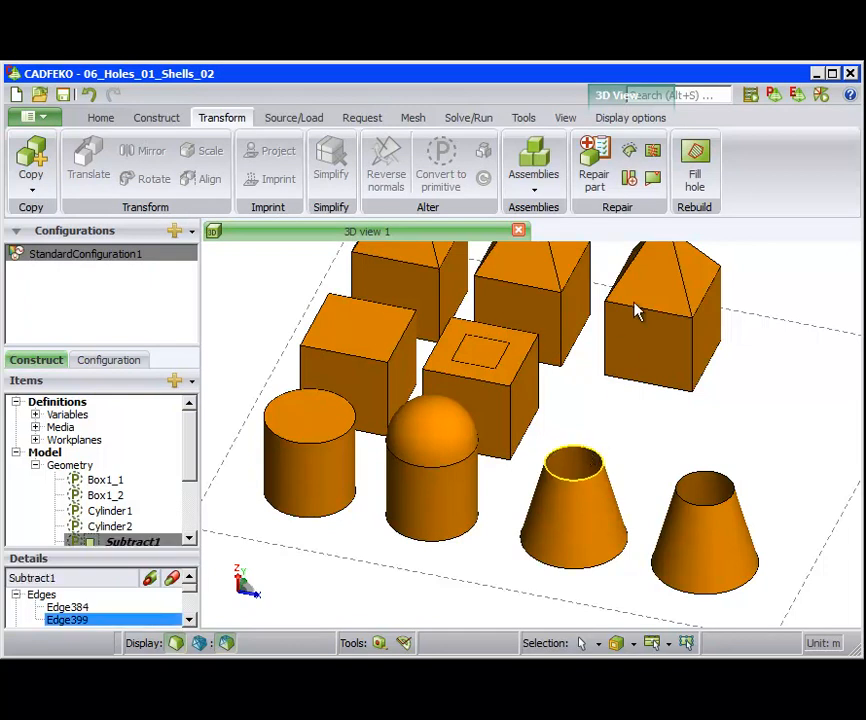
{"action": "left_click", "coordinate": [695, 160]}
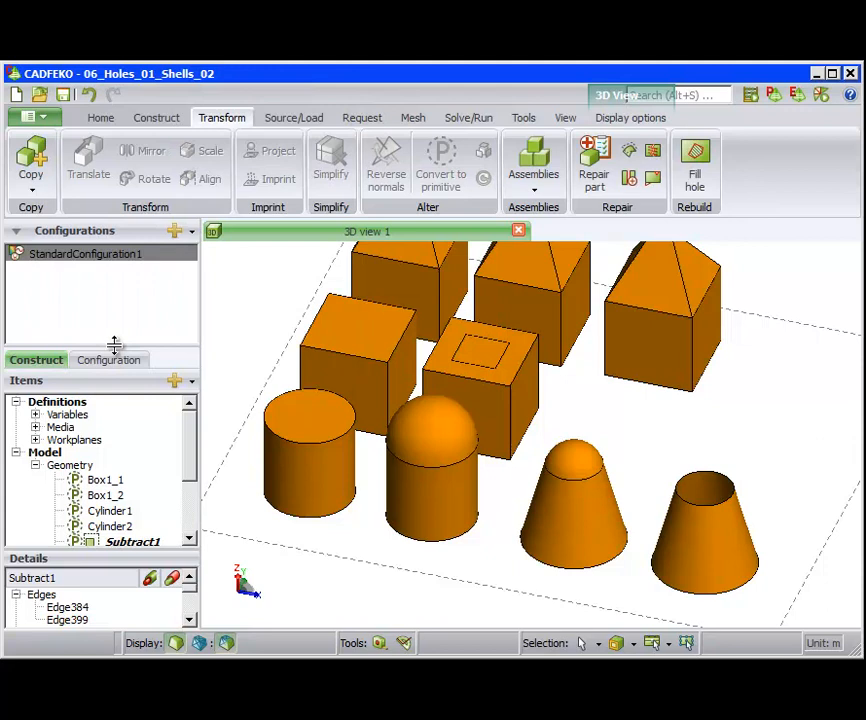
{"action": "mouse_move", "coordinate": [532, 482]}
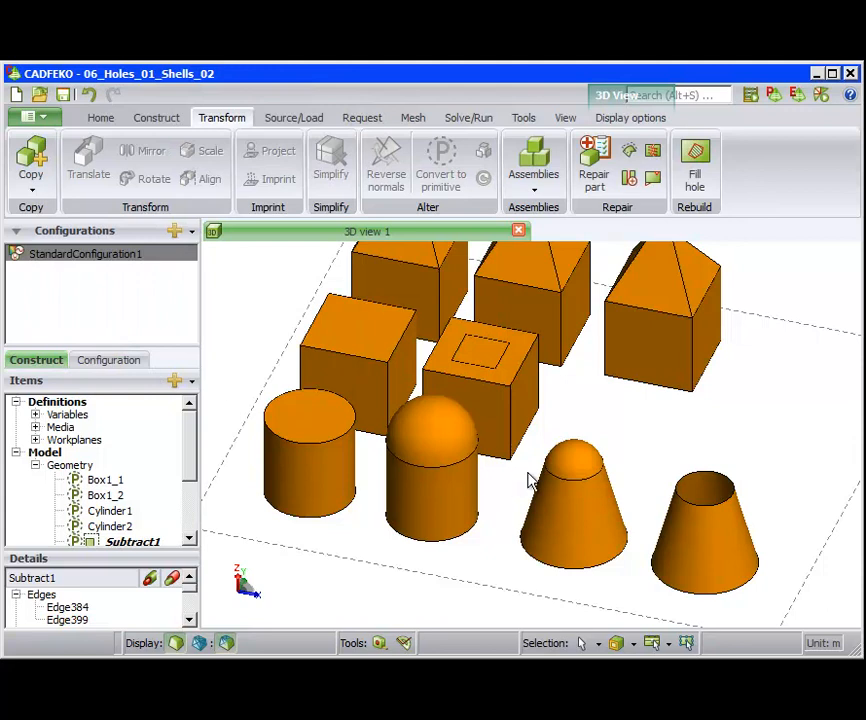
{"action": "mouse_move", "coordinate": [625, 500]}
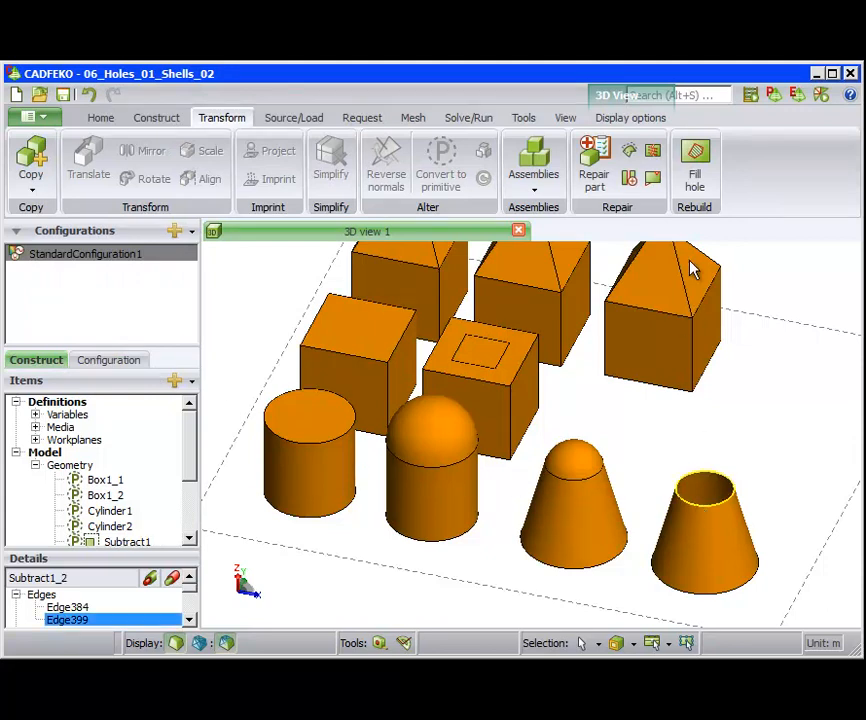
{"action": "left_click", "coordinate": [694, 160]}
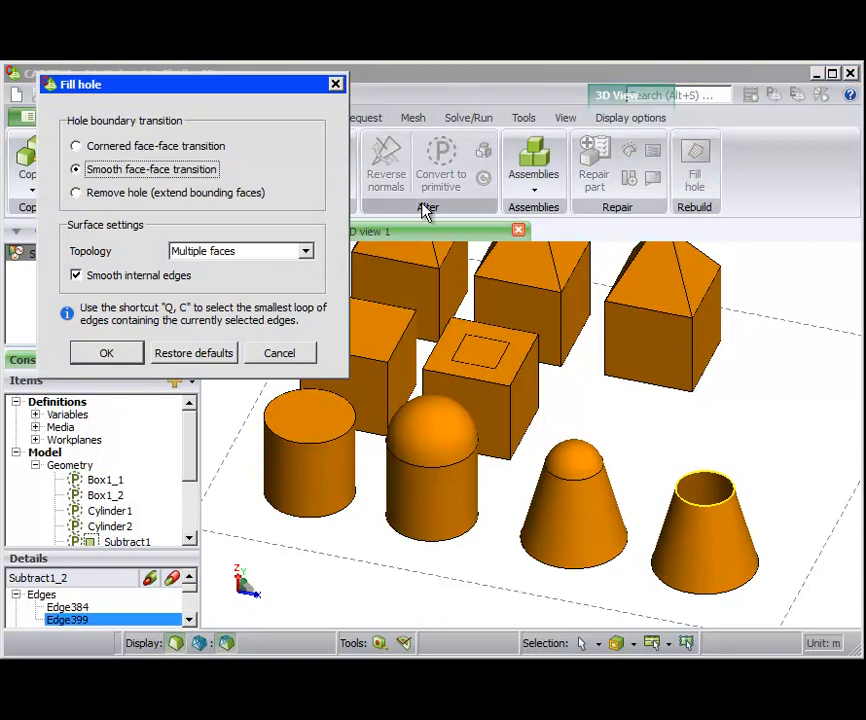
{"action": "left_click", "coordinate": [75, 192]}
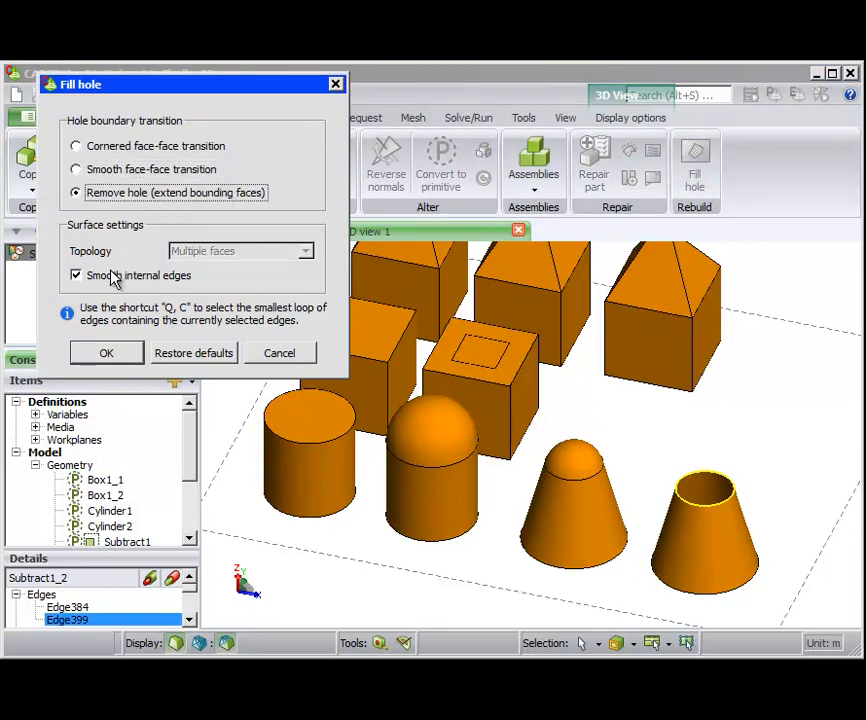
{"action": "left_click", "coordinate": [76, 275]}
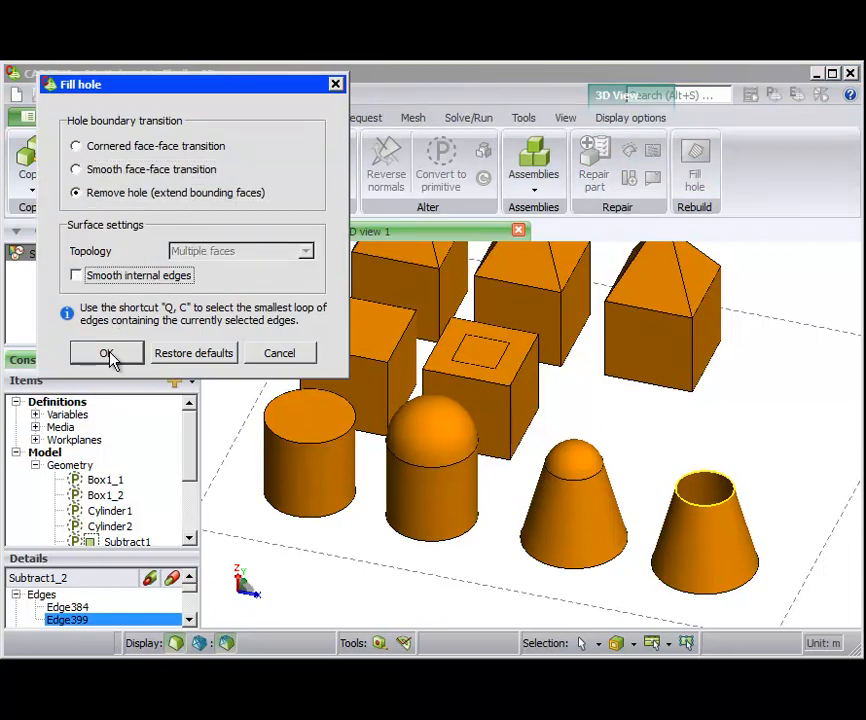
{"action": "left_click", "coordinate": [107, 352]}
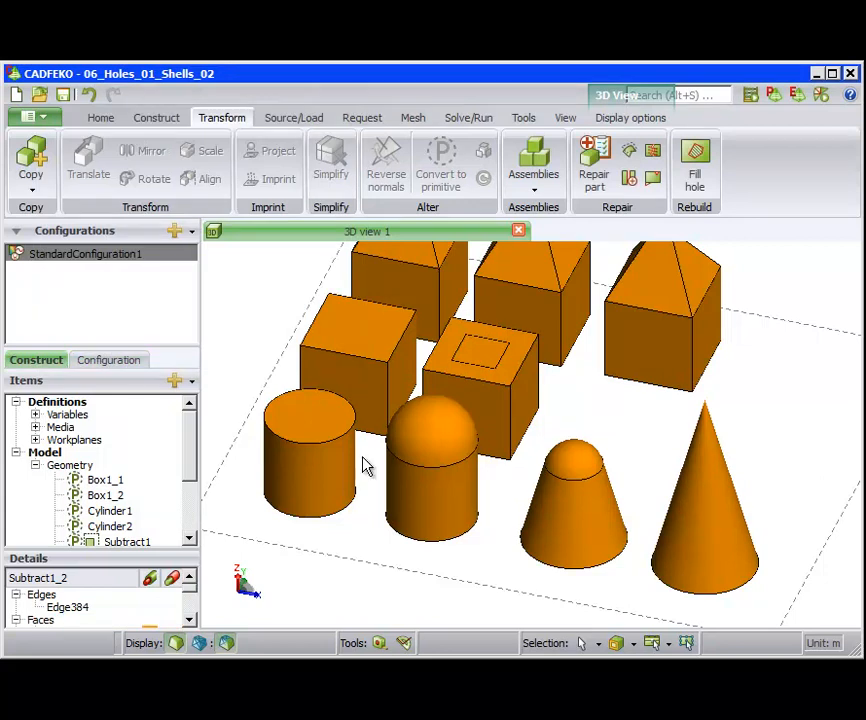
{"action": "mouse_move", "coordinate": [663, 504]}
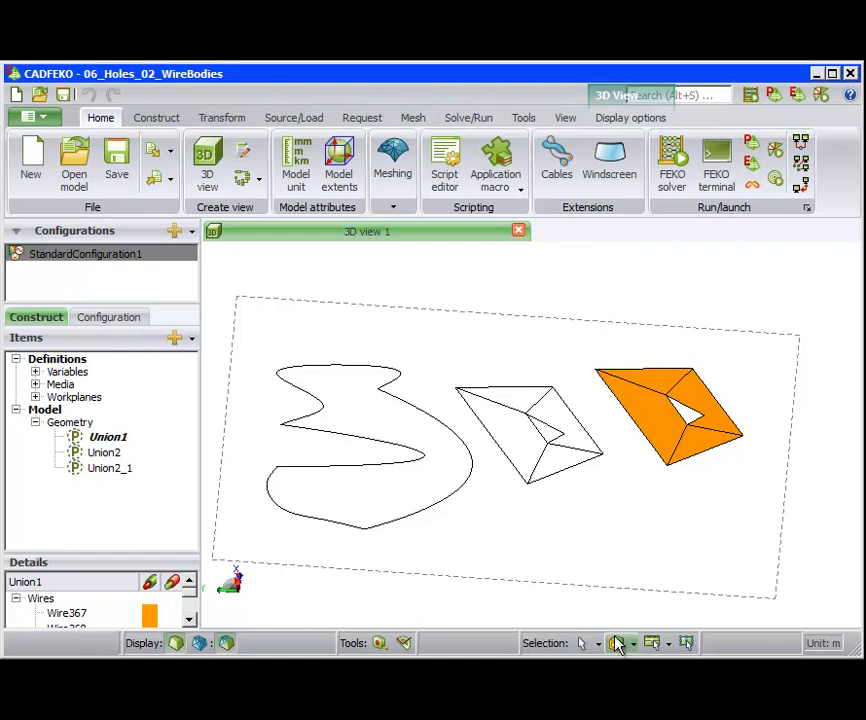
Step: Fill the S-shaped wire loop with a smooth-transition surface, smoothing internal edges
{"action": "left_click", "coordinate": [616, 644]}
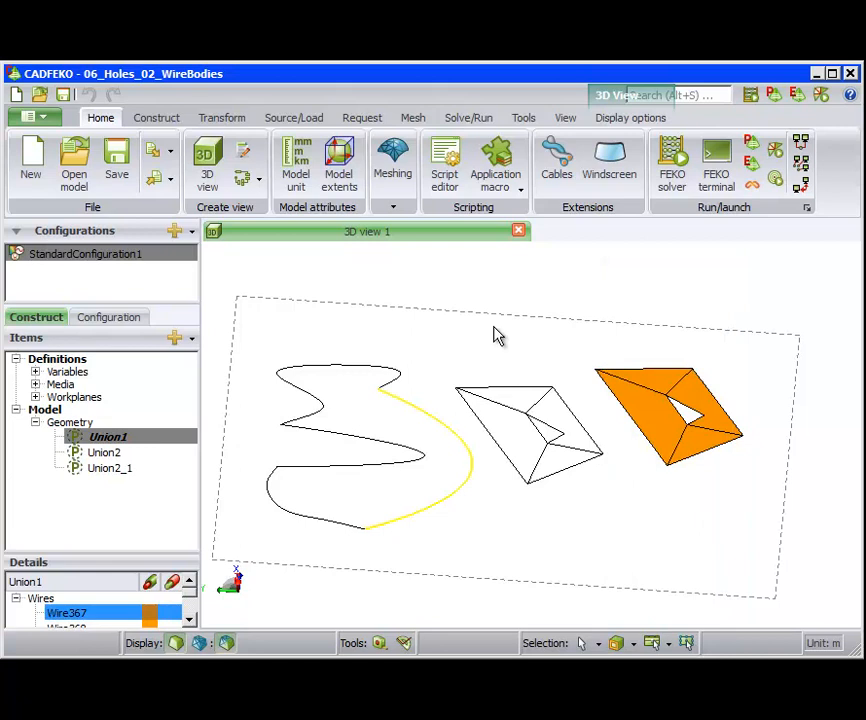
{"action": "left_click", "coordinate": [522, 117]}
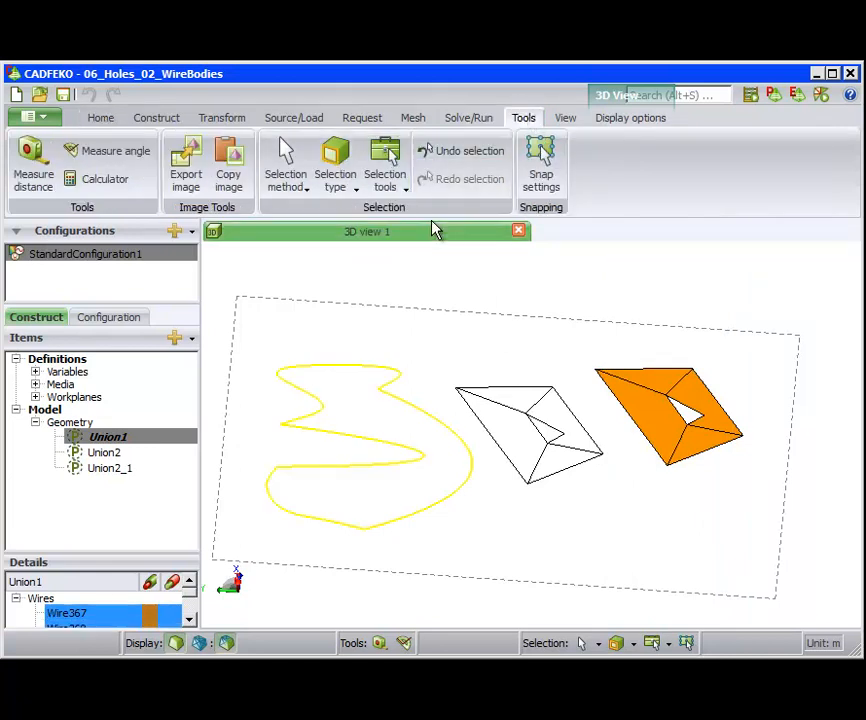
{"action": "mouse_move", "coordinate": [222, 117]}
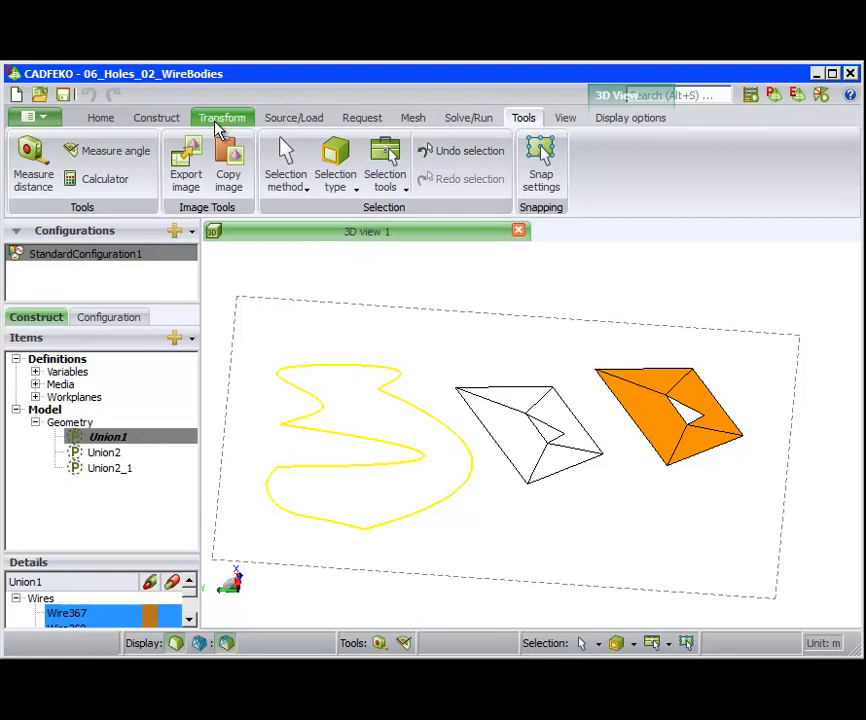
{"action": "left_click", "coordinate": [221, 117]}
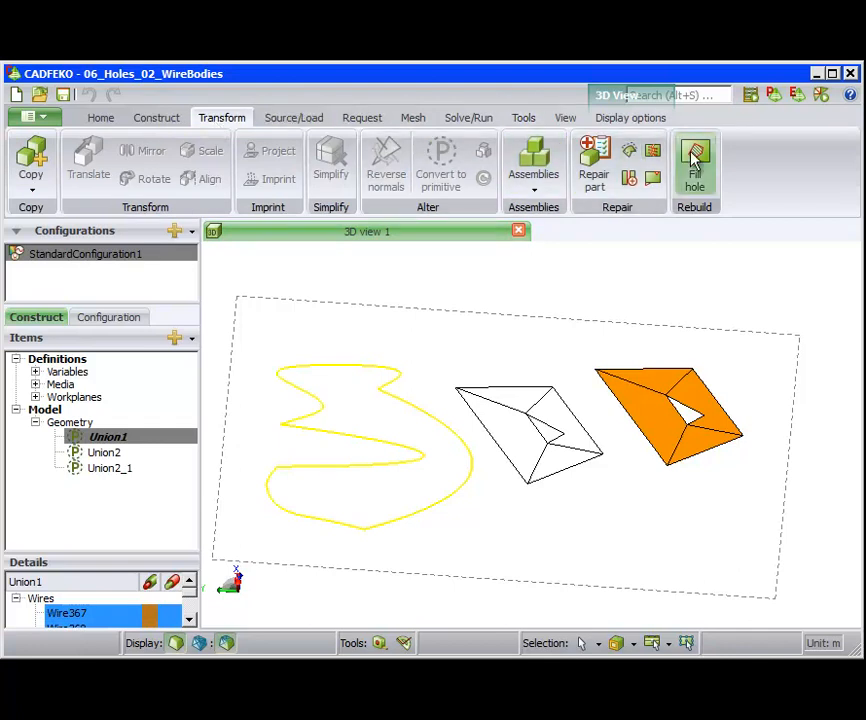
{"action": "left_click", "coordinate": [695, 162]}
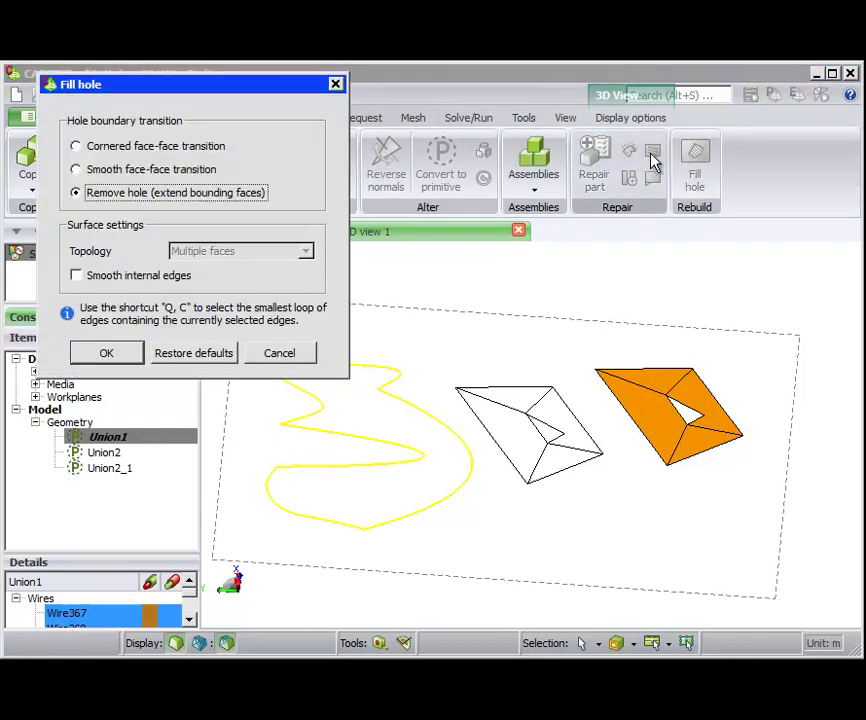
{"action": "left_click", "coordinate": [75, 169]}
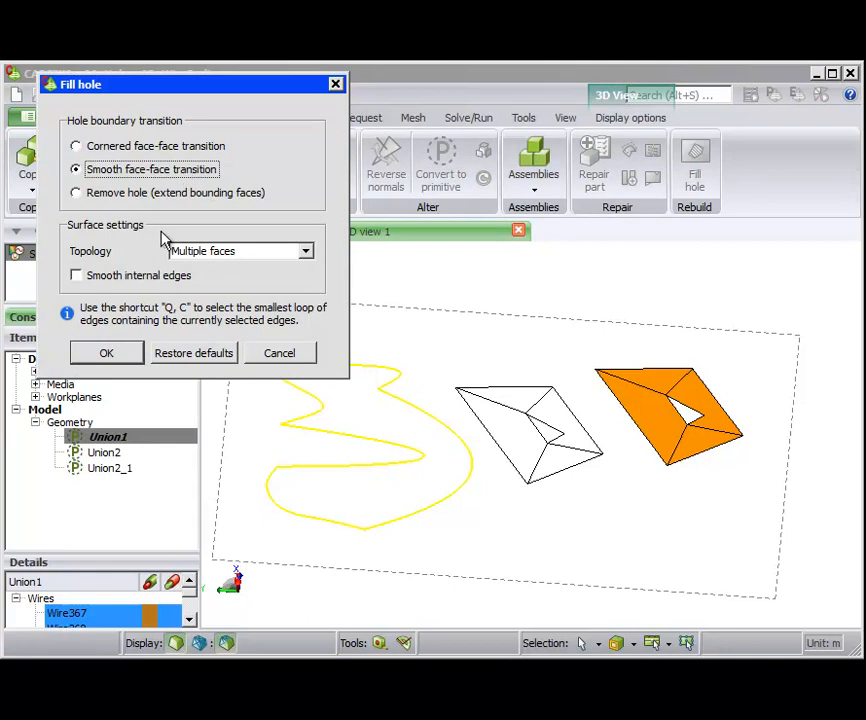
{"action": "left_click", "coordinate": [76, 275]}
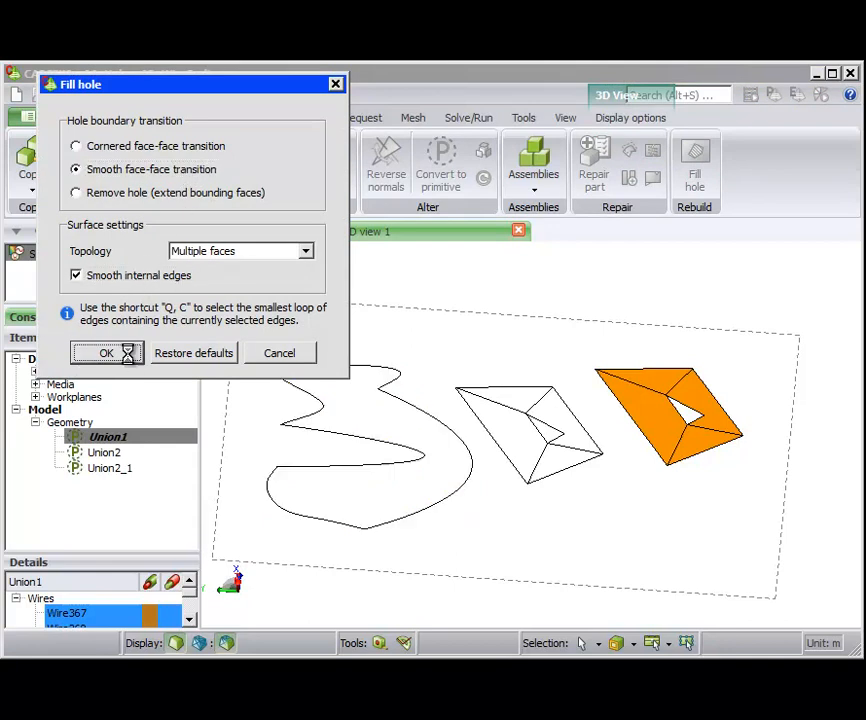
{"action": "left_click", "coordinate": [107, 352]}
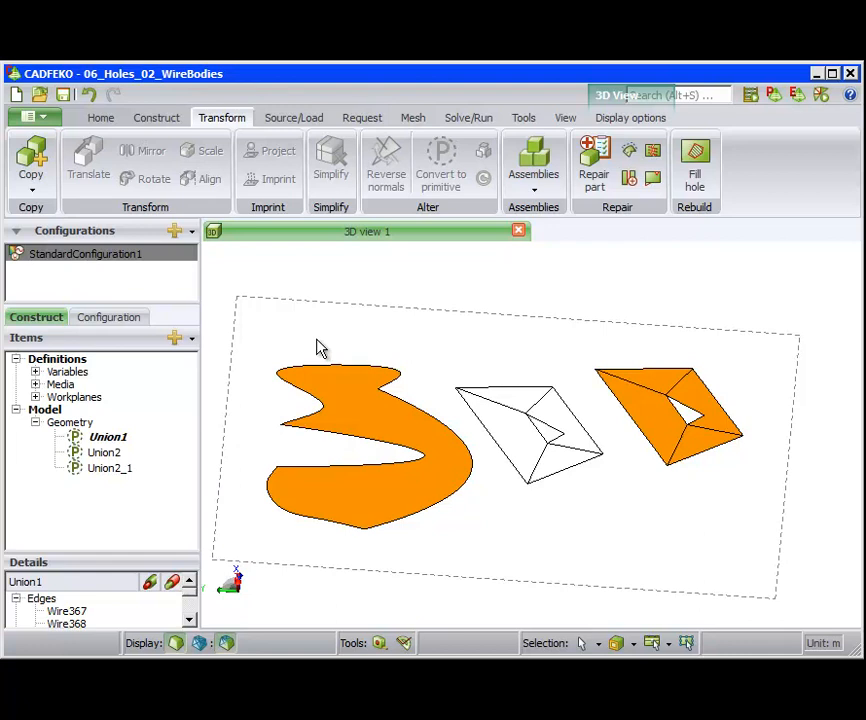
{"action": "mouse_move", "coordinate": [550, 450]}
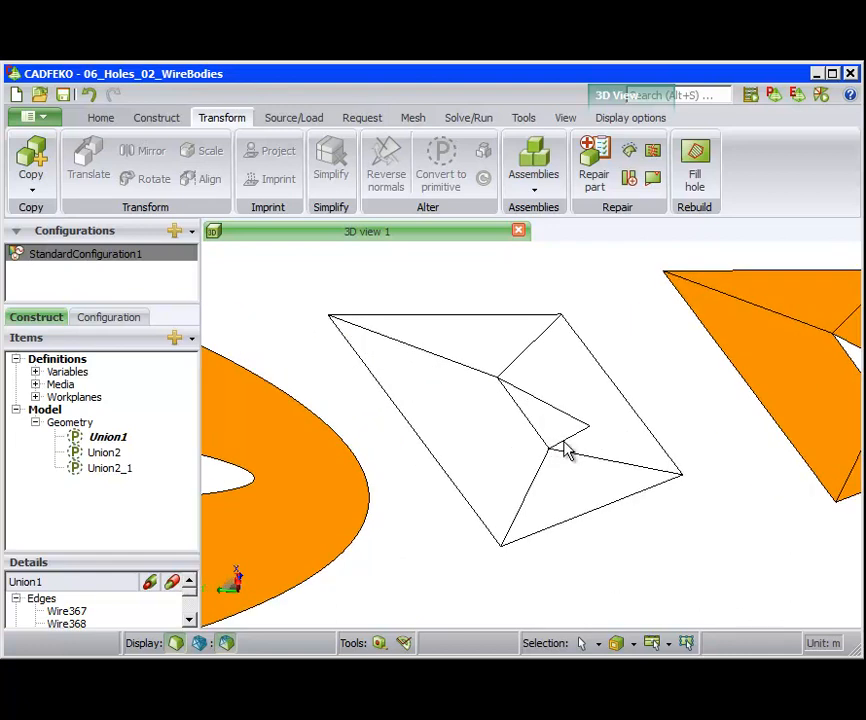
{"action": "left_click", "coordinate": [694, 160]}
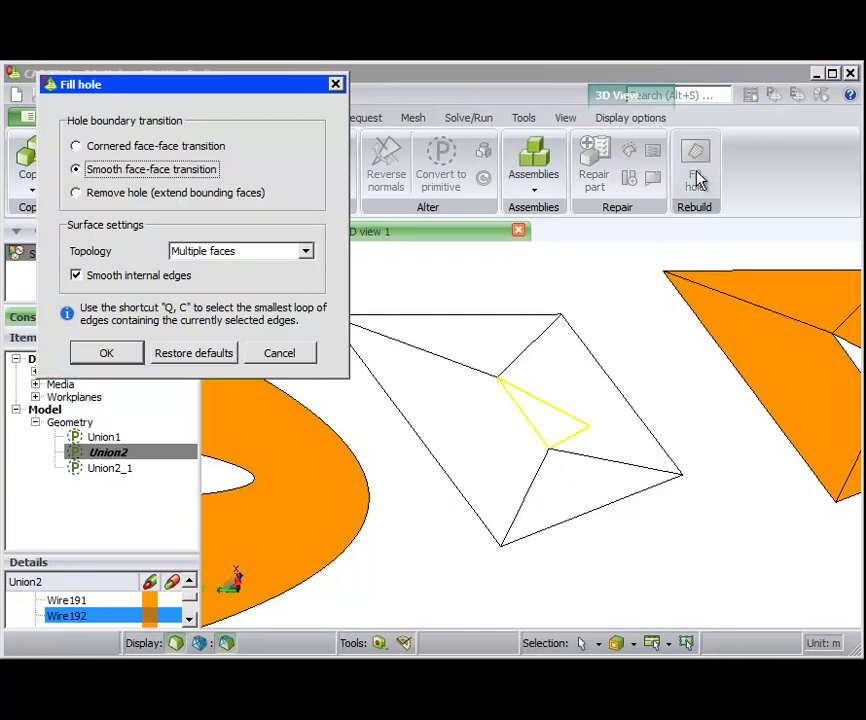
Step: Fill Union2's small inner triangle and large left triangular opening, then select Union2_1's hole loop
{"action": "left_click", "coordinate": [106, 352]}
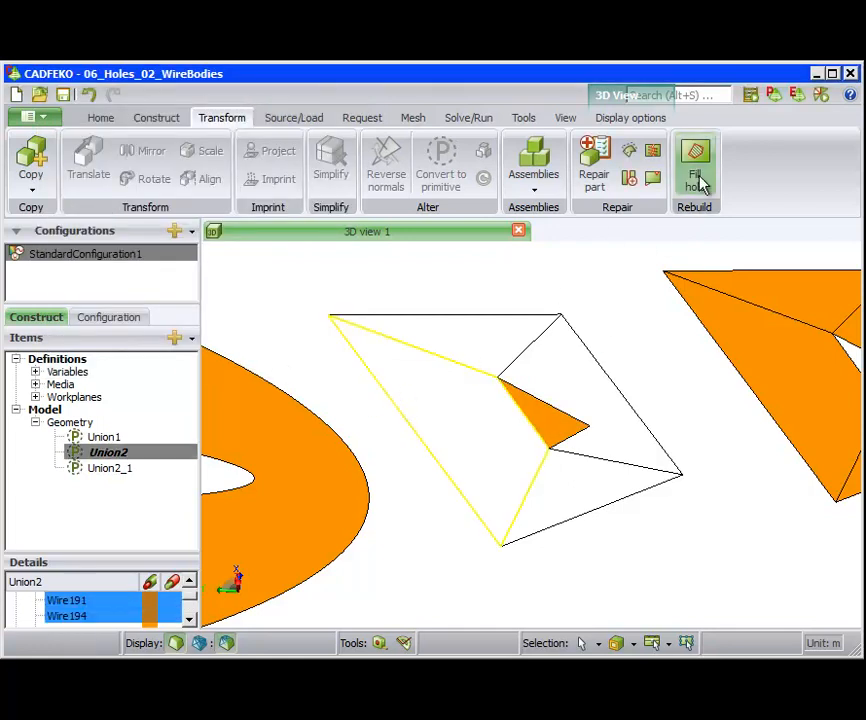
{"action": "left_click", "coordinate": [695, 160]}
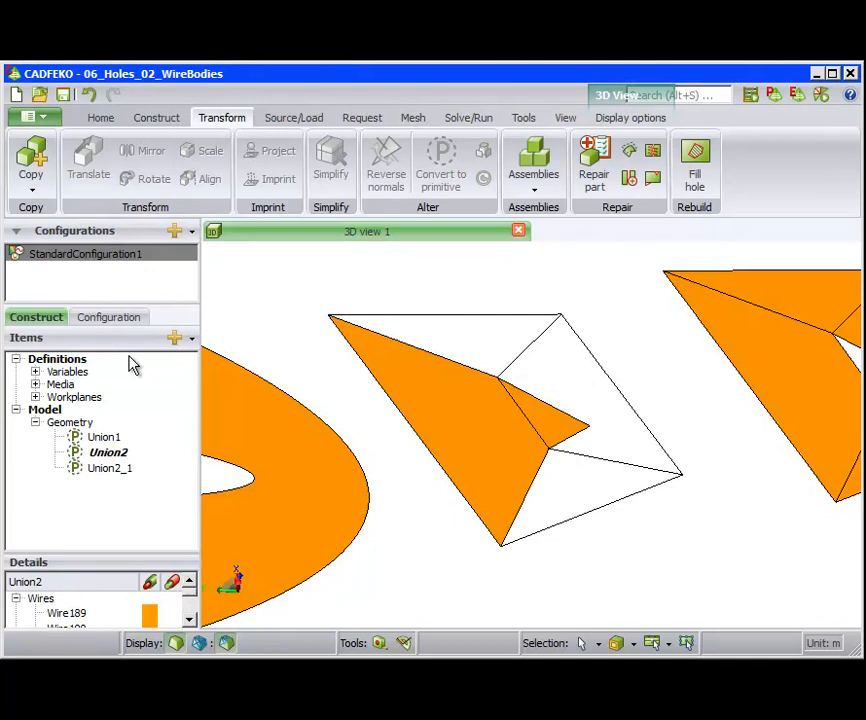
{"action": "mouse_move", "coordinate": [557, 384]}
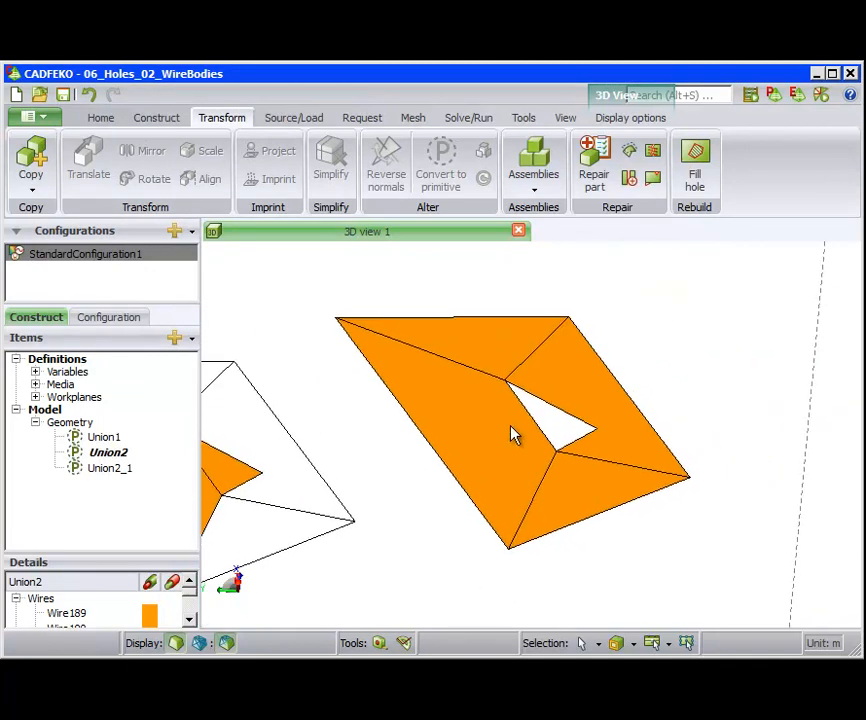
{"action": "left_click", "coordinate": [116, 468]}
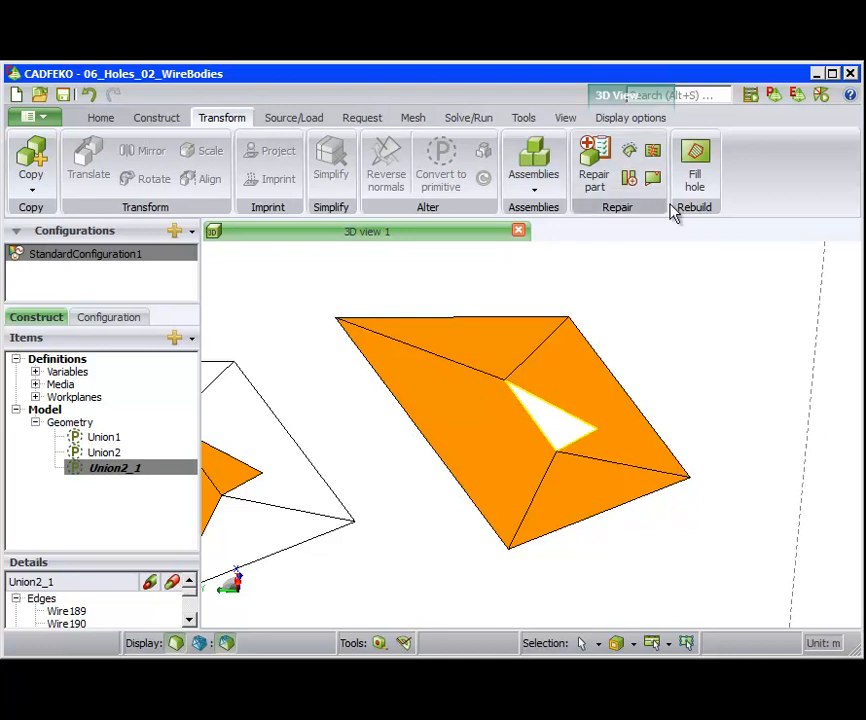
Step: Close Union2_1's hole with Remove hole, extending the bounding faces
{"action": "left_click", "coordinate": [695, 160]}
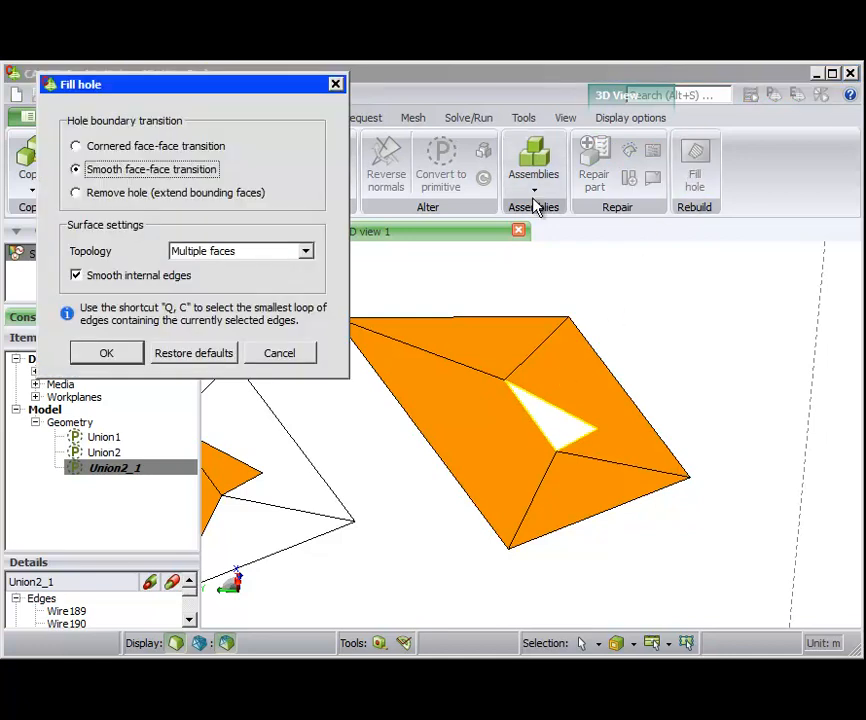
{"action": "left_click", "coordinate": [75, 192]}
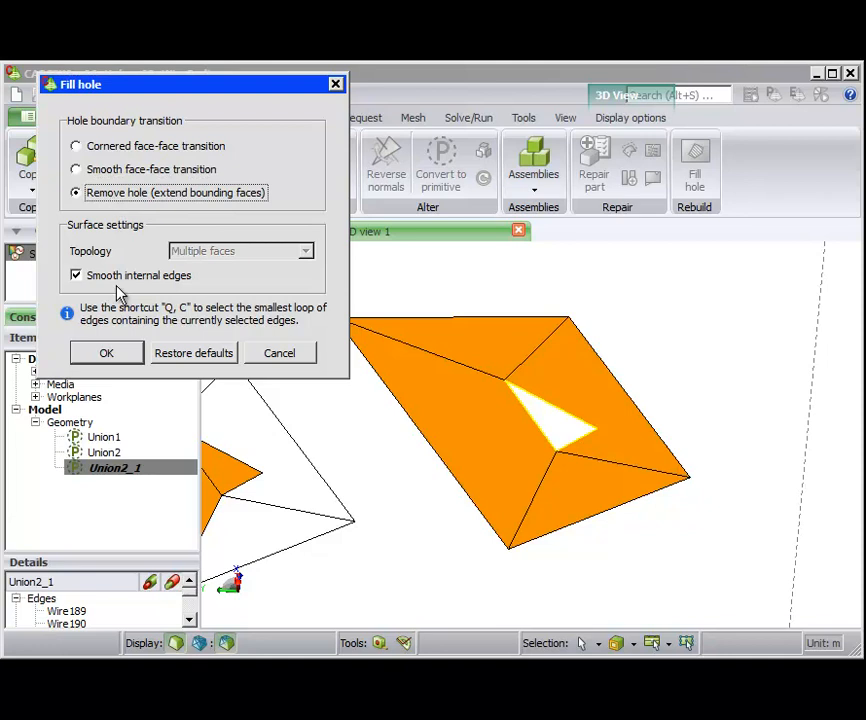
{"action": "left_click", "coordinate": [106, 352]}
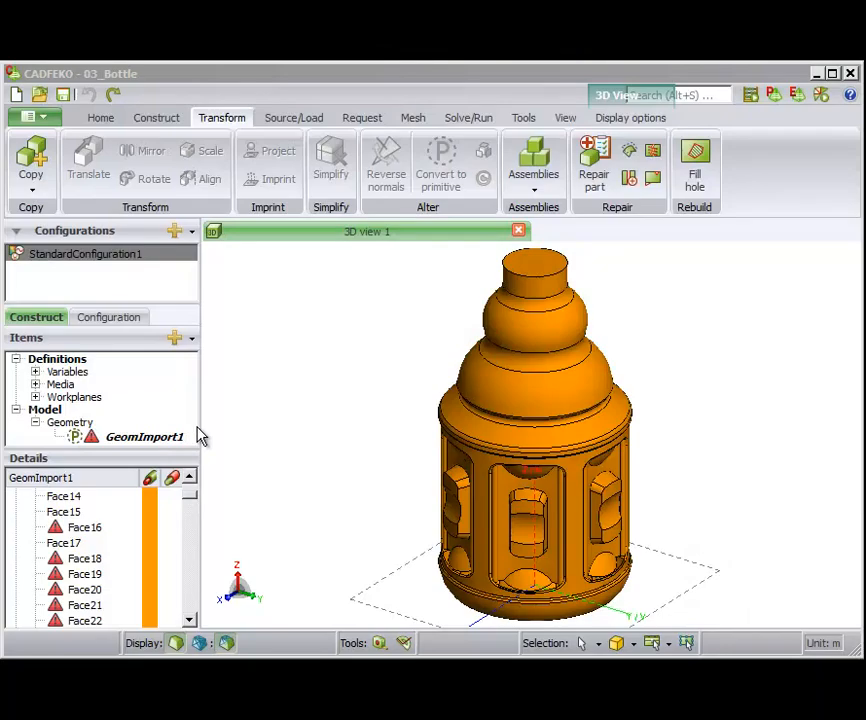
Step: Repair GeomImport1 using the Advanced option Suppress surface modifications
{"action": "left_click", "coordinate": [143, 436]}
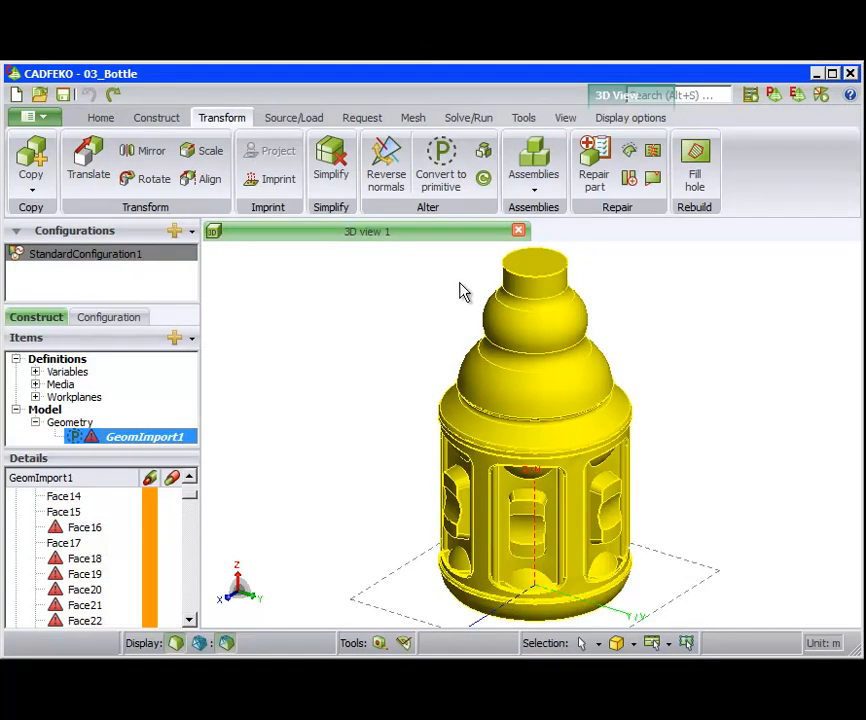
{"action": "left_click", "coordinate": [594, 160]}
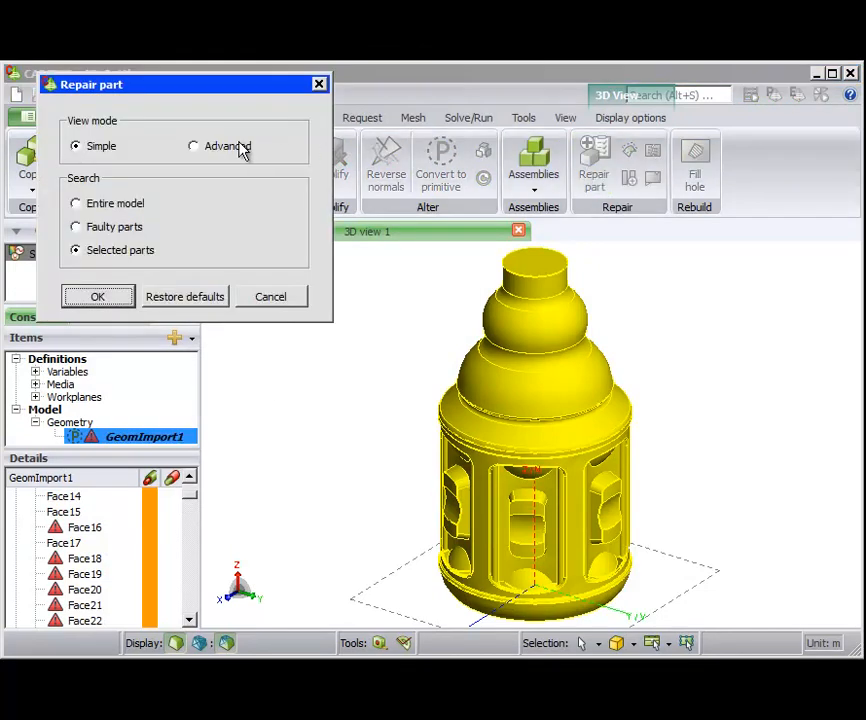
{"action": "left_click", "coordinate": [193, 145]}
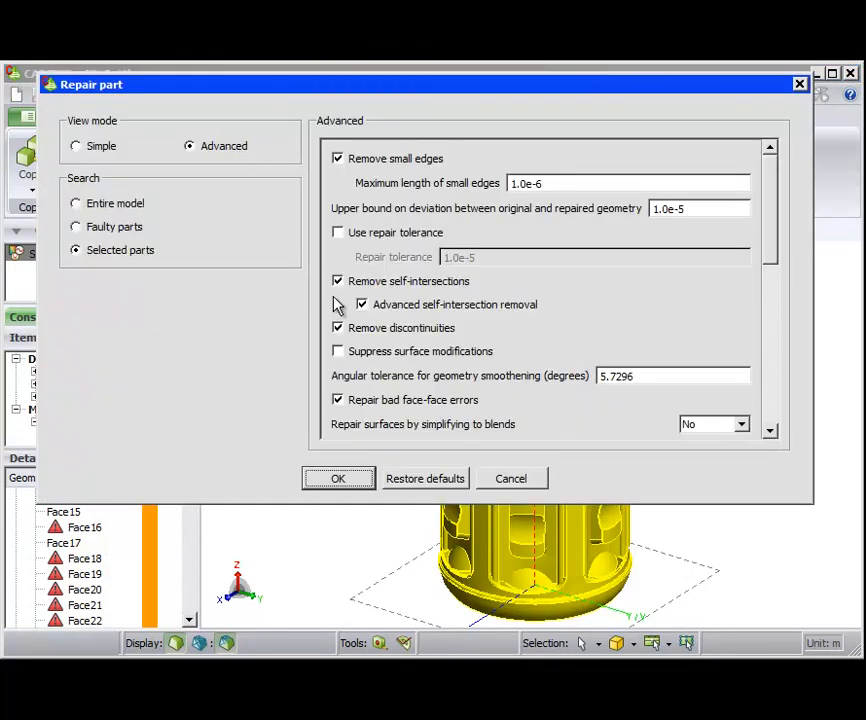
{"action": "left_click", "coordinate": [338, 351]}
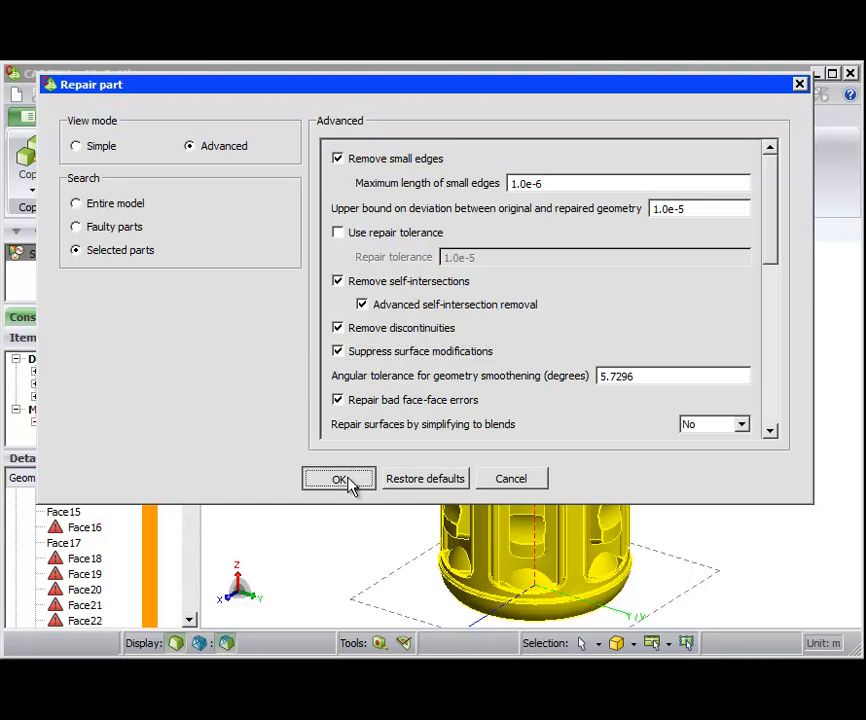
{"action": "left_click", "coordinate": [338, 478]}
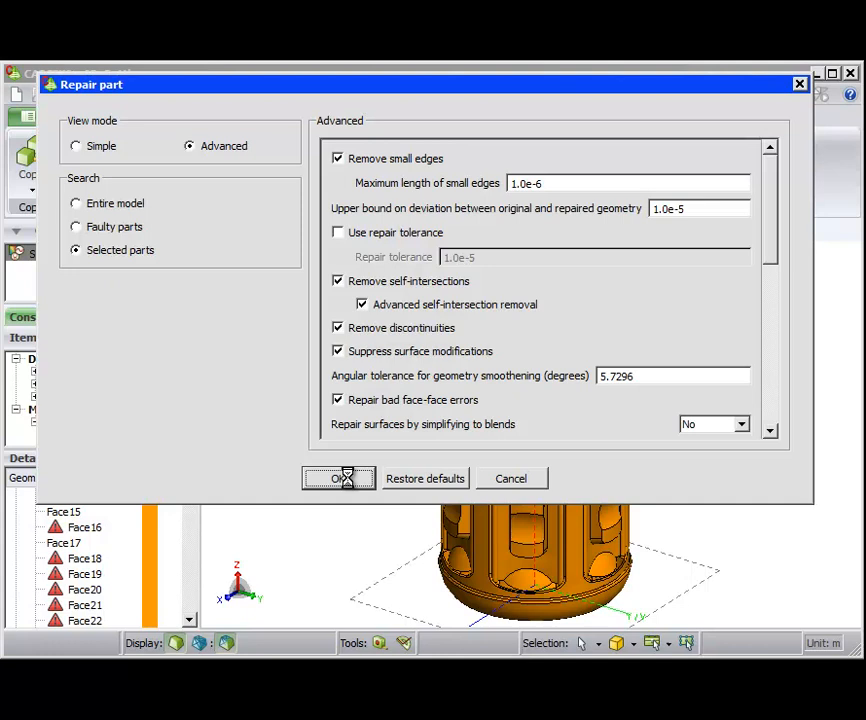
{"action": "left_click", "coordinate": [339, 478]}
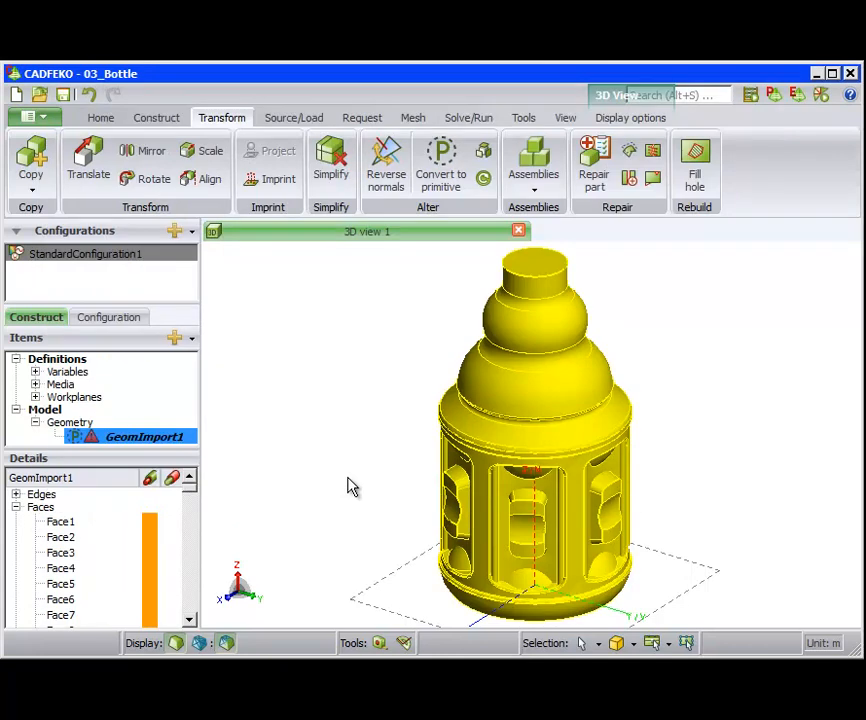
{"action": "mouse_move", "coordinate": [191, 500]}
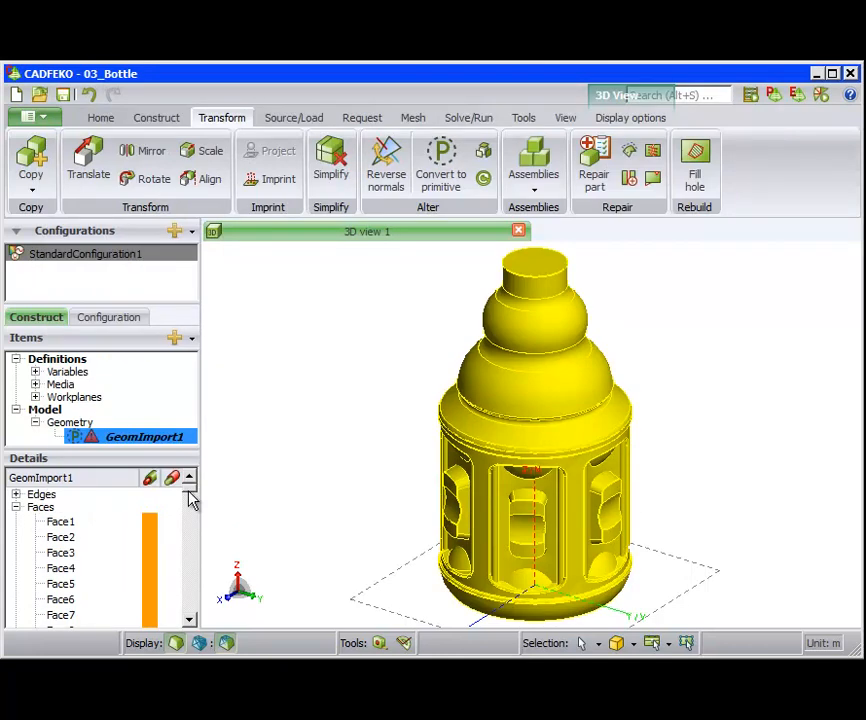
Step: Delete the faulty sliver faces Face145 and Face146 from the bottle
{"action": "scroll", "scroll_direction": "down", "scroll_amount": 3}
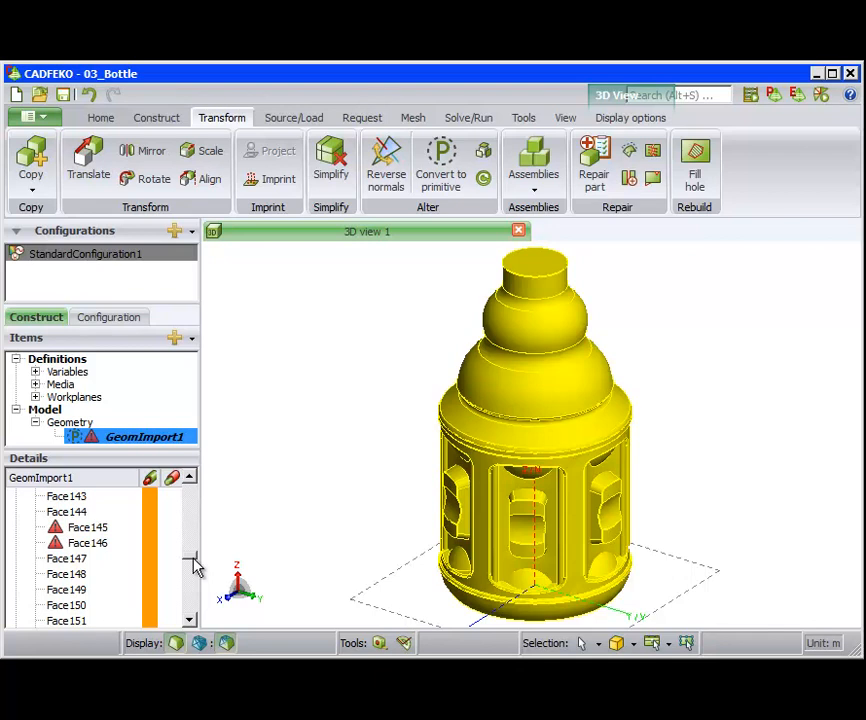
{"action": "mouse_move", "coordinate": [100, 553]}
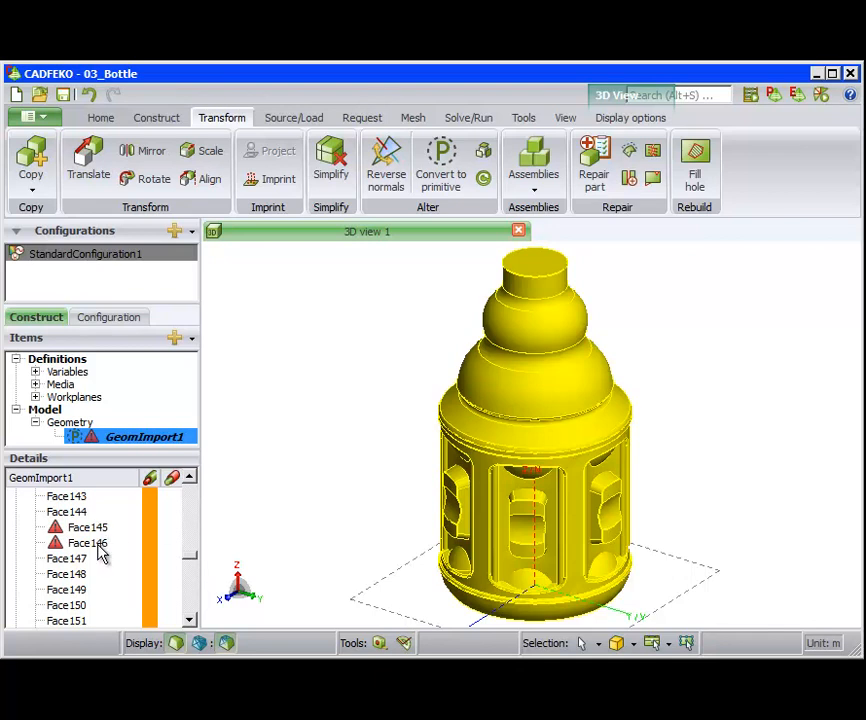
{"action": "mouse_move", "coordinate": [492, 308]}
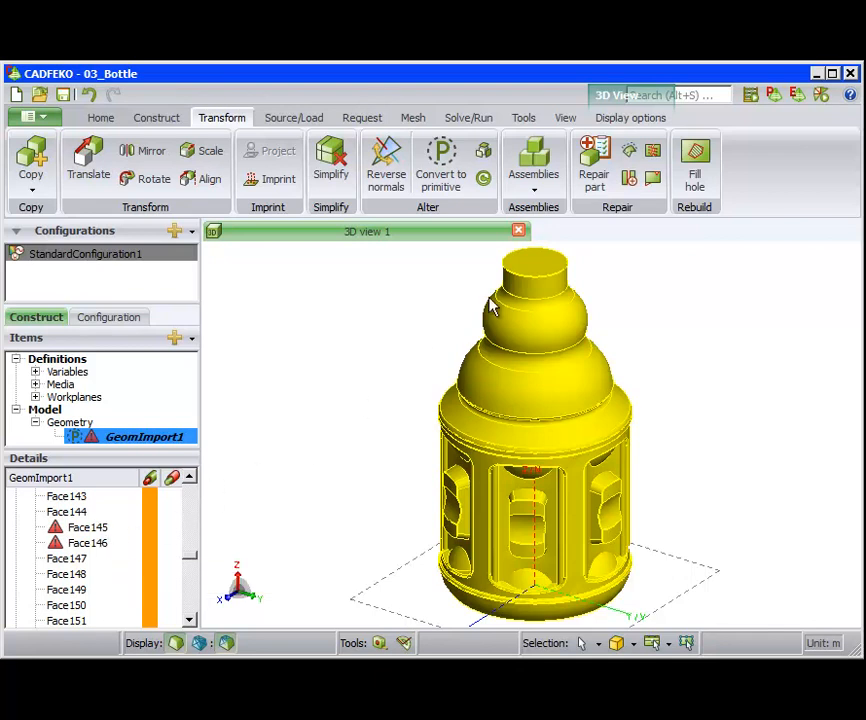
{"action": "left_click", "coordinate": [629, 117]}
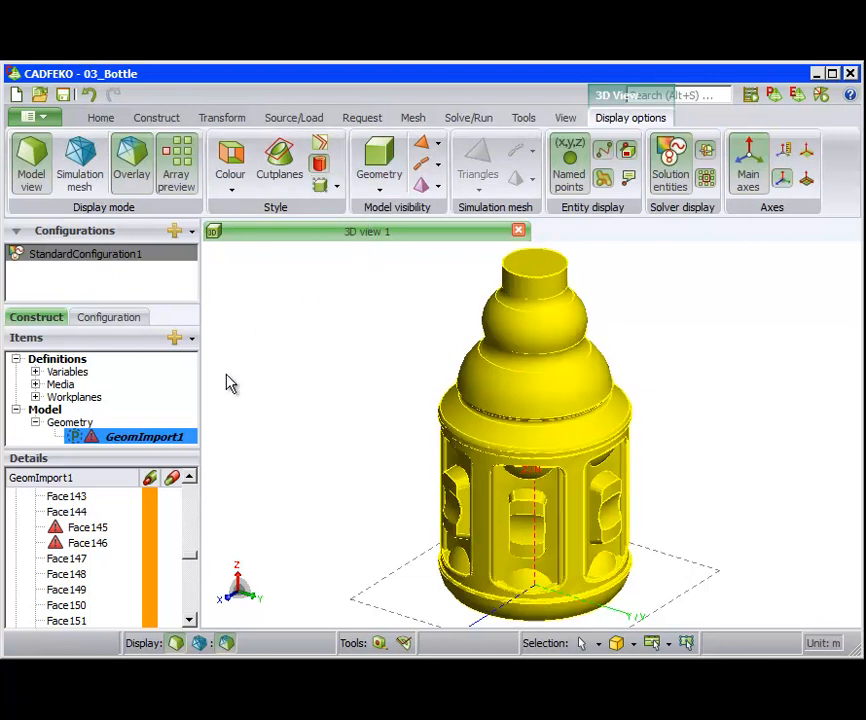
{"action": "left_click", "coordinate": [80, 526]}
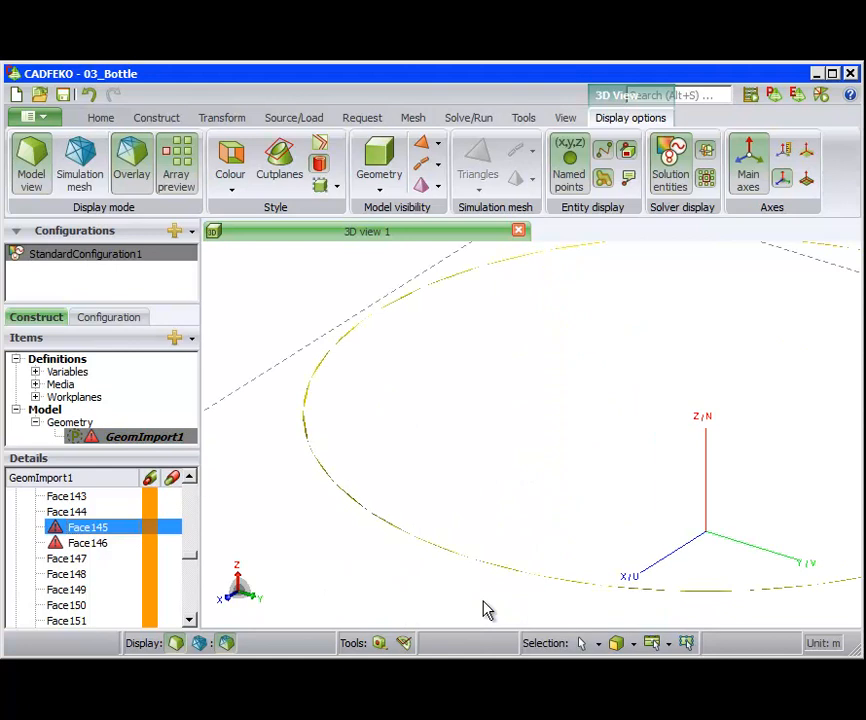
{"action": "left_click", "coordinate": [87, 542]}
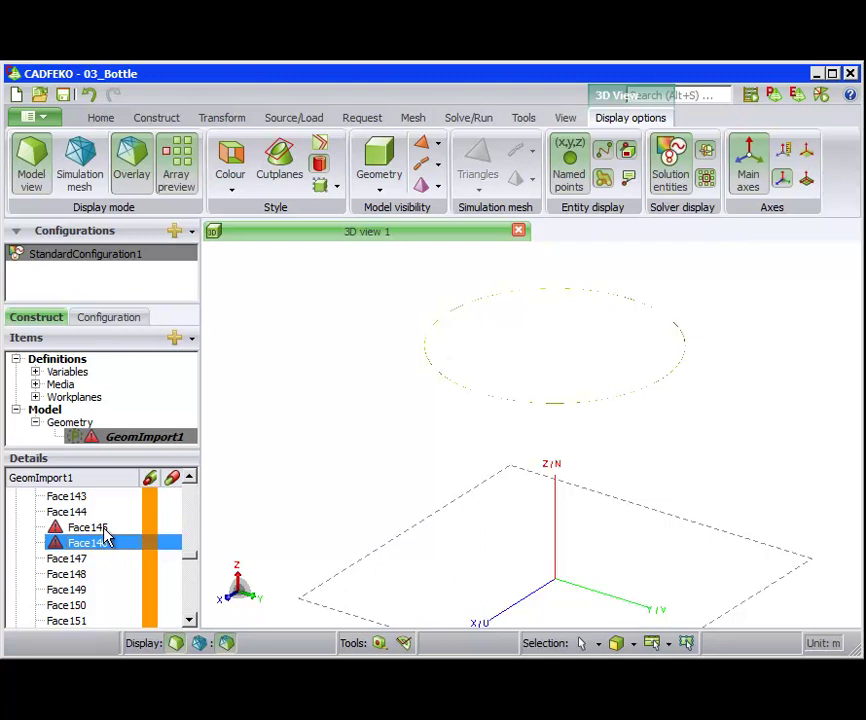
{"action": "right_click", "coordinate": [88, 527]}
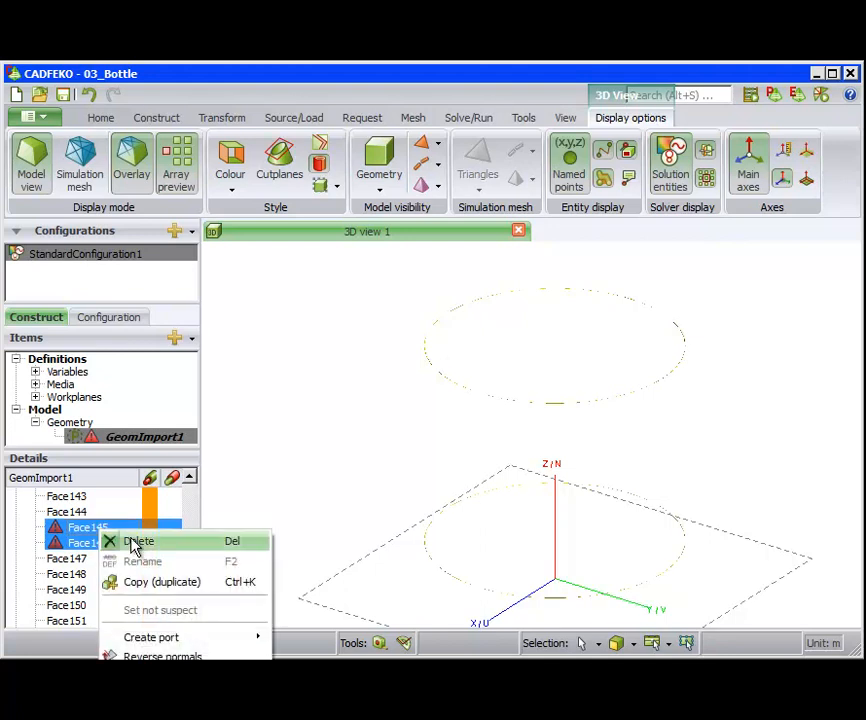
{"action": "left_click", "coordinate": [139, 542]}
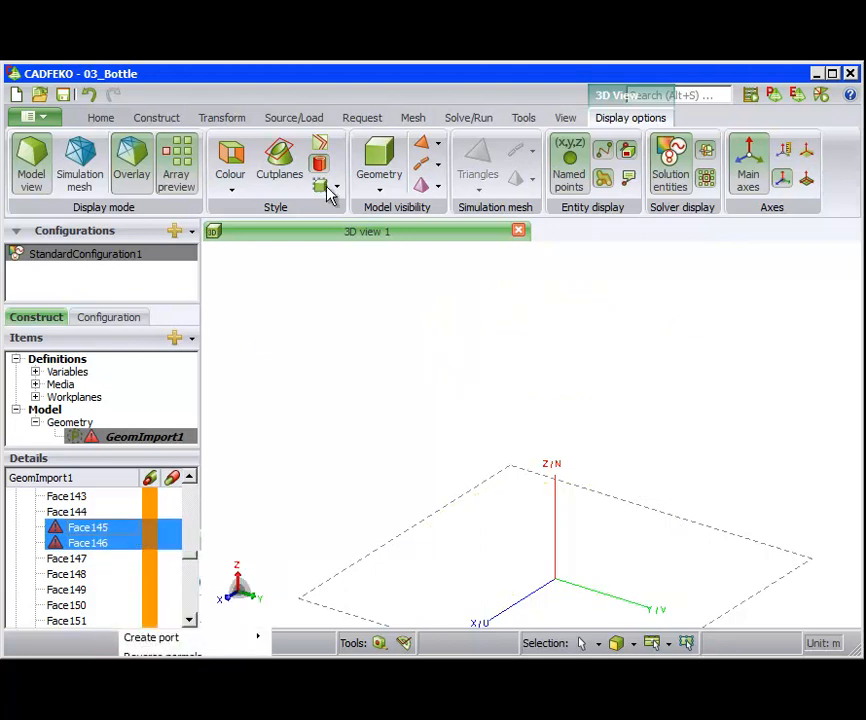
{"action": "left_click", "coordinate": [335, 186]}
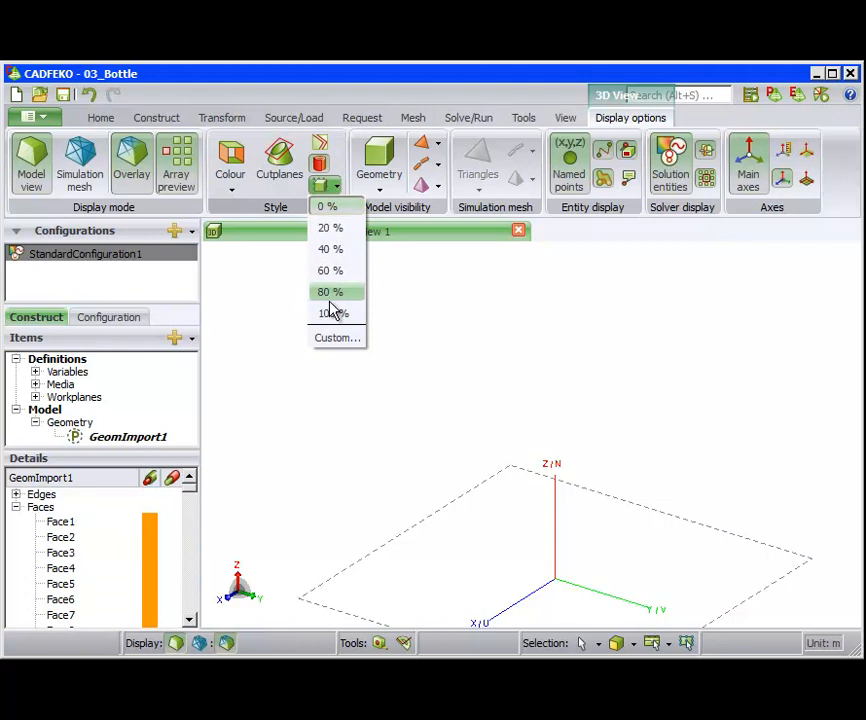
Step: Set the bottle's transparency to 100%, collapse the Faces list, and select GeomImport1
{"action": "left_click", "coordinate": [328, 313]}
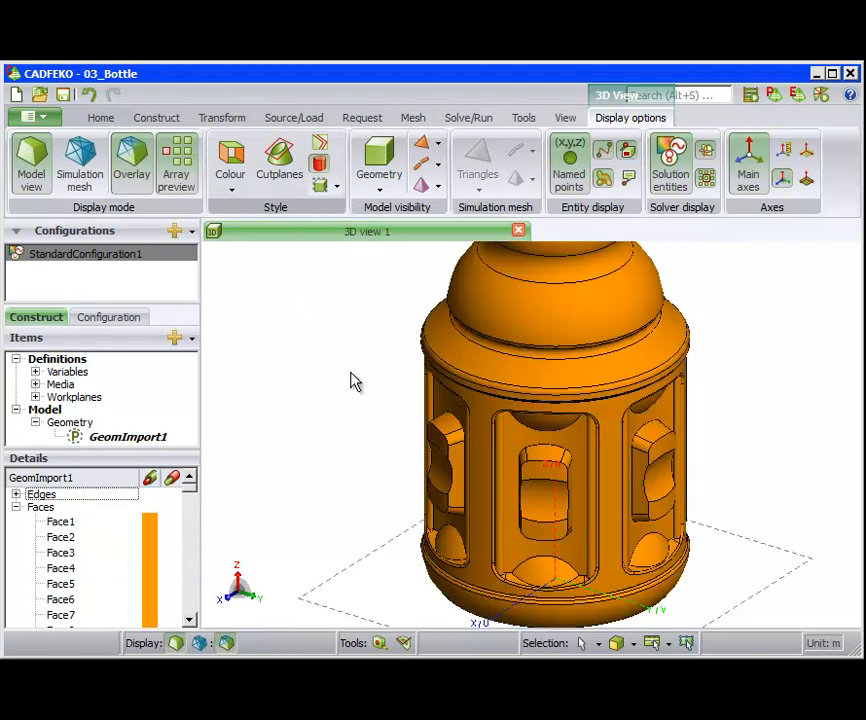
{"action": "mouse_move", "coordinate": [41, 508]}
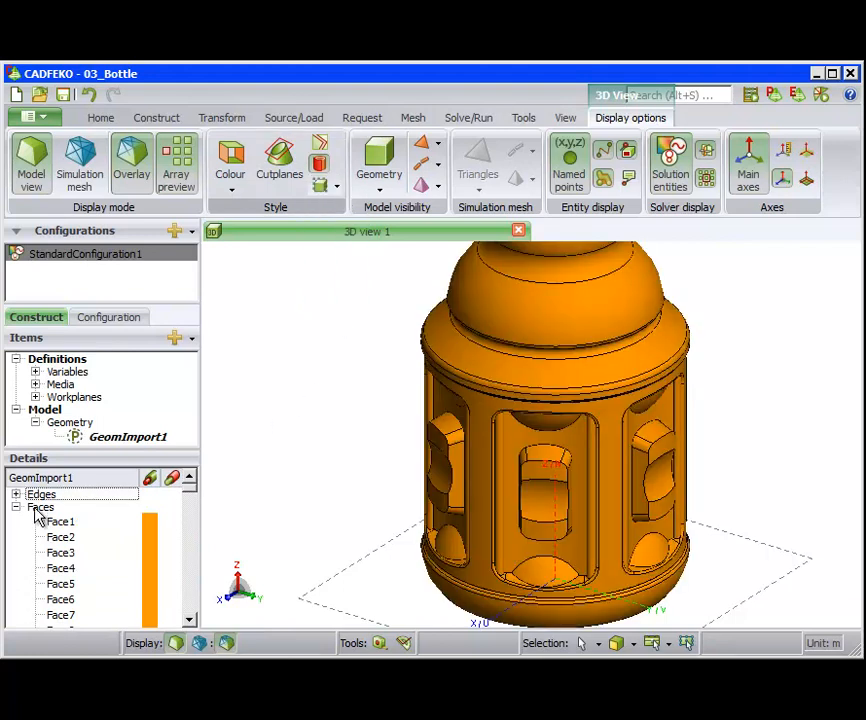
{"action": "left_click", "coordinate": [17, 506]}
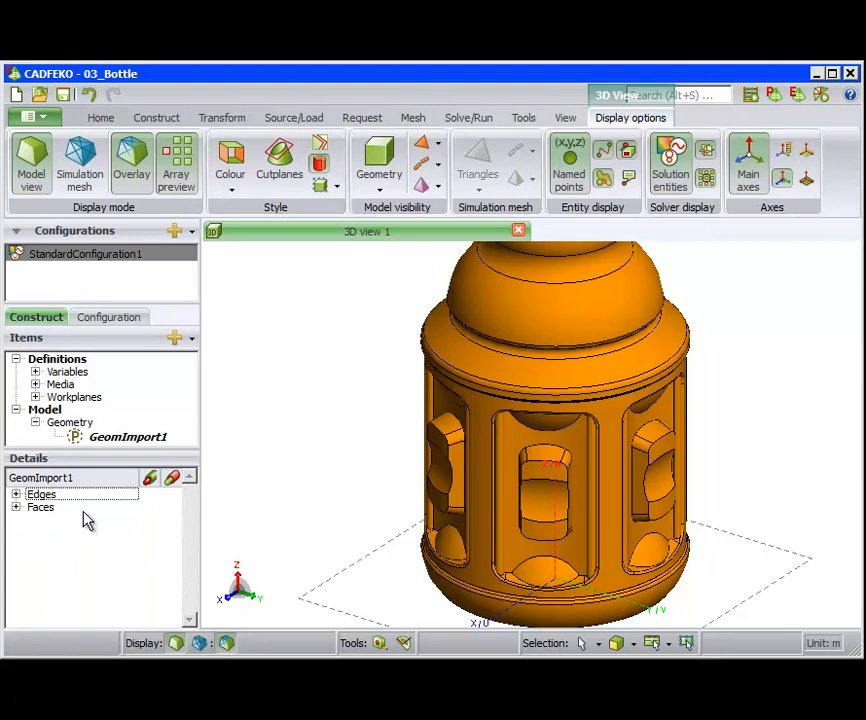
{"action": "left_click", "coordinate": [128, 437]}
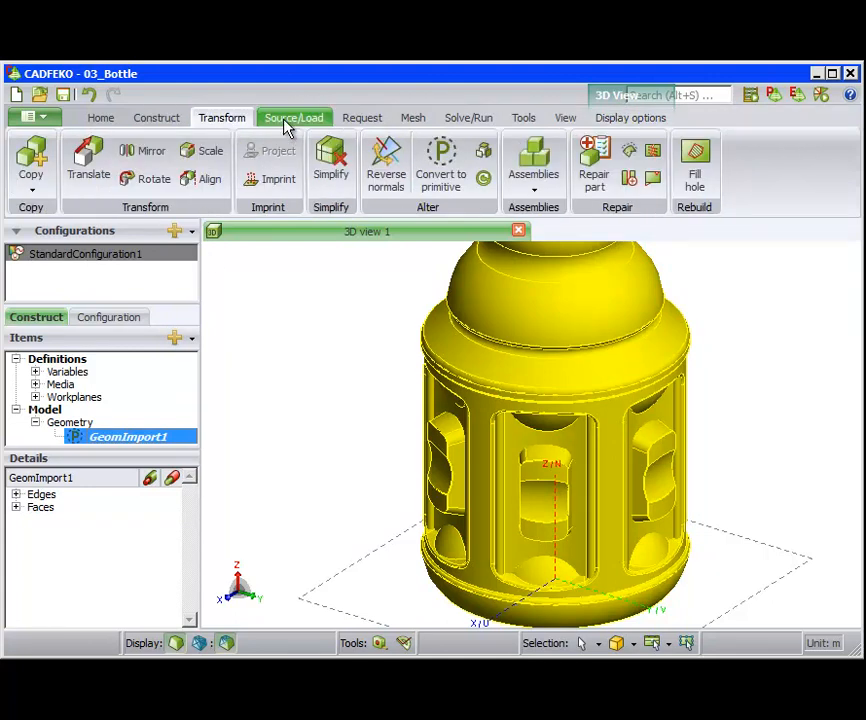
Step: Sew the bottle's faces on the selected part with a 1.0e-5 sew tolerance
{"action": "left_click", "coordinate": [594, 160]}
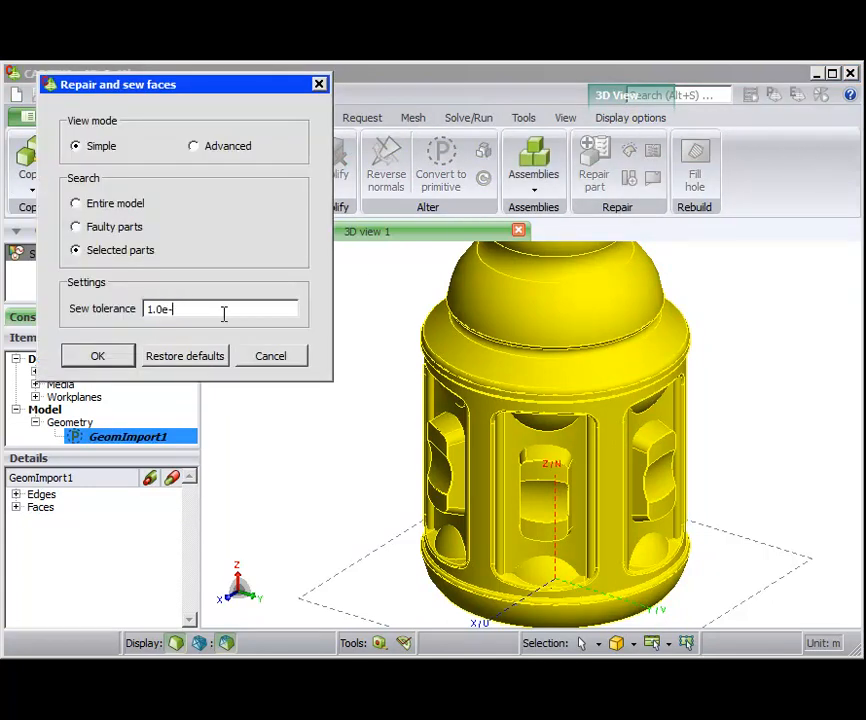
{"action": "type", "text": "5"}
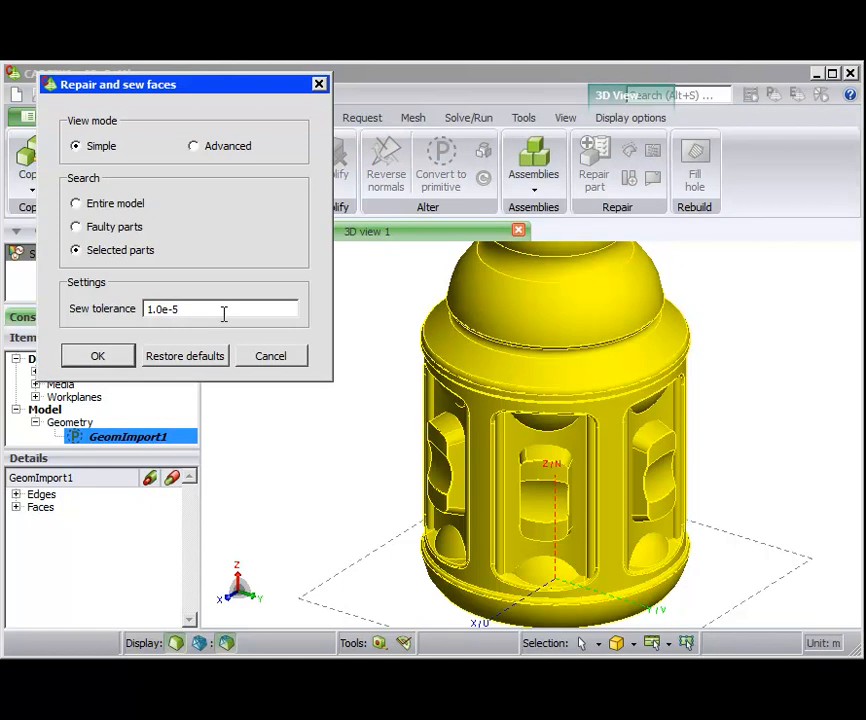
{"action": "left_click", "coordinate": [97, 356]}
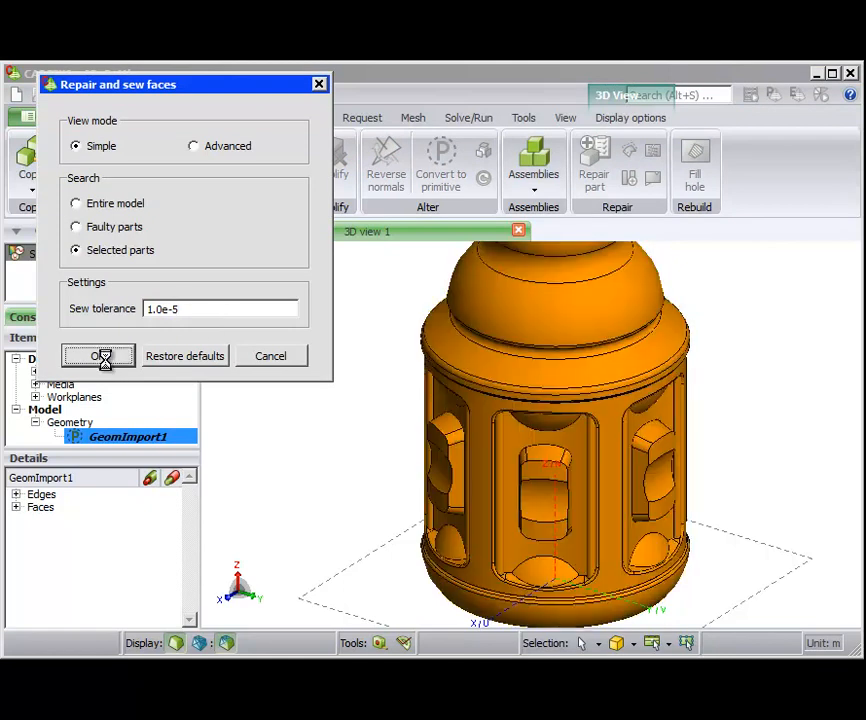
{"action": "left_click", "coordinate": [98, 356]}
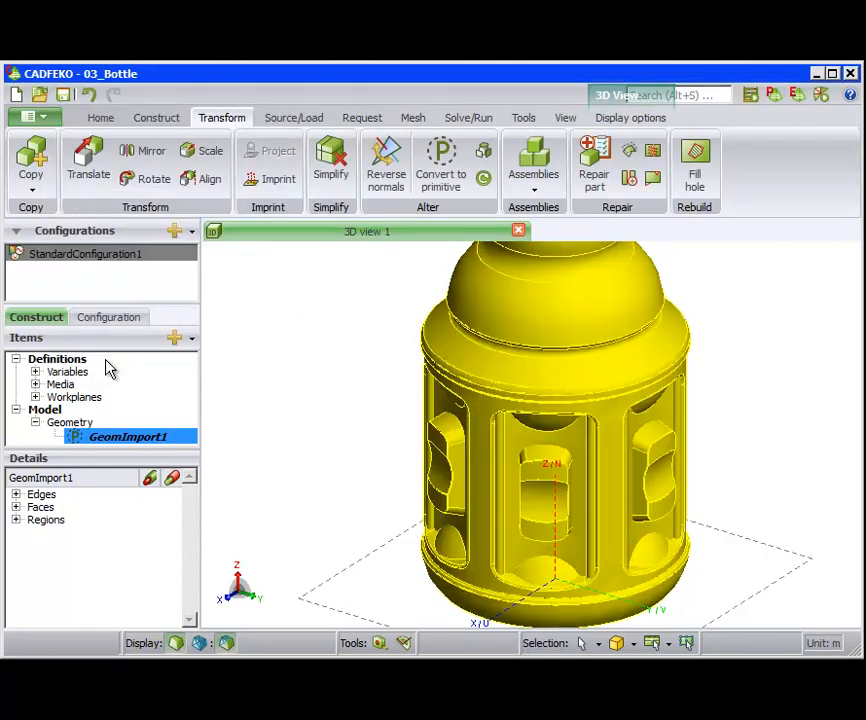
{"action": "left_click", "coordinate": [17, 520]}
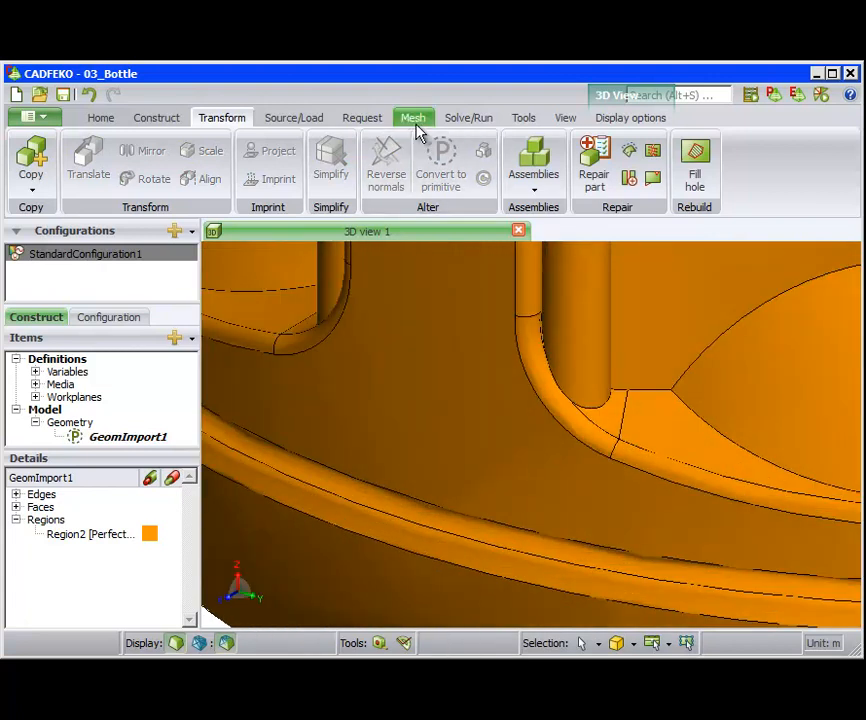
Step: Mesh the bottle with 0.25 triangle edge length and display the simulation mesh
{"action": "left_click", "coordinate": [412, 117]}
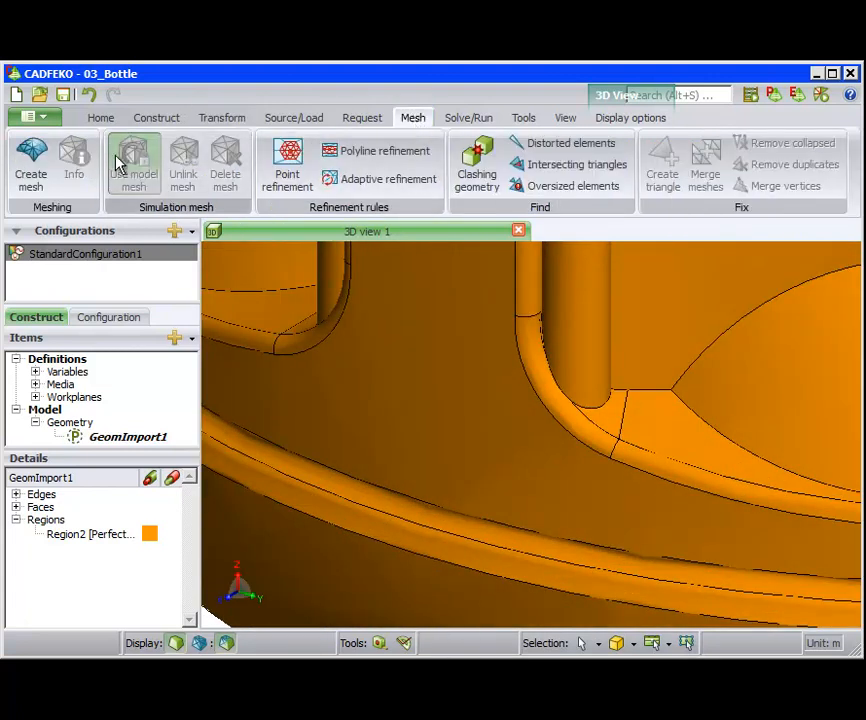
{"action": "left_click", "coordinate": [30, 160]}
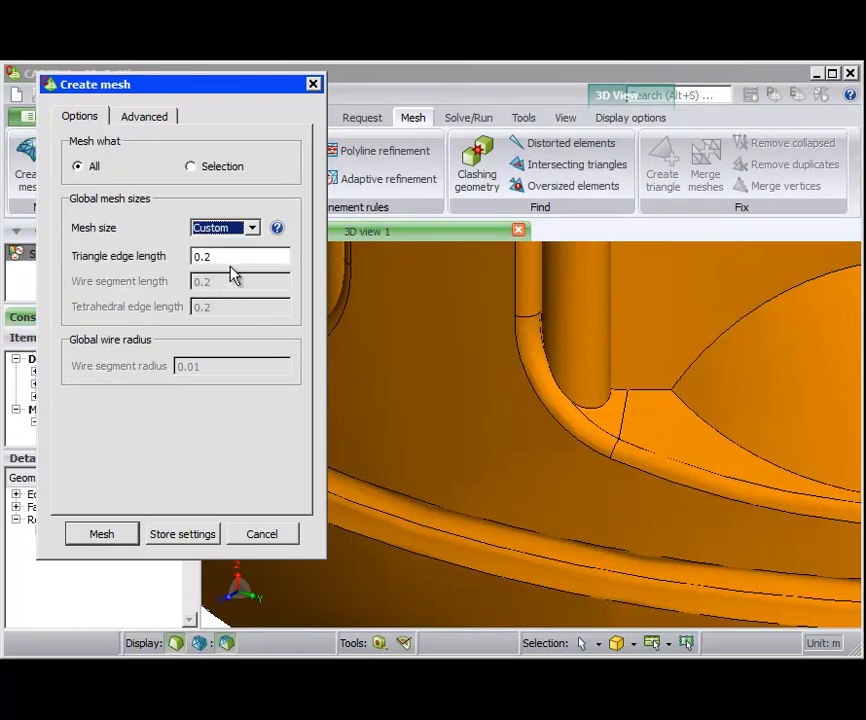
{"action": "type", "text": "0.25"}
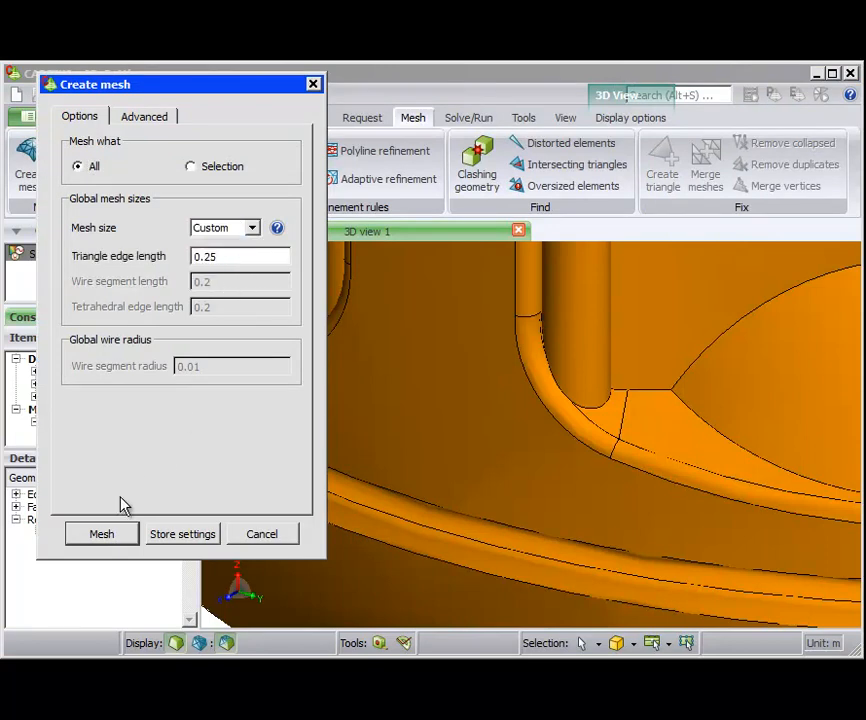
{"action": "left_click", "coordinate": [101, 533]}
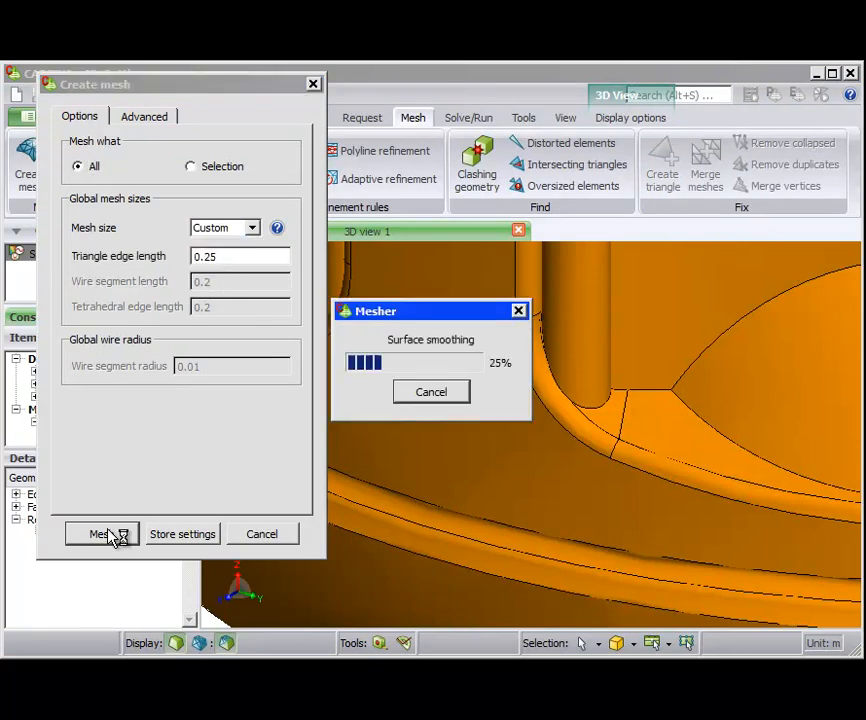
{"action": "left_click", "coordinate": [102, 533]}
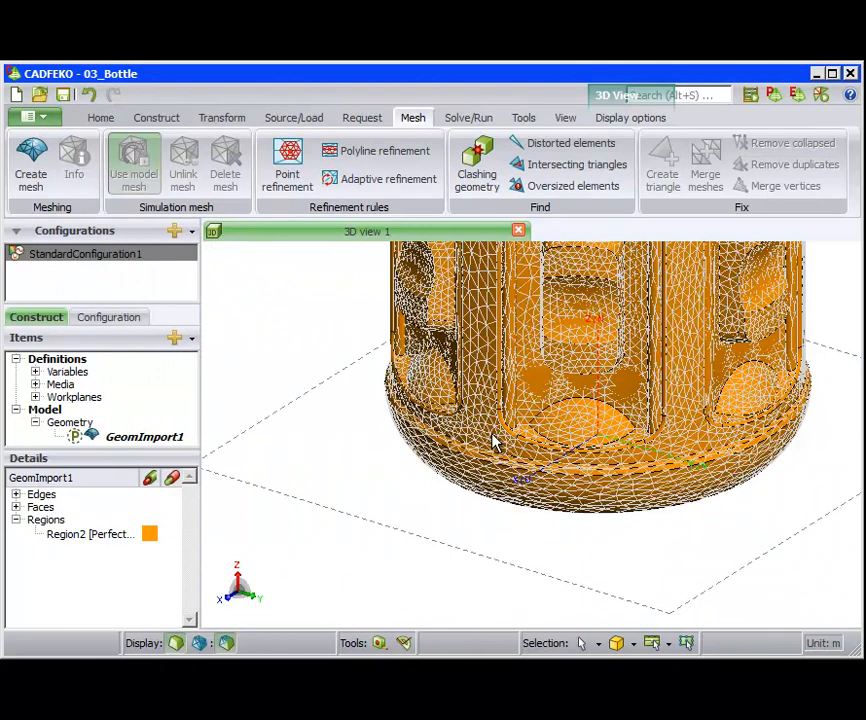
{"action": "left_click", "coordinate": [630, 117]}
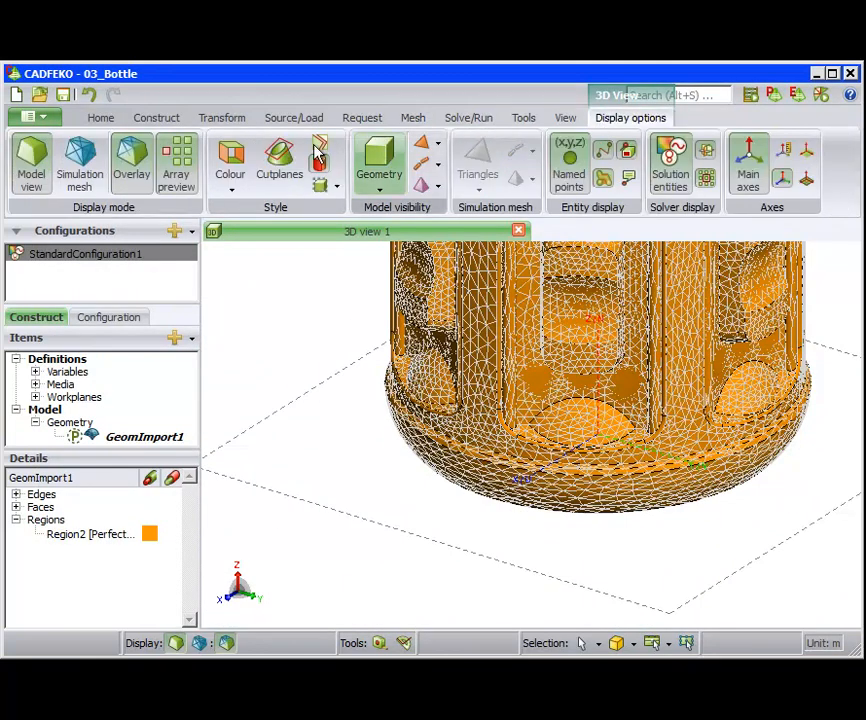
{"action": "left_click", "coordinate": [80, 160]}
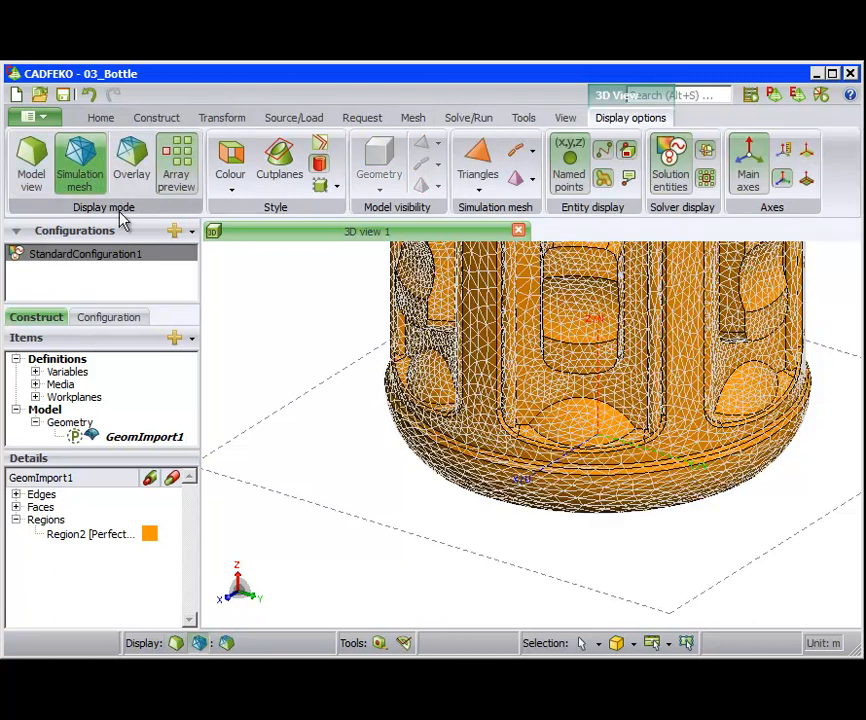